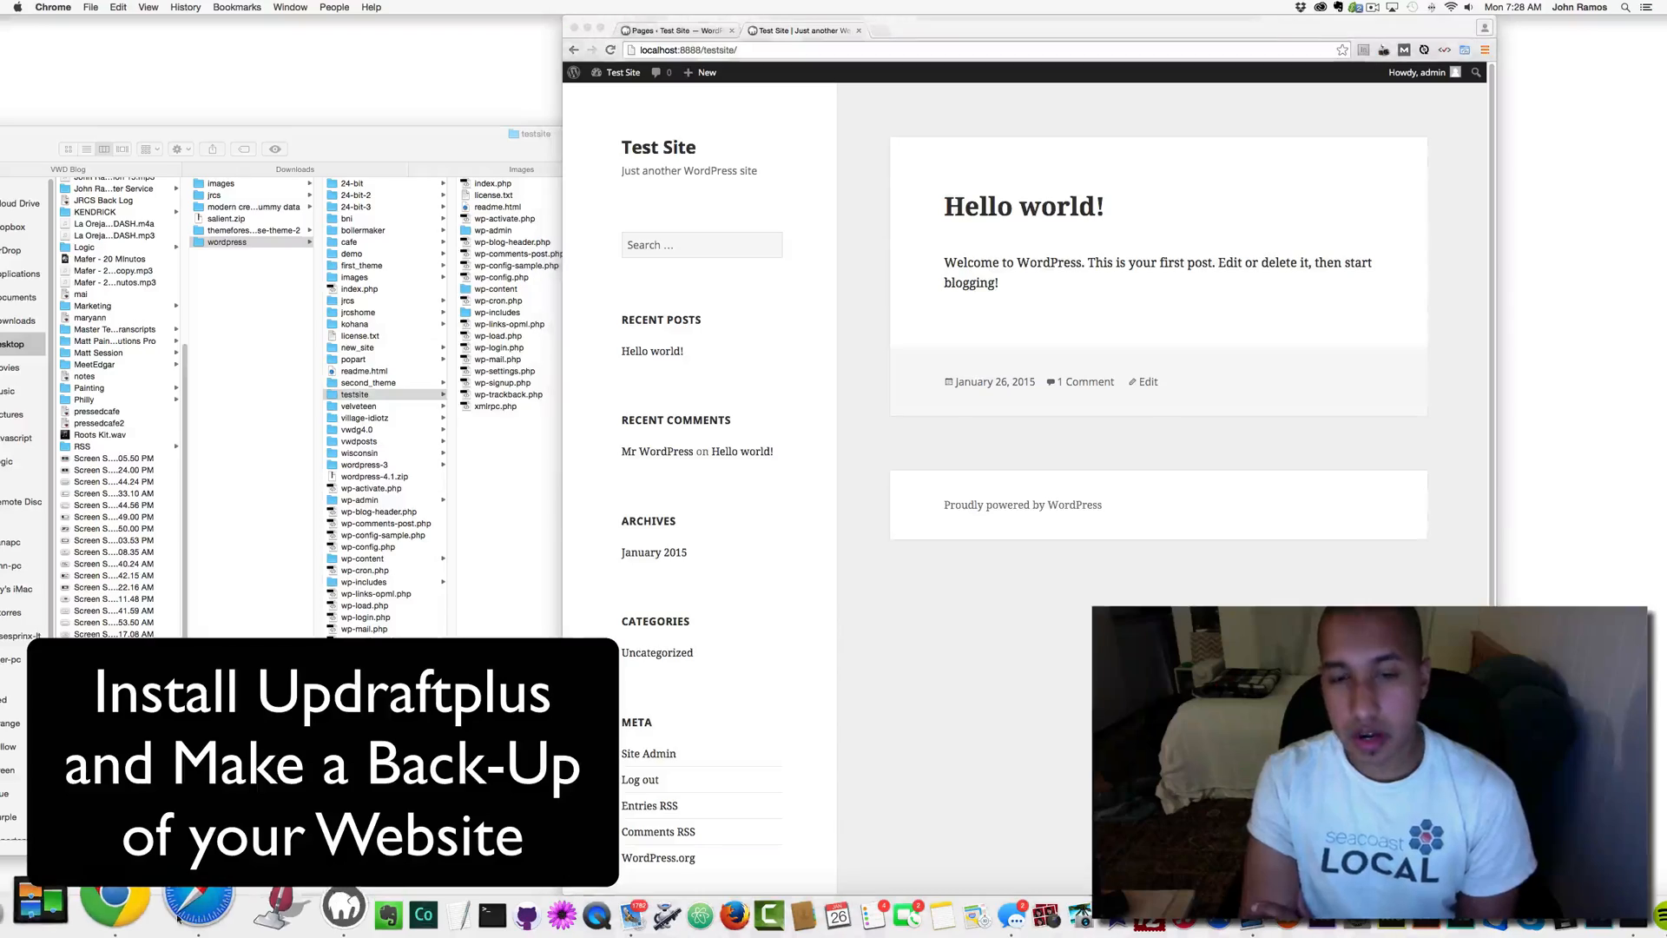
Load the updraftplus.com plugin homepage from the browser address bar.
text(updraftplus.com)
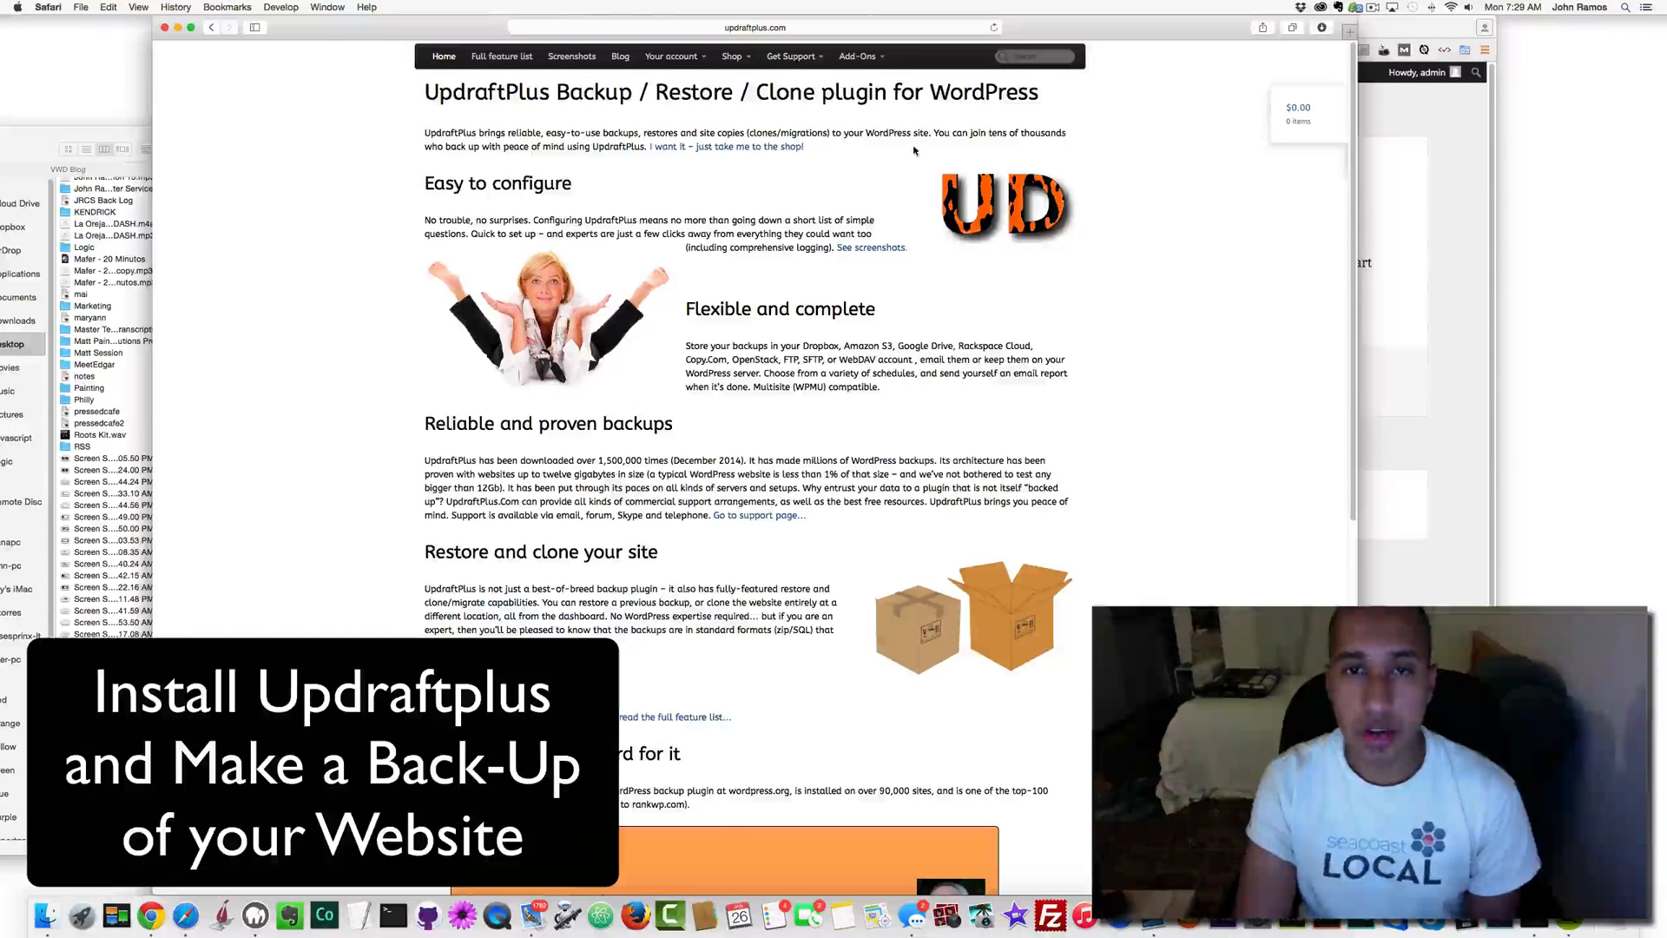
mouse_move(871, 146)
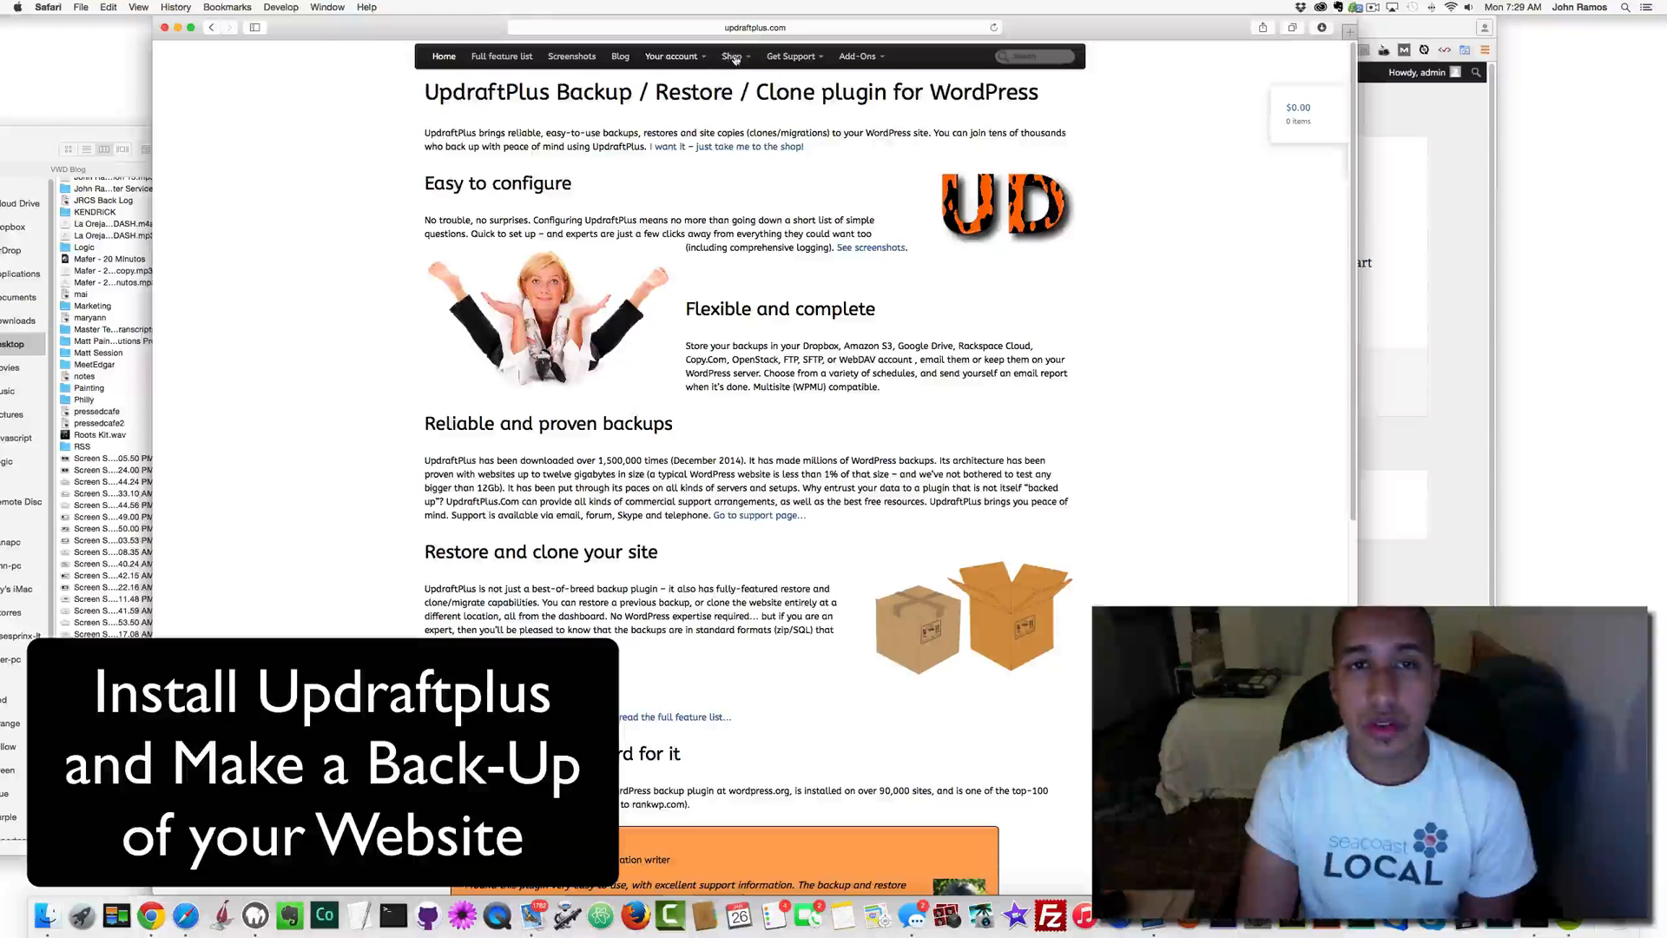
Search the support centre for 'updraf' and open the Installing UpdraftPlus Premium guide.
click(733, 56)
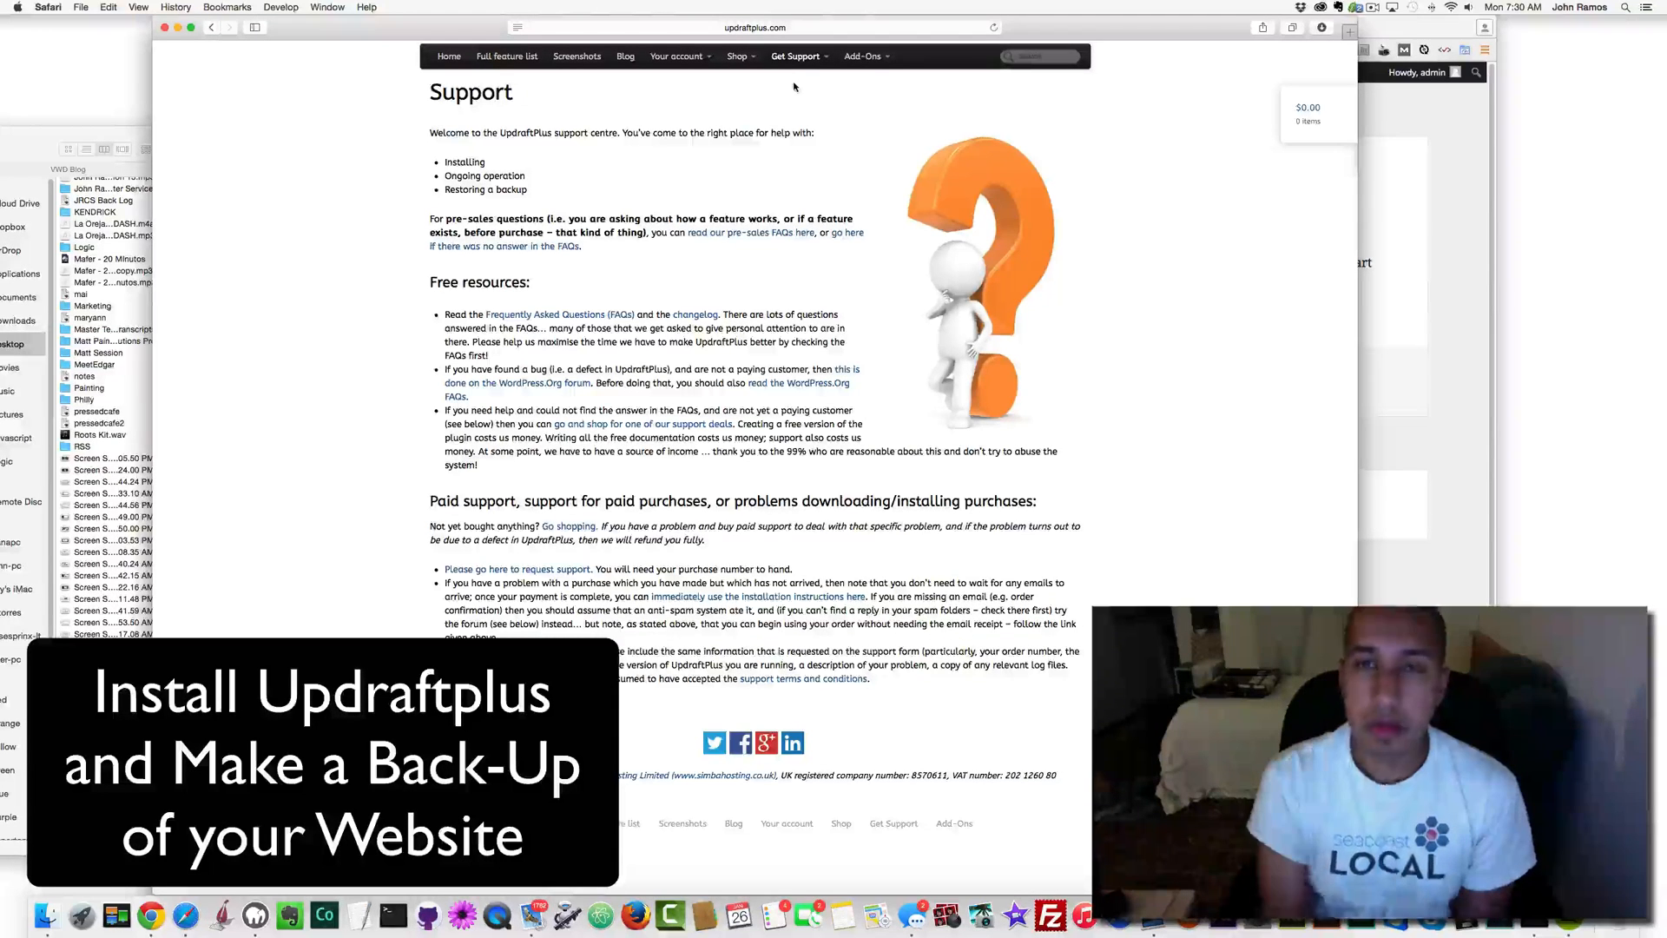
text(updraf)
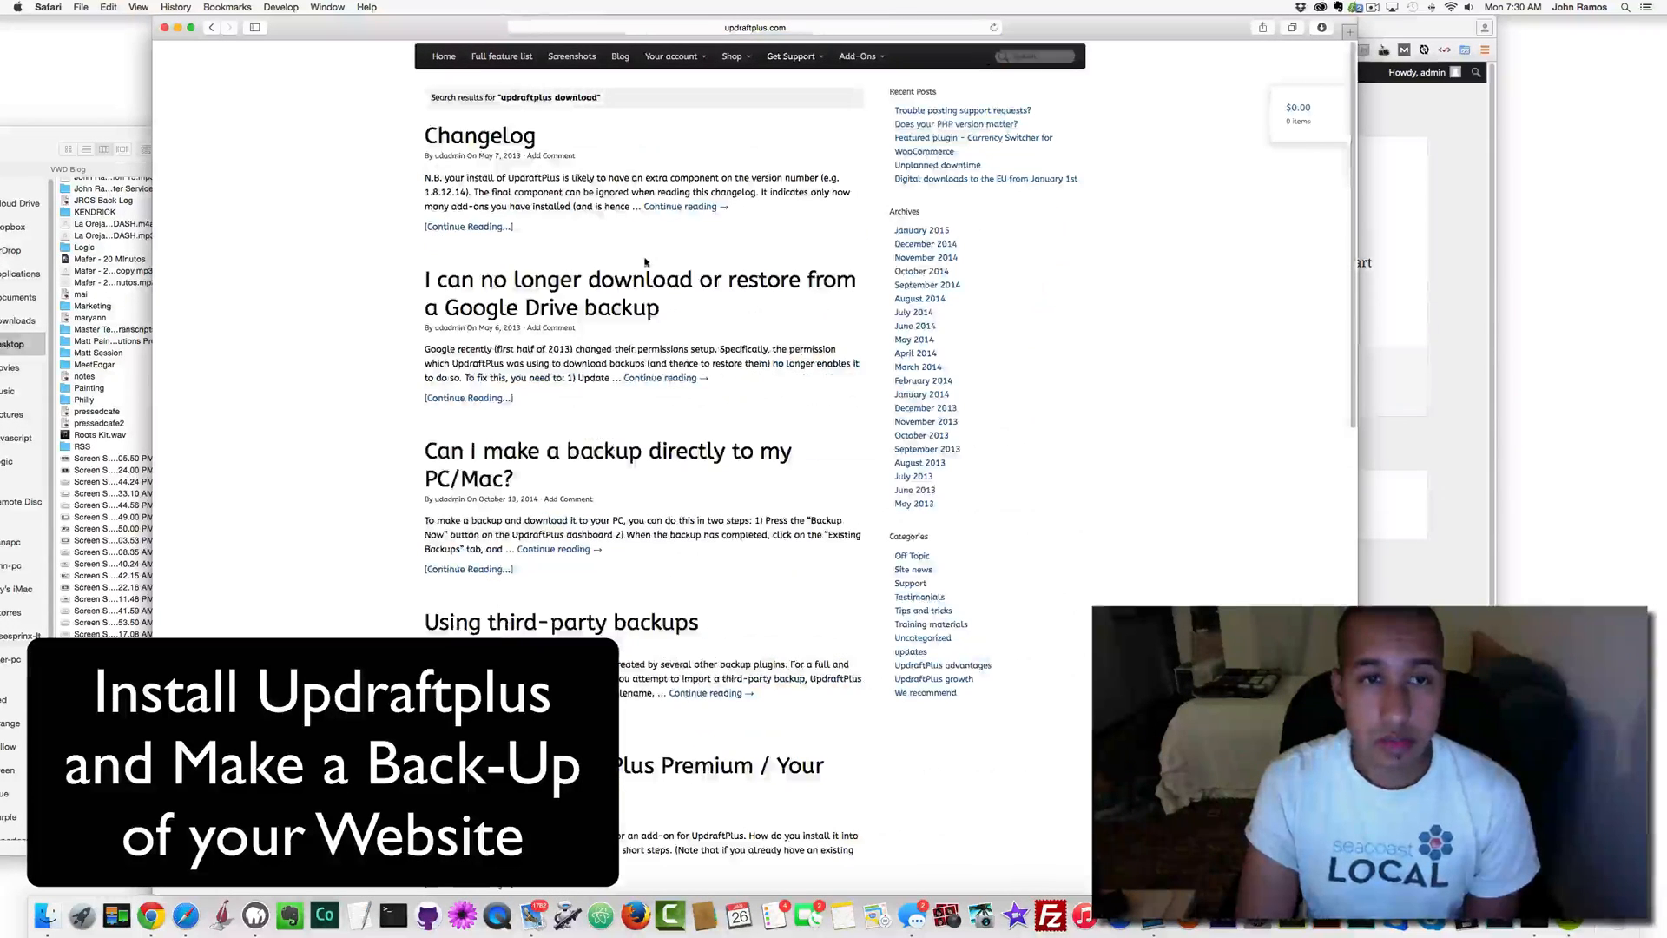
scroll(down, 3)
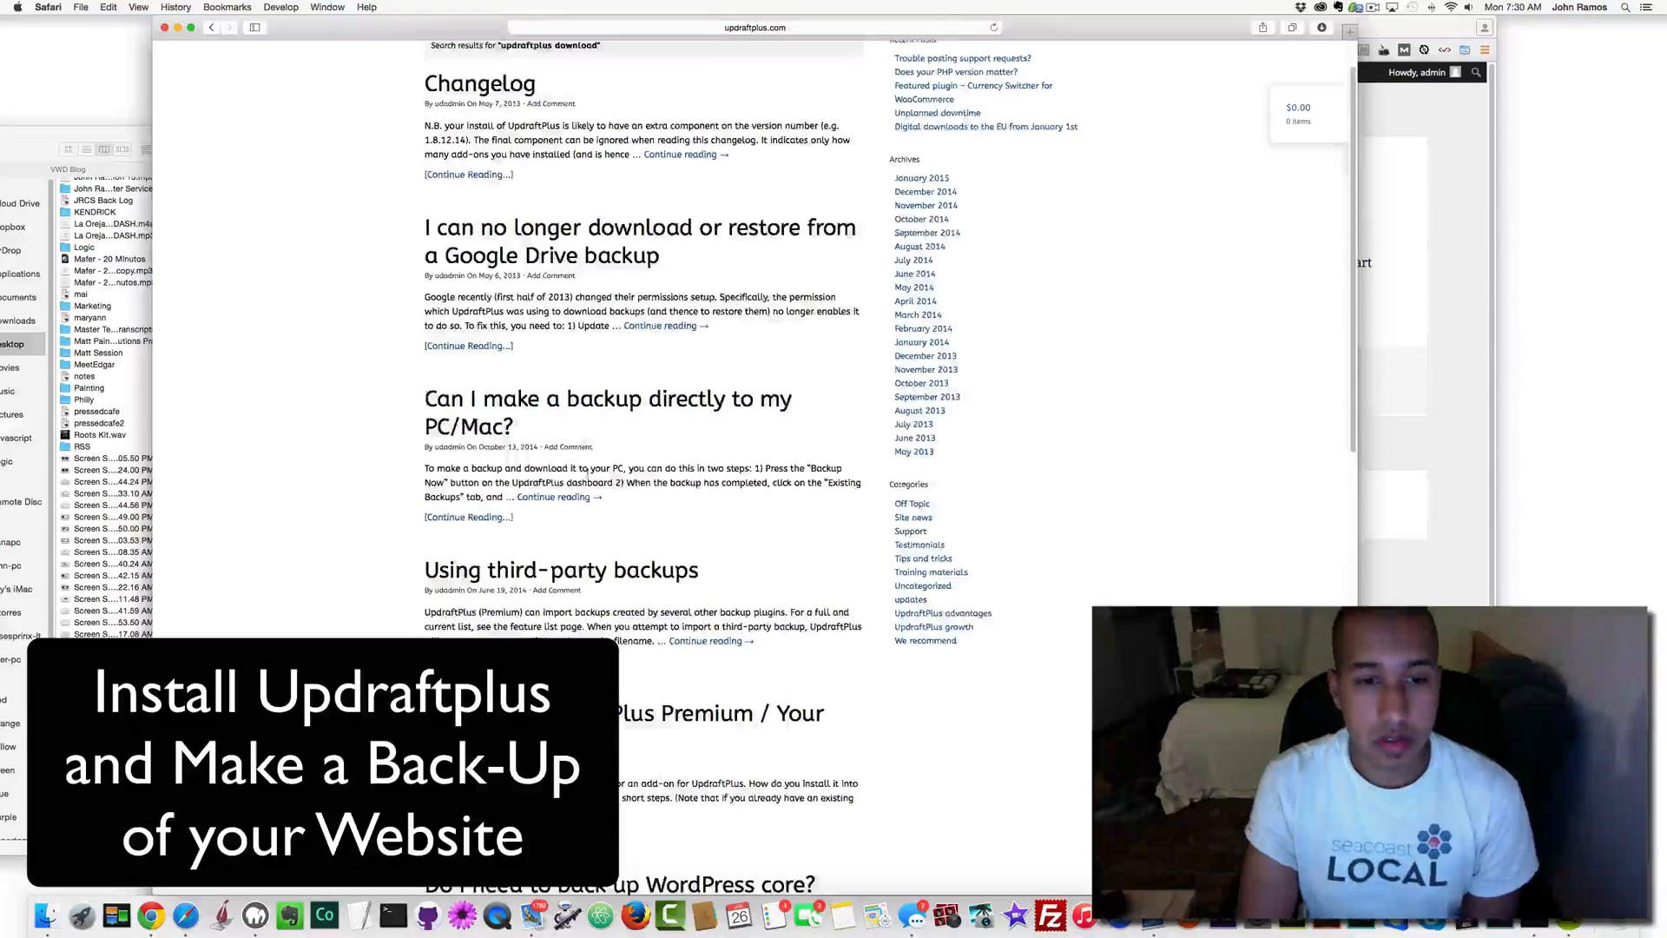
scroll(down, 3)
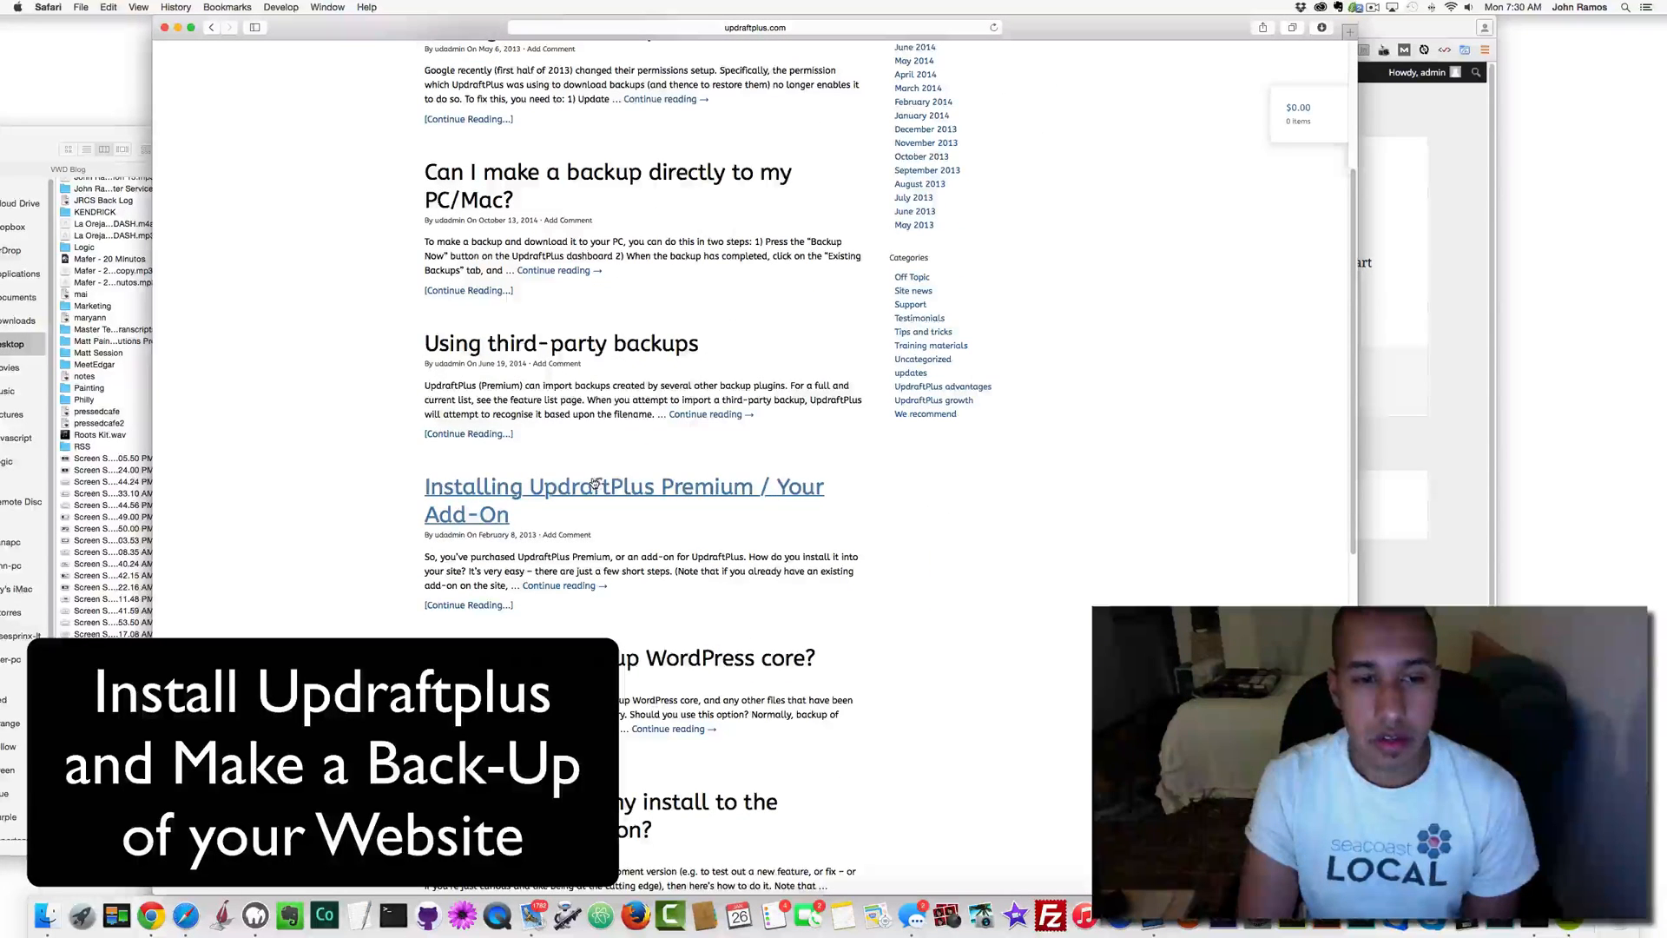
click(622, 487)
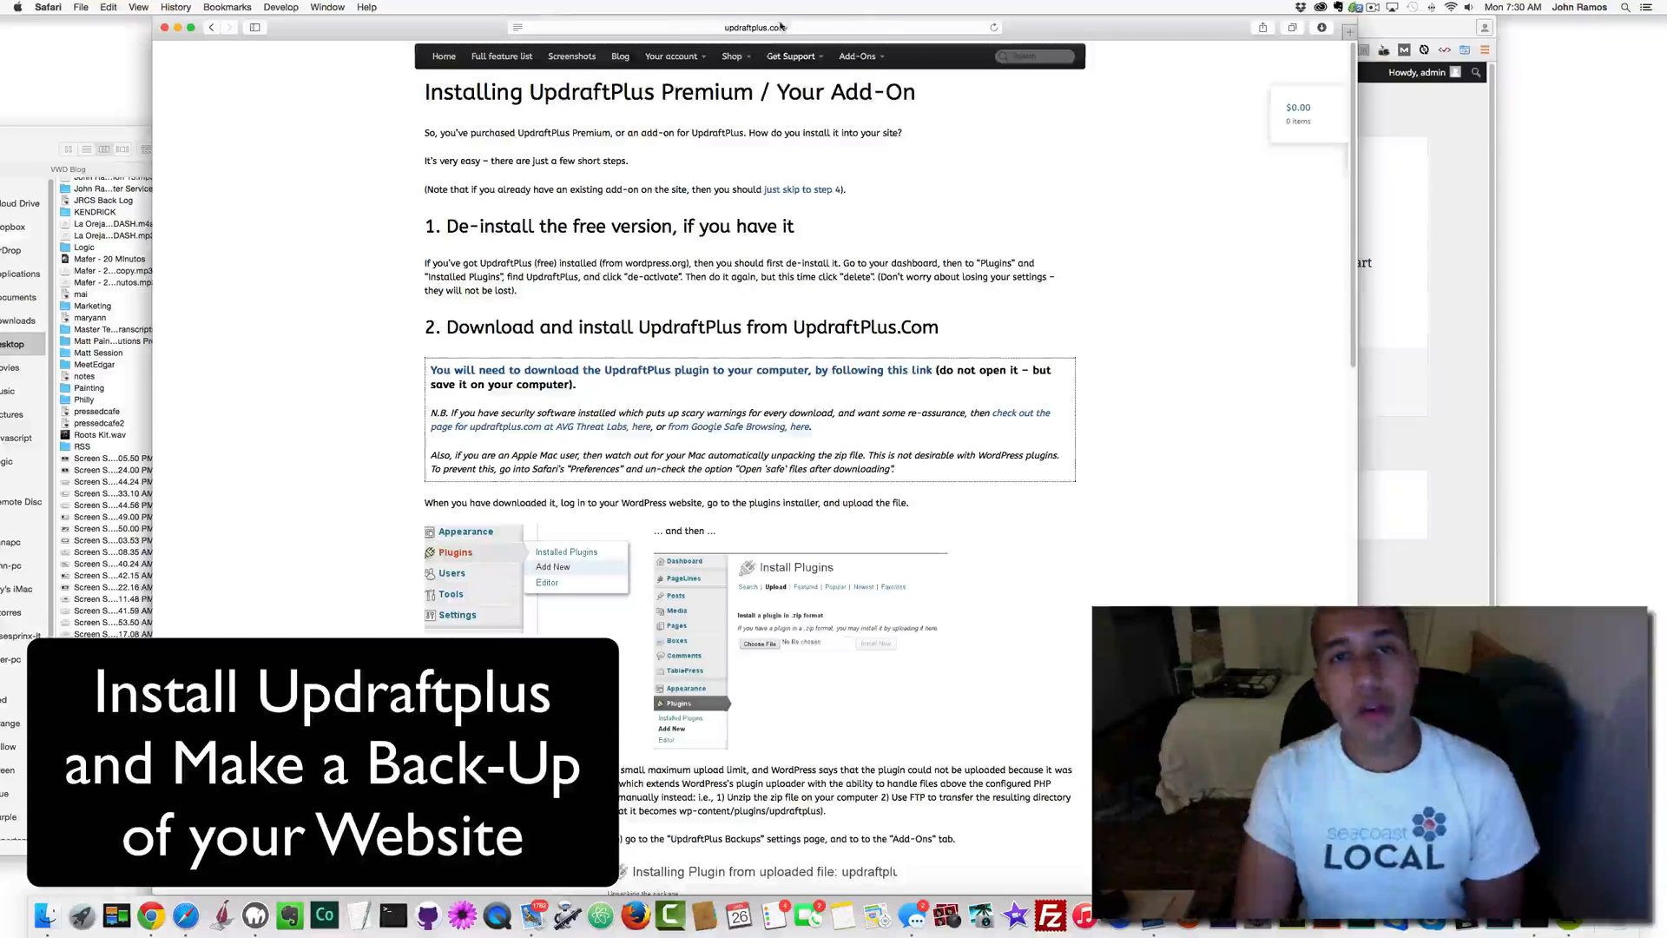
Download the UpdraftPlus plugin so its folder lands in Downloads.
click(754, 27)
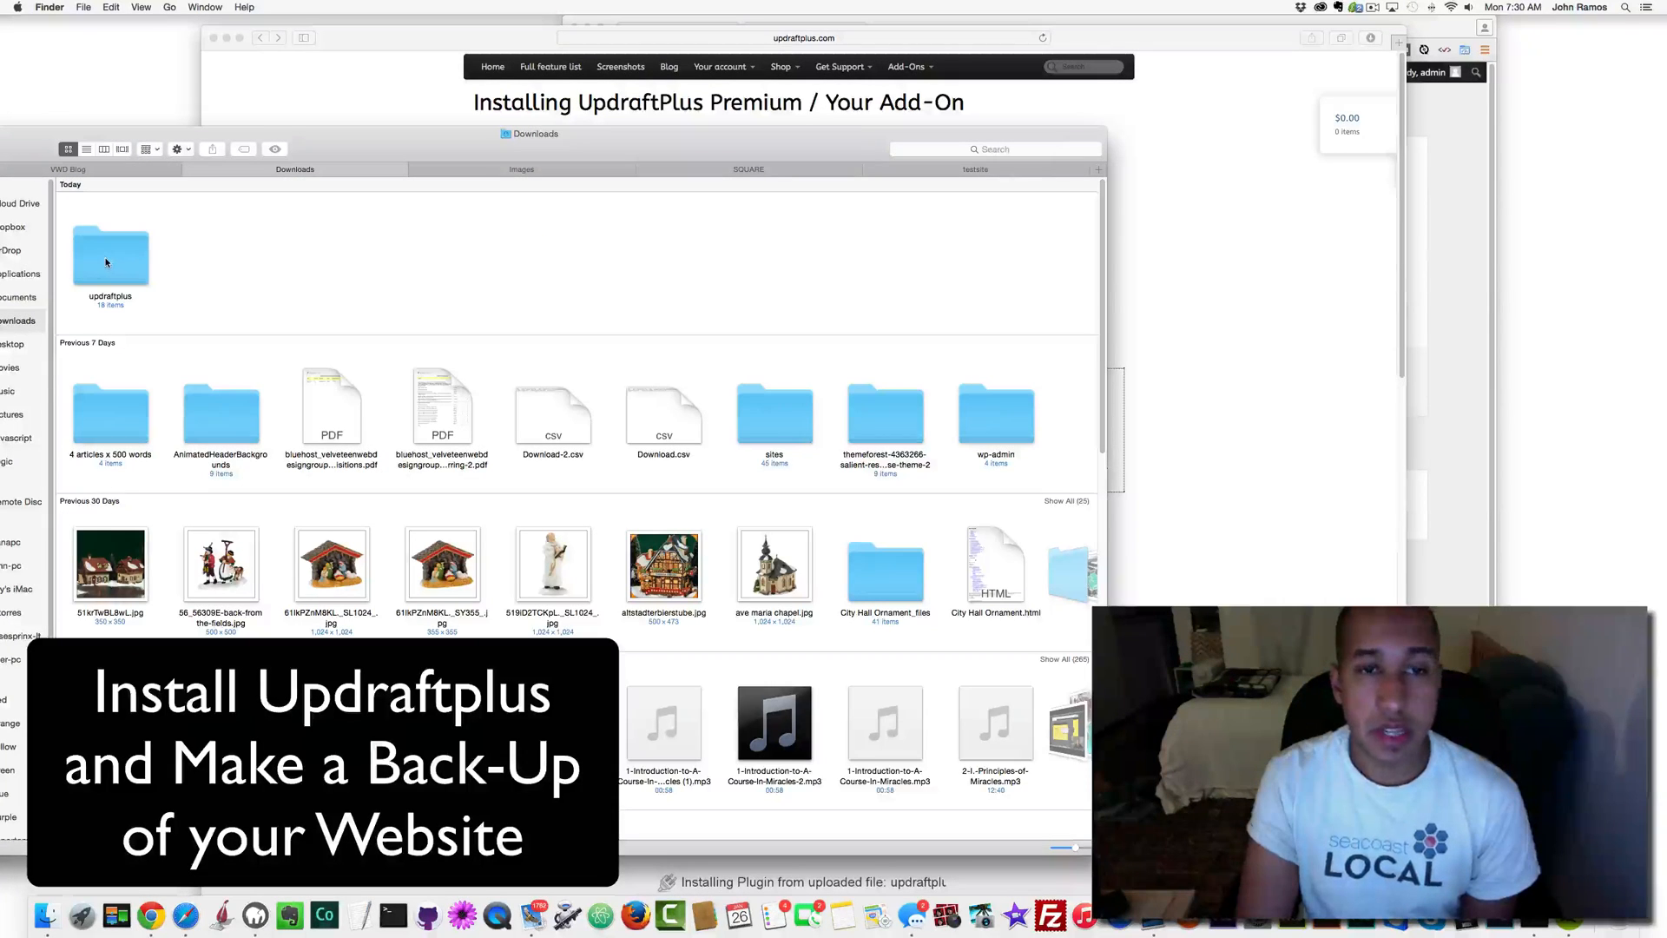
Browse the updraftplus folder and the wordpress testsite folder in column view, selecting all its files.
click(67, 170)
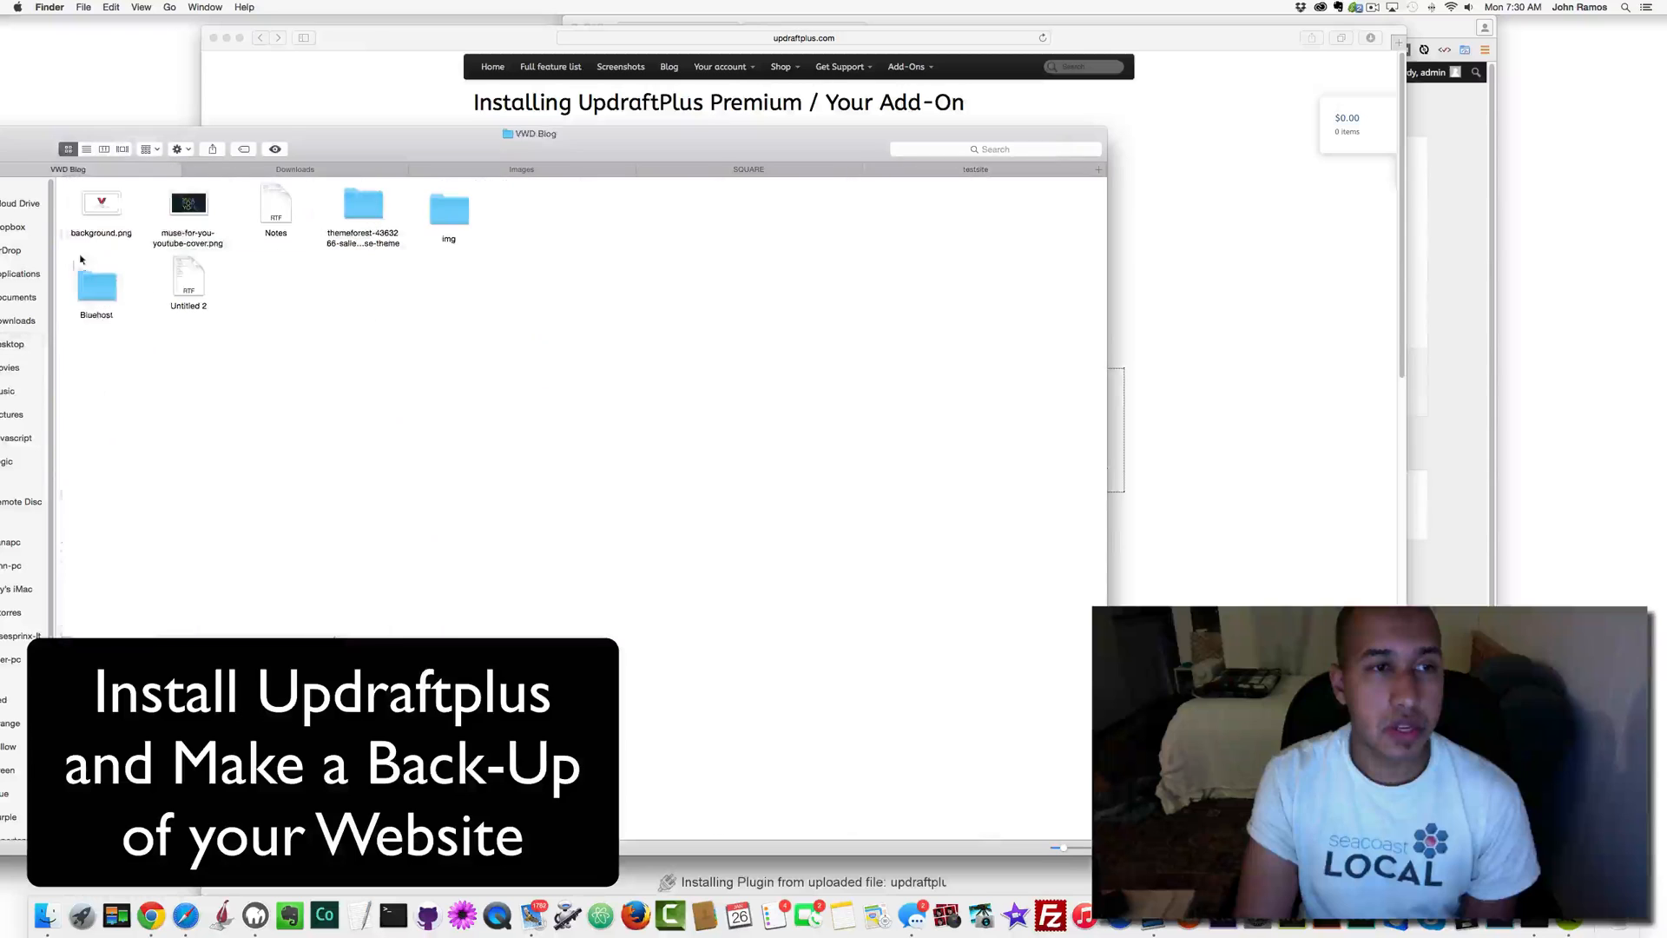
click(294, 169)
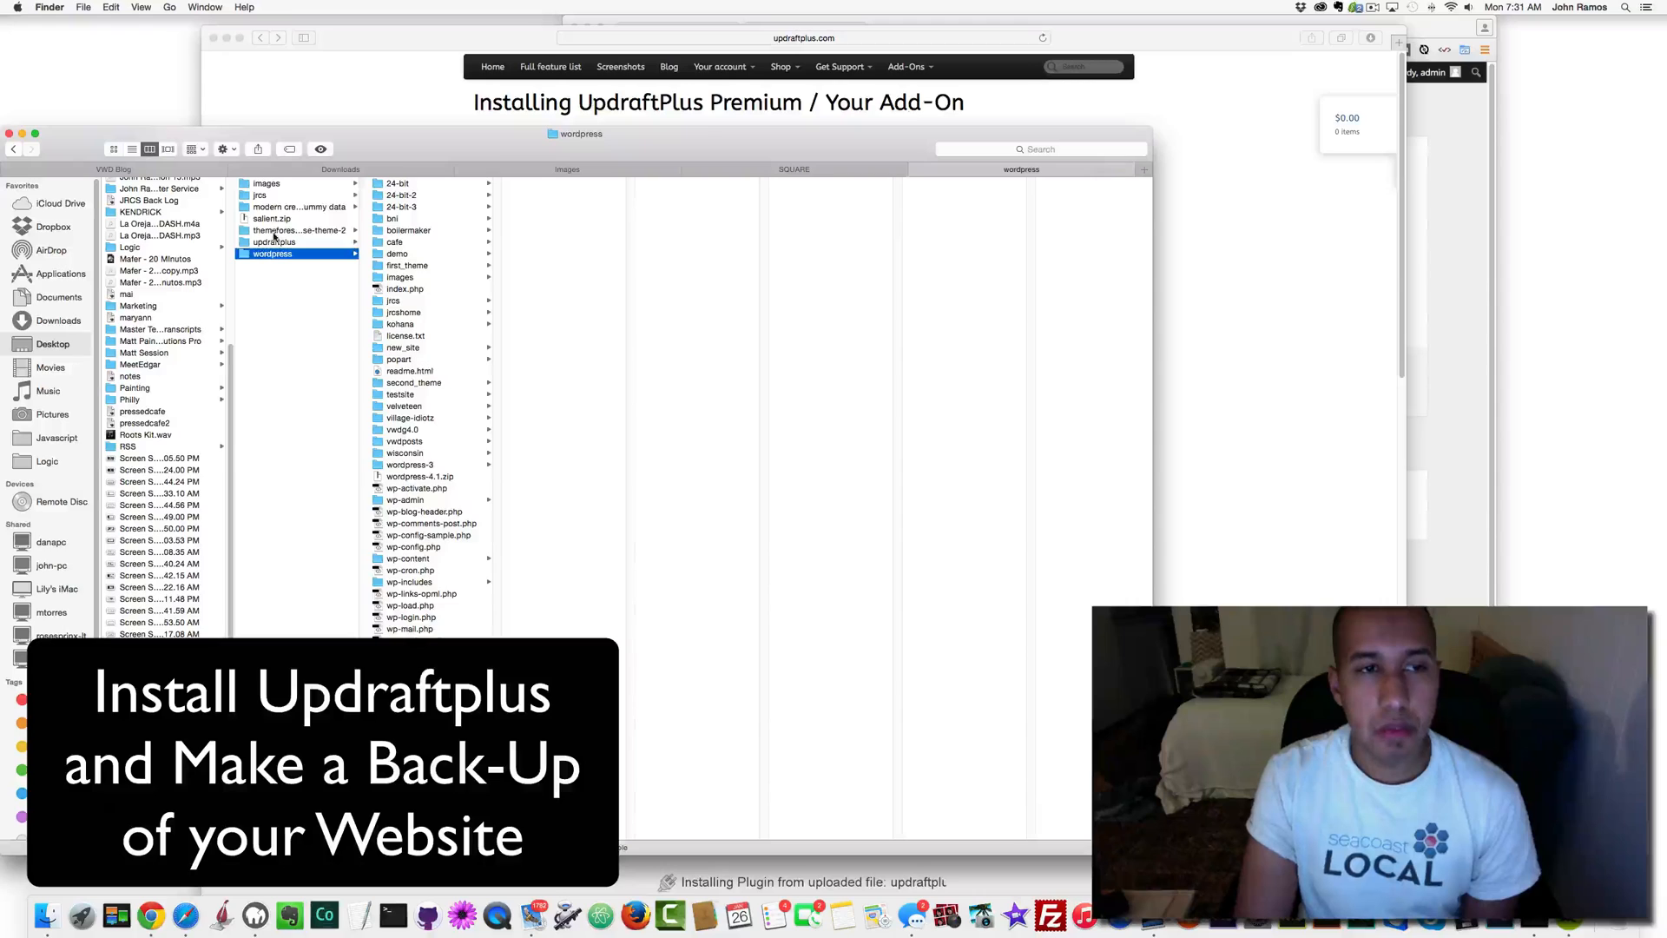
click(274, 241)
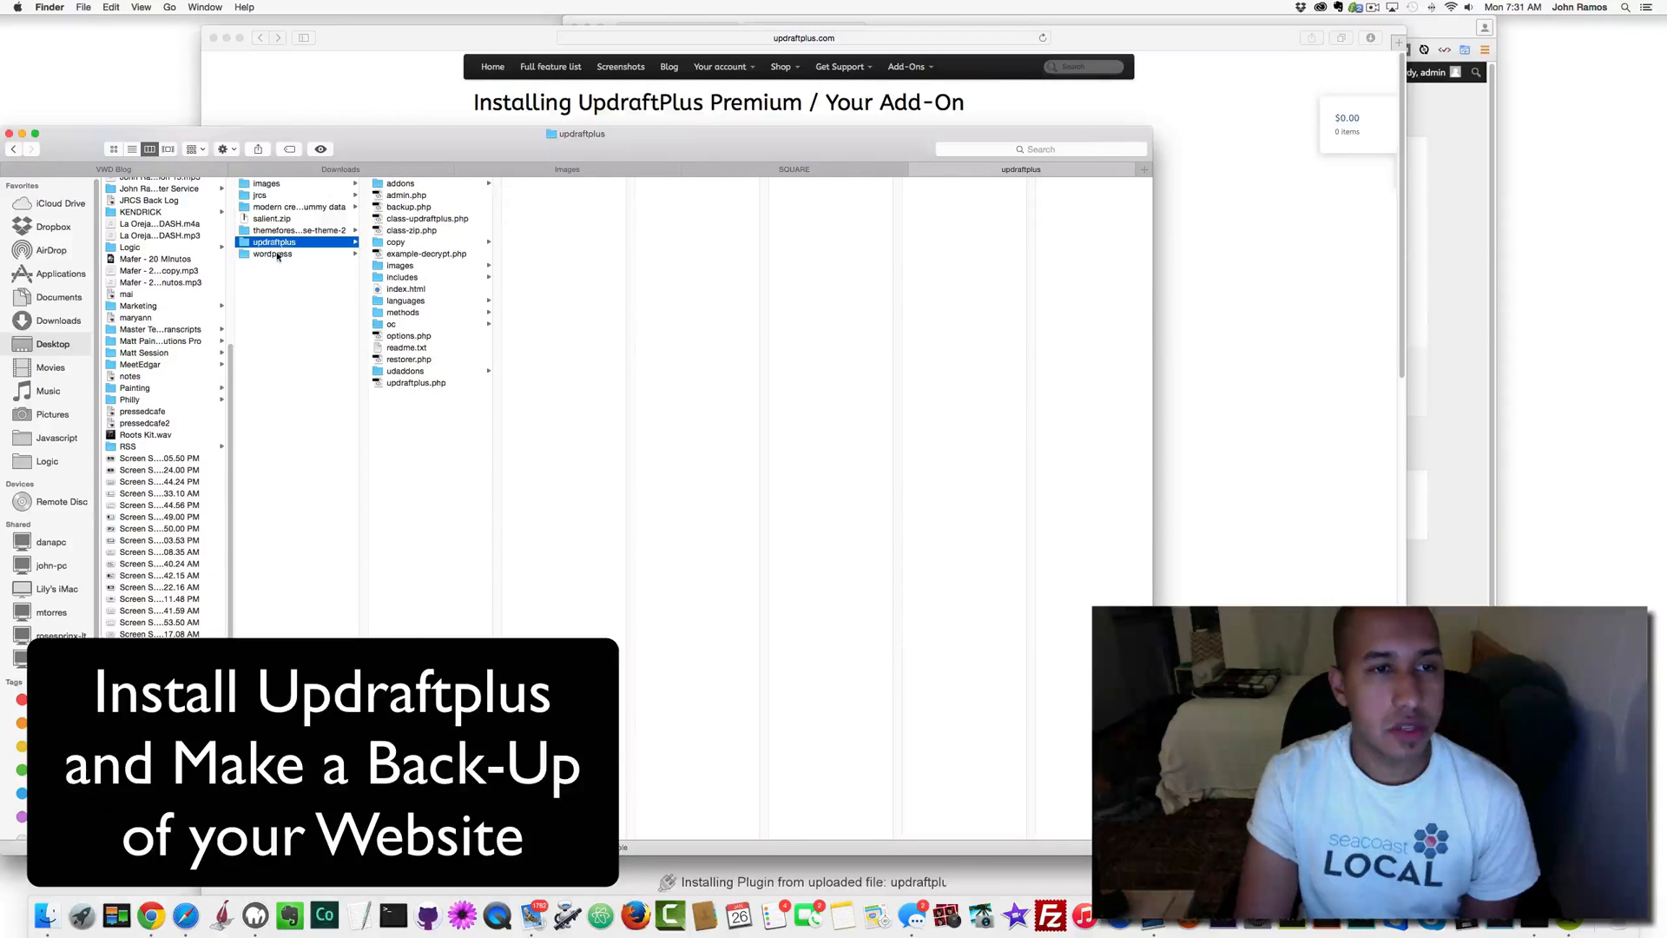
click(271, 252)
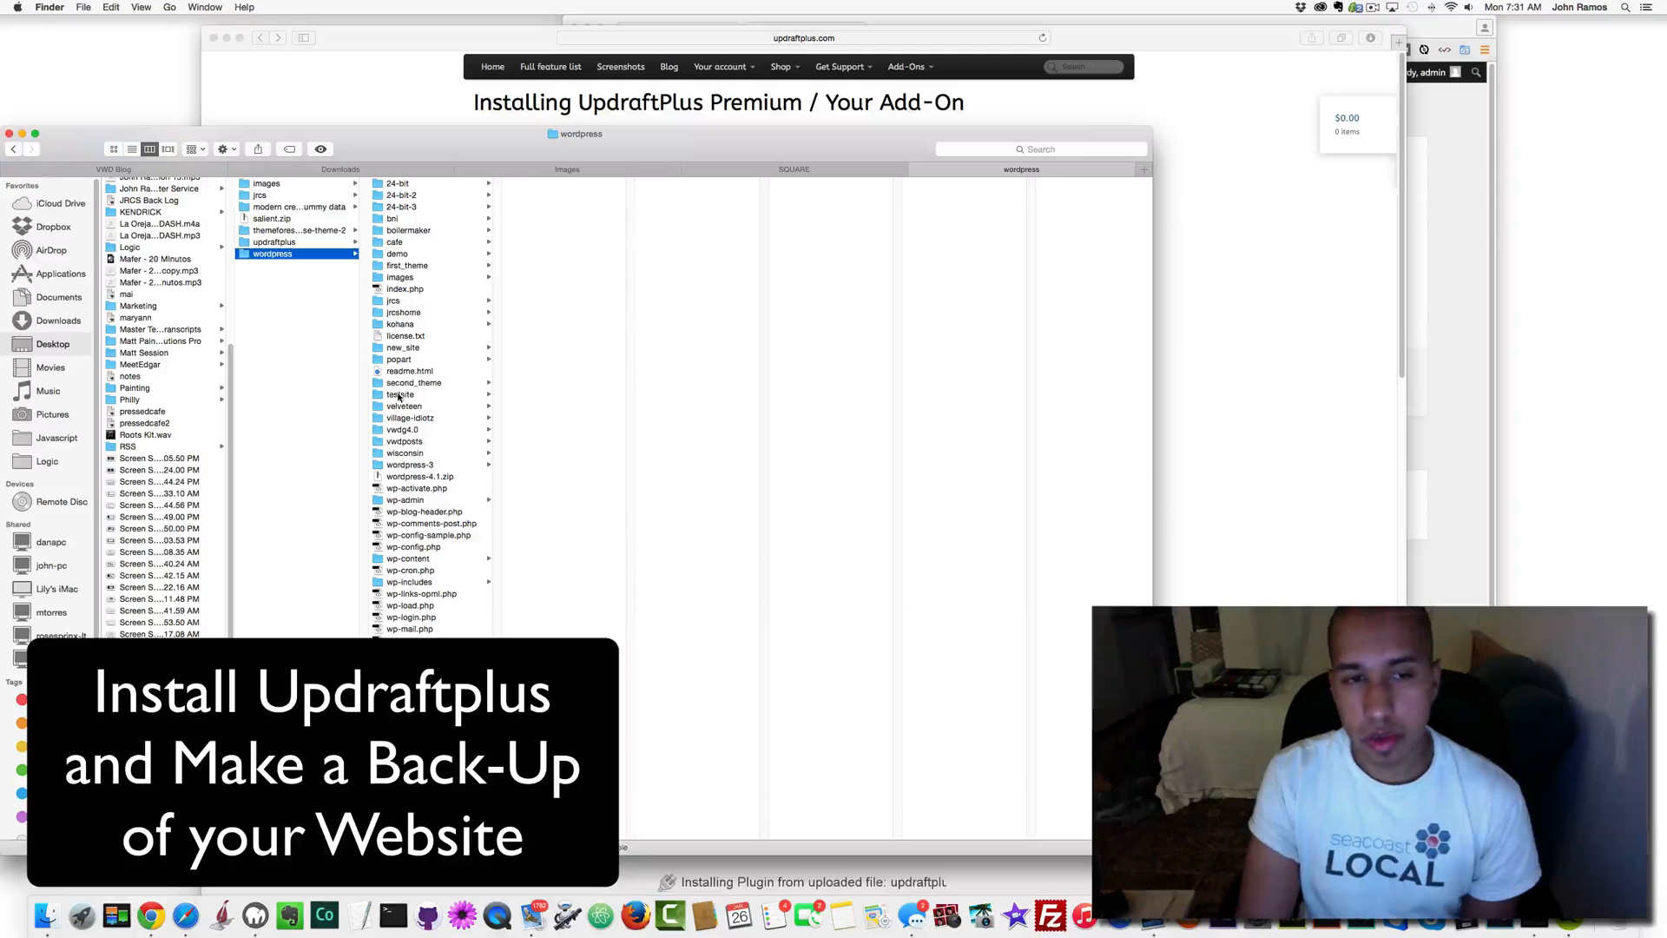
click(401, 394)
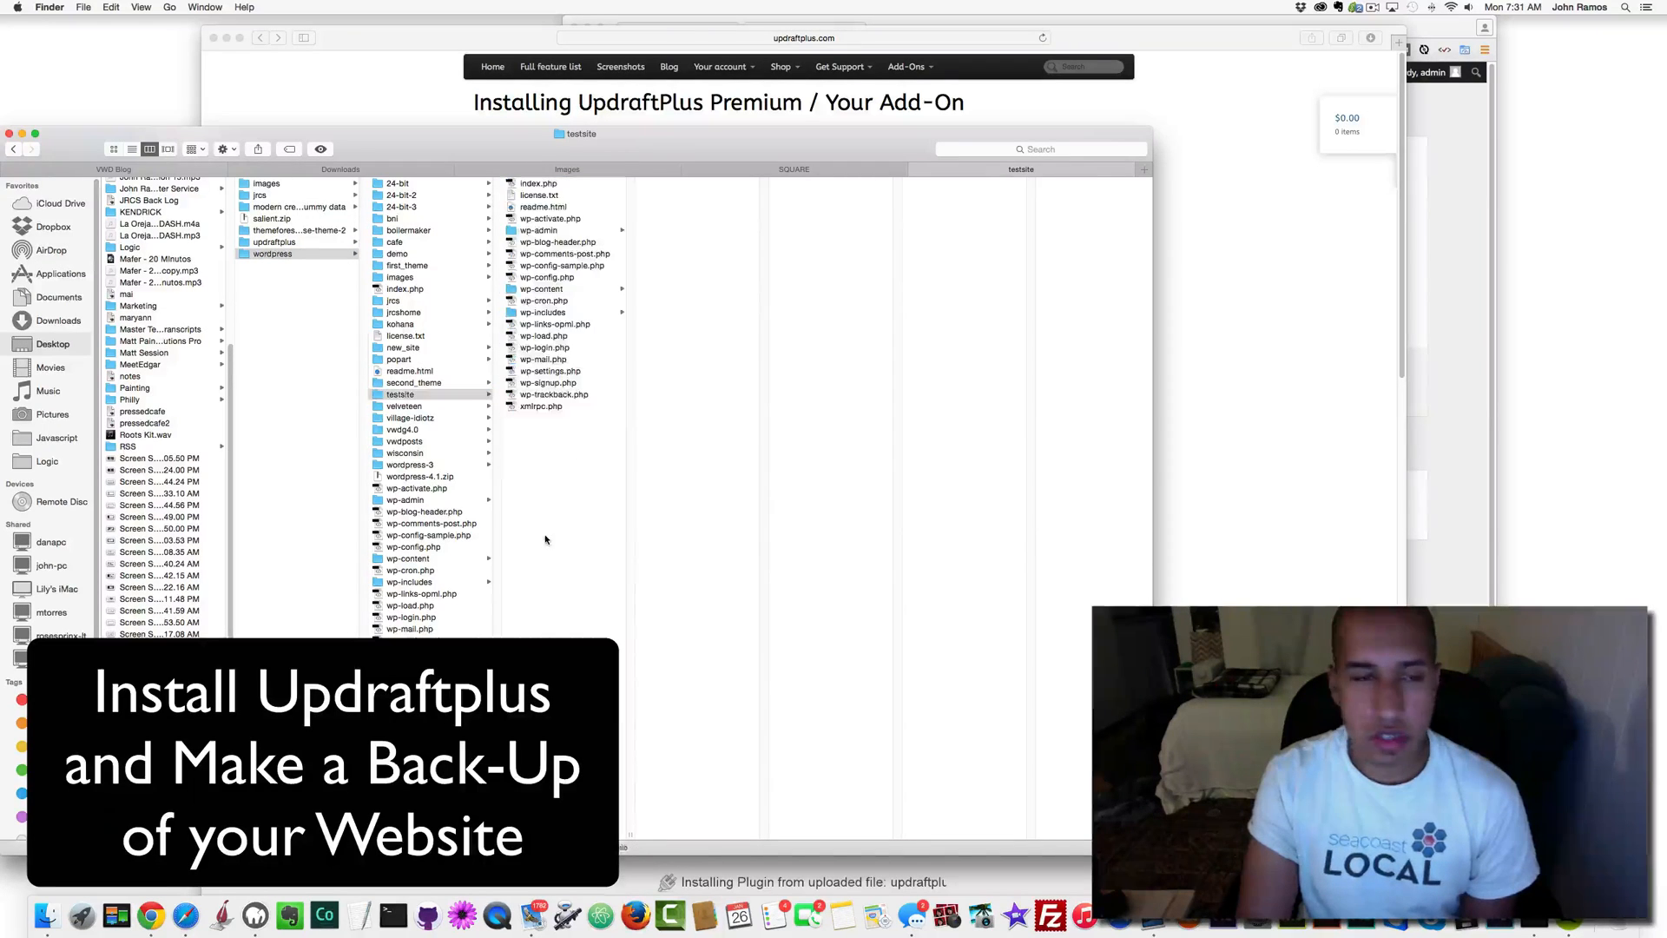
key(cmd+a)
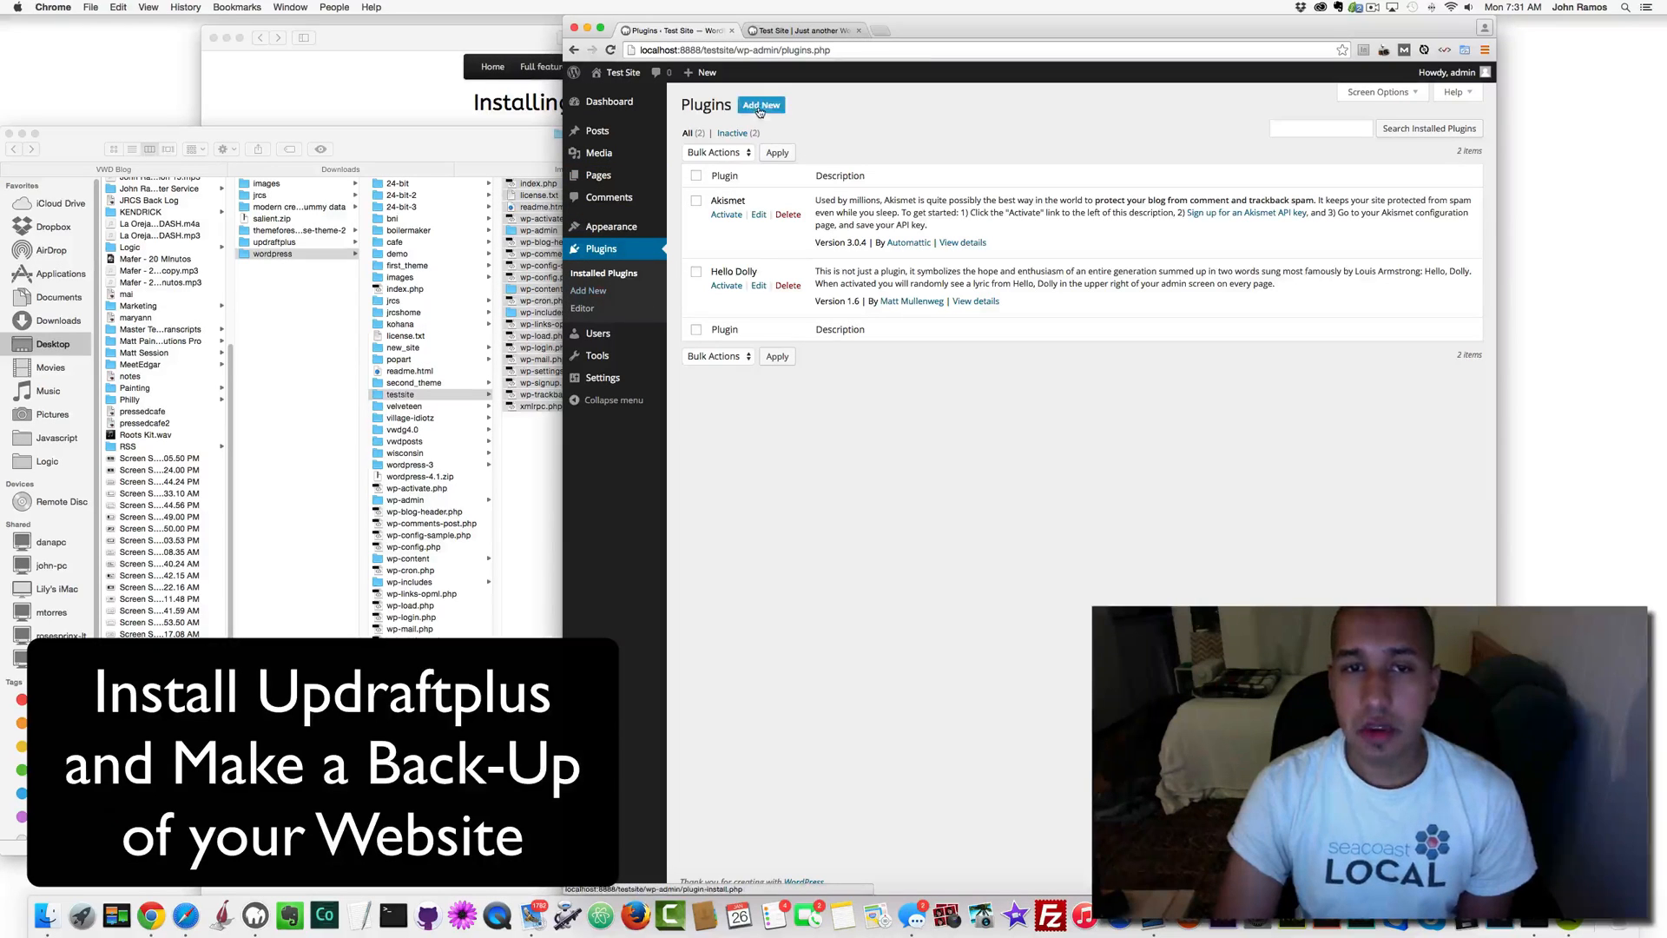
Begin Add New plugin, then compress the updraftplus folder into updraftplus.zip in Finder.
click(761, 105)
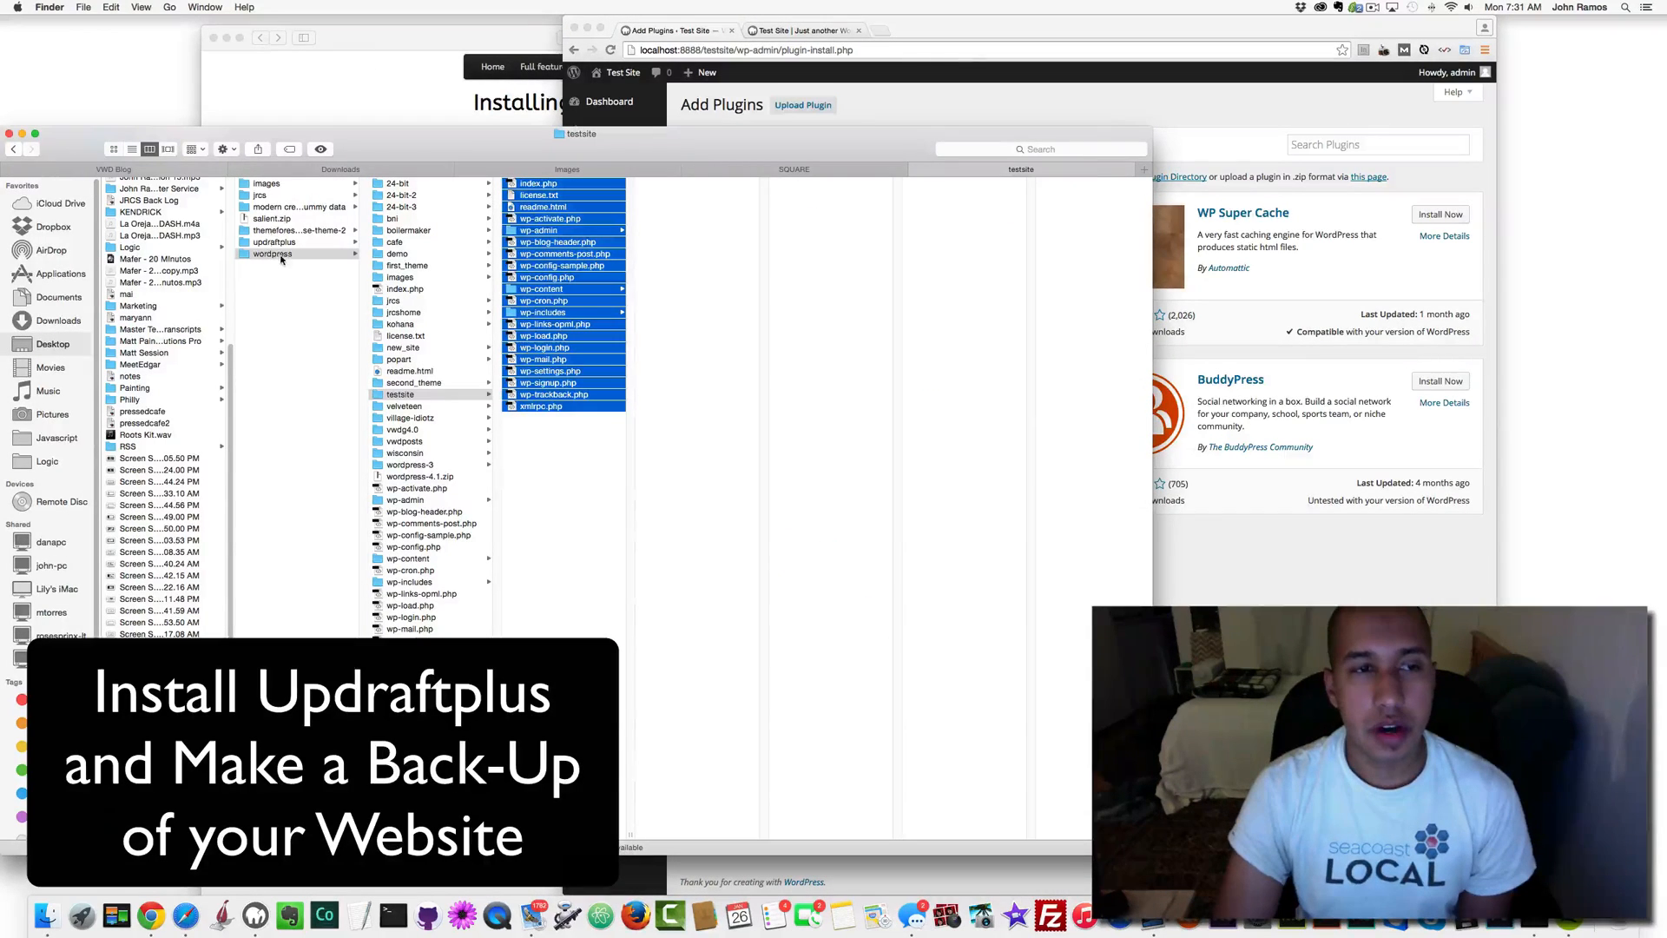
click(271, 241)
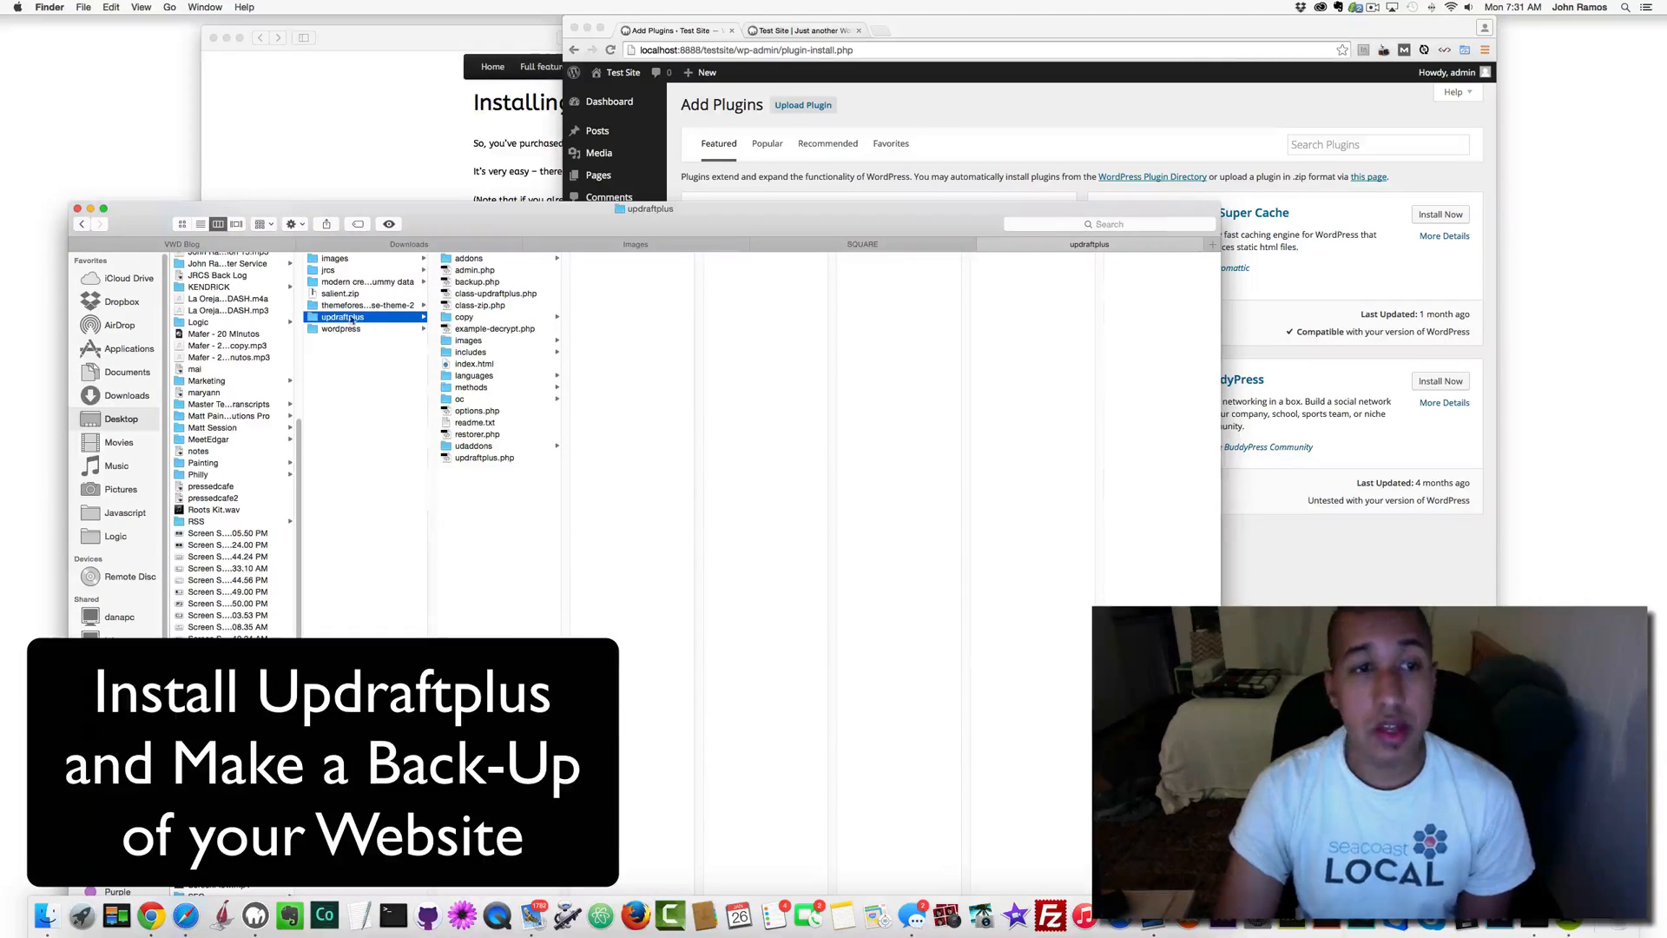
right_click(340, 317)
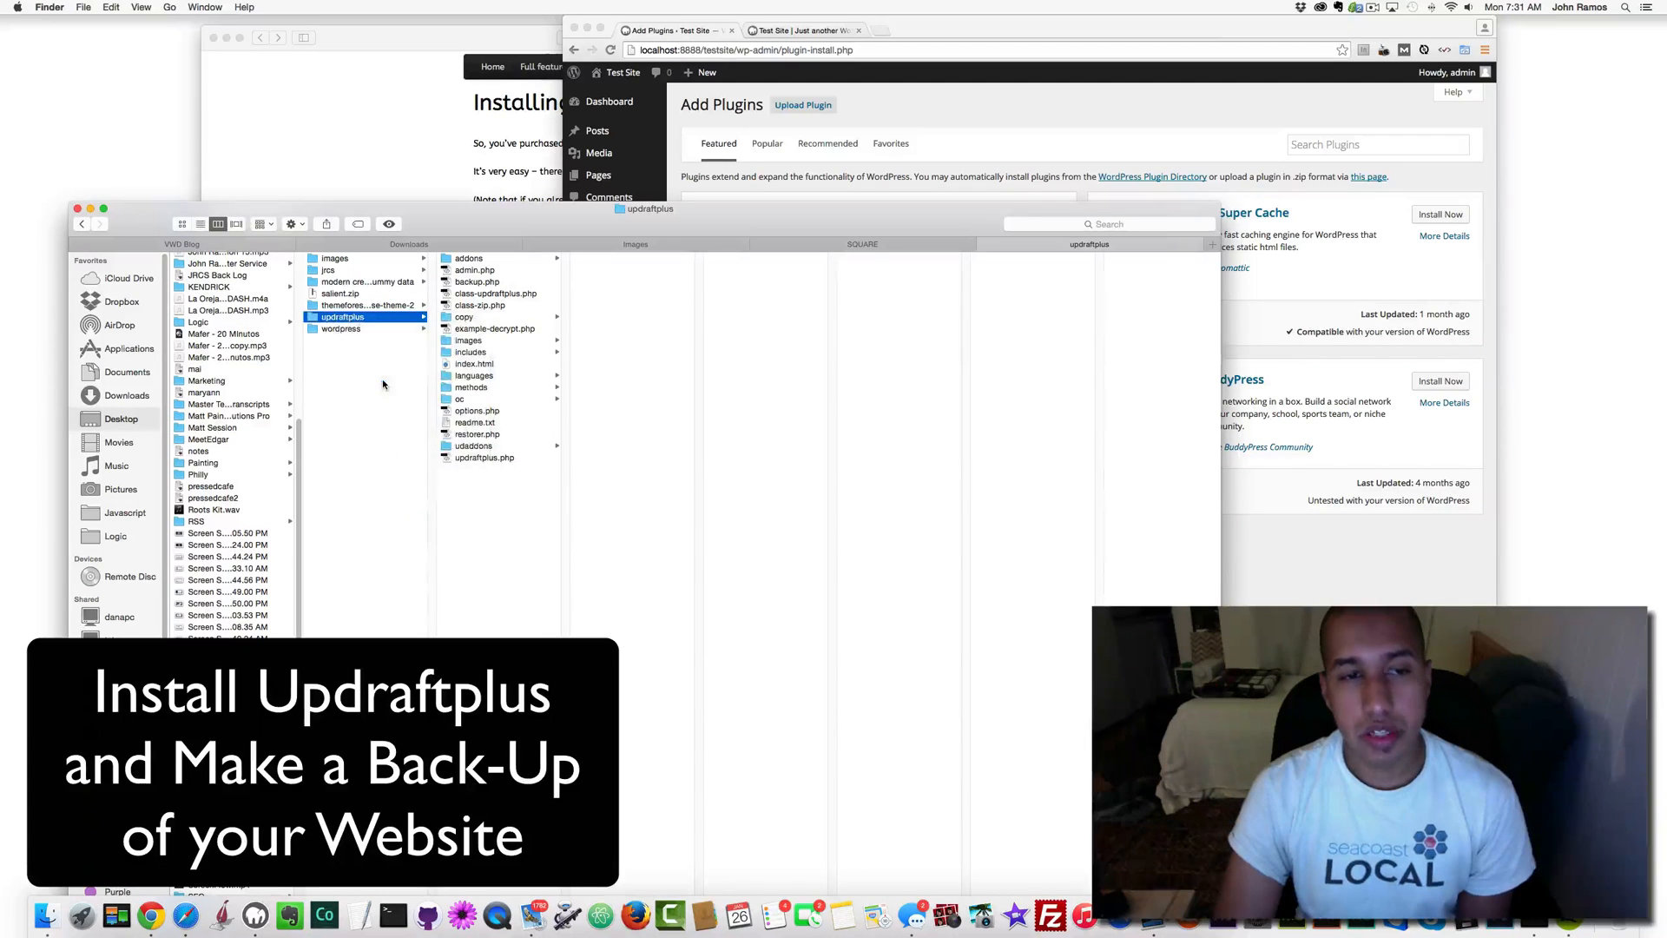
click(349, 327)
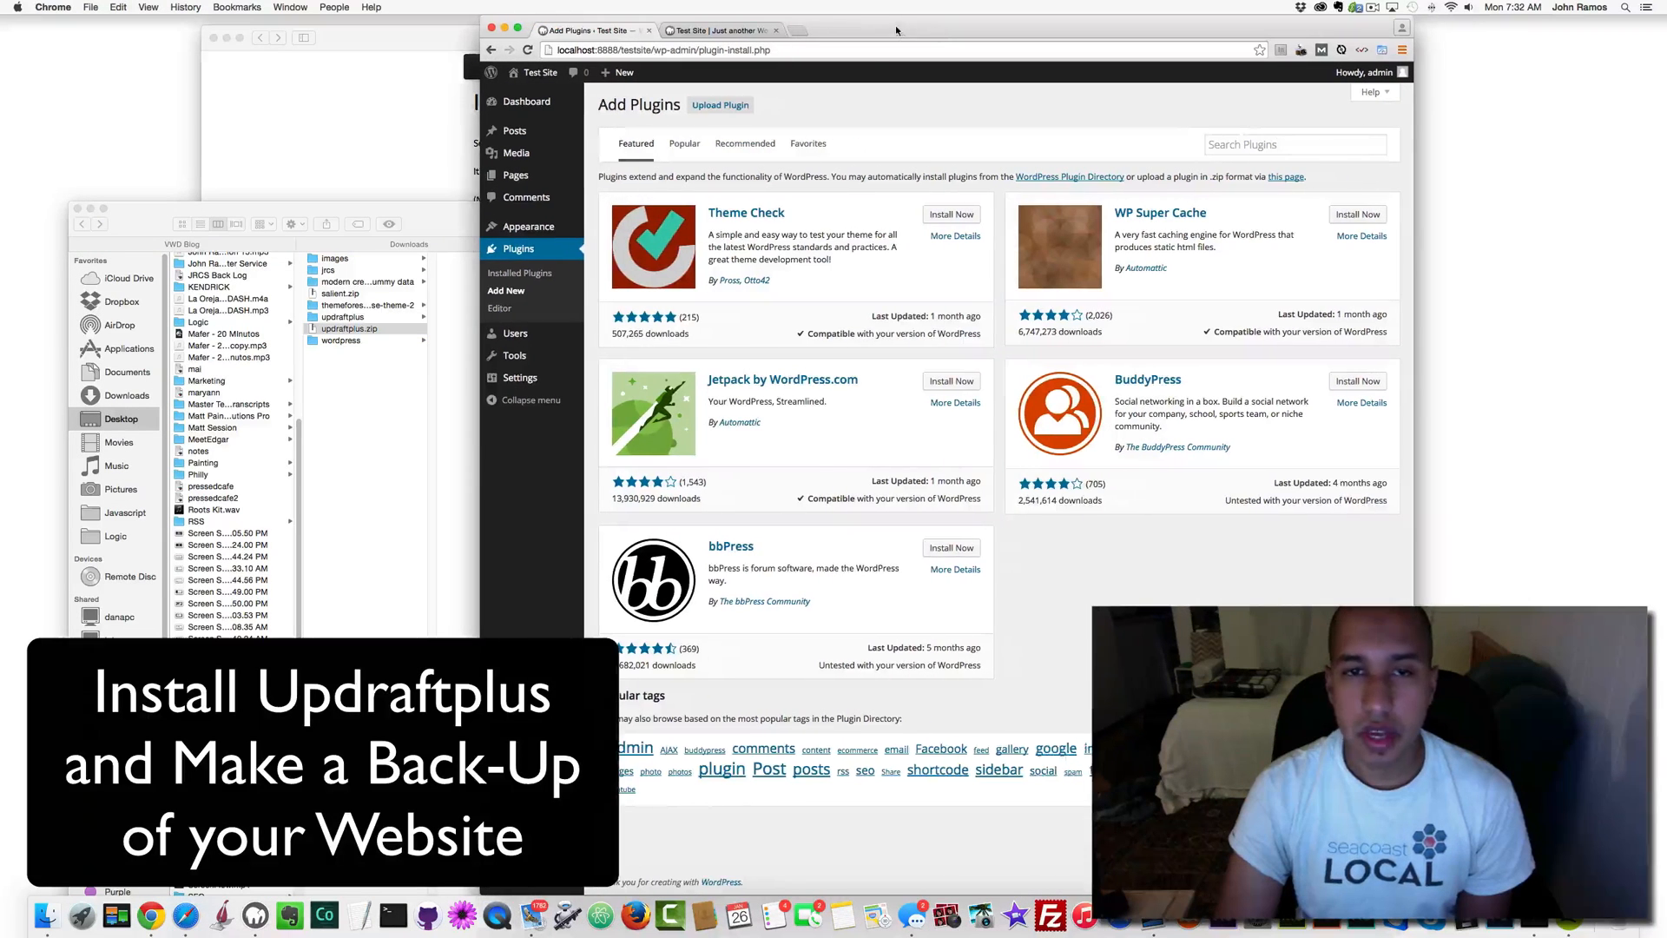
Upload updraftplus.zip, install it and activate the UpdraftPlus plugin.
click(719, 104)
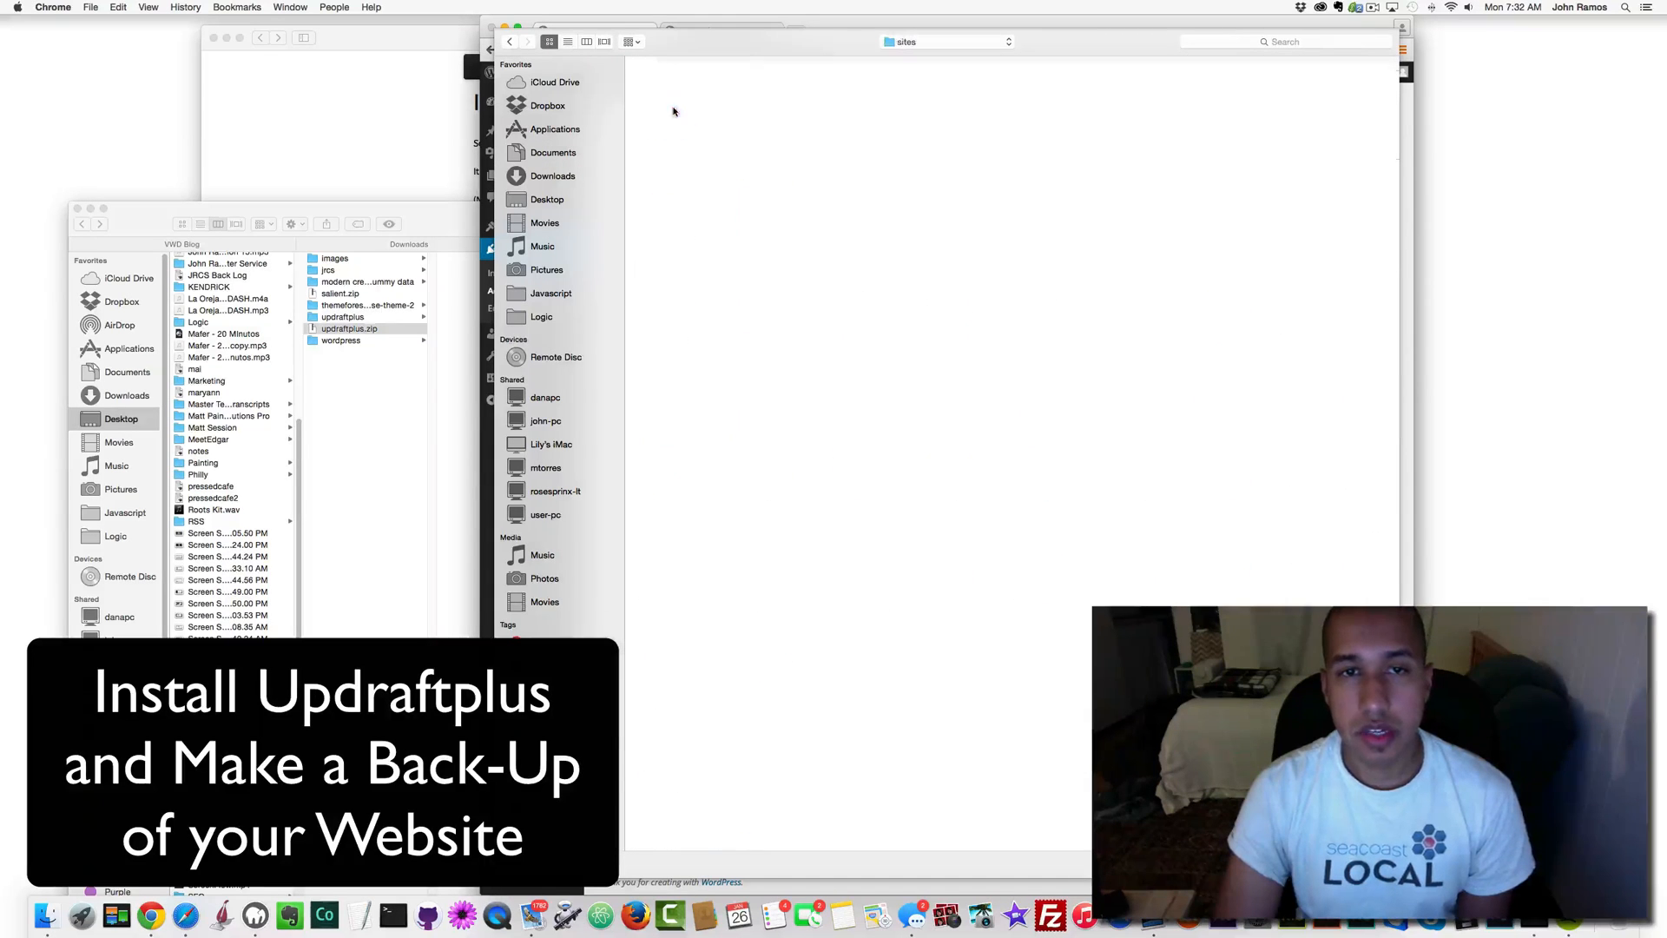
click(762, 110)
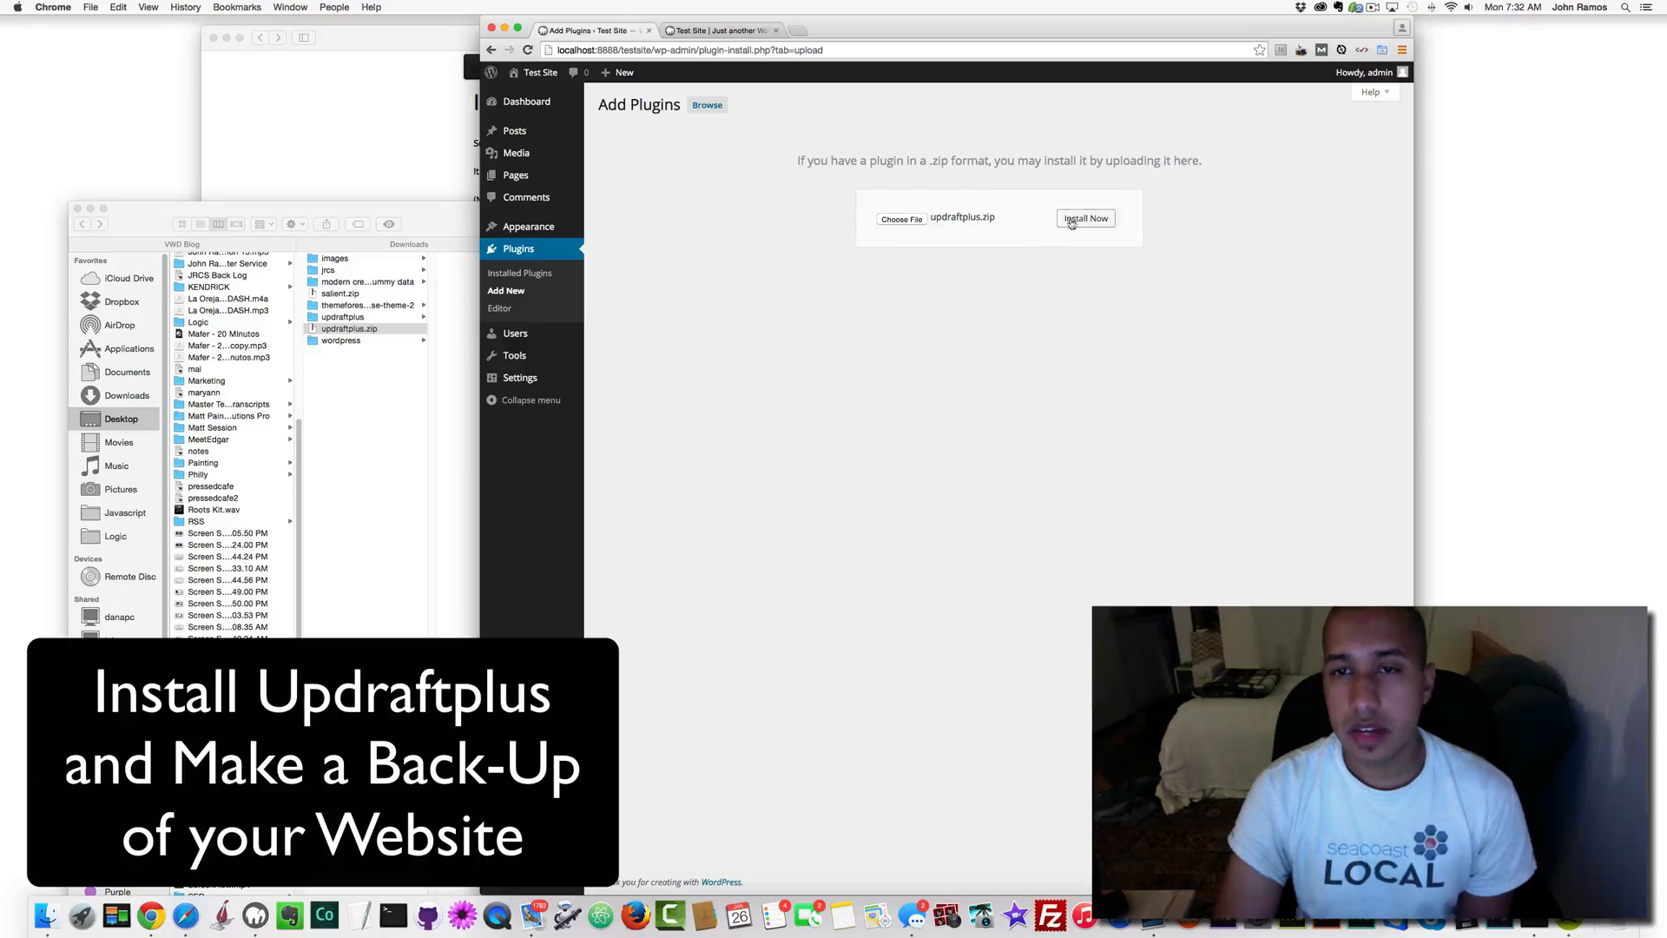
click(1085, 218)
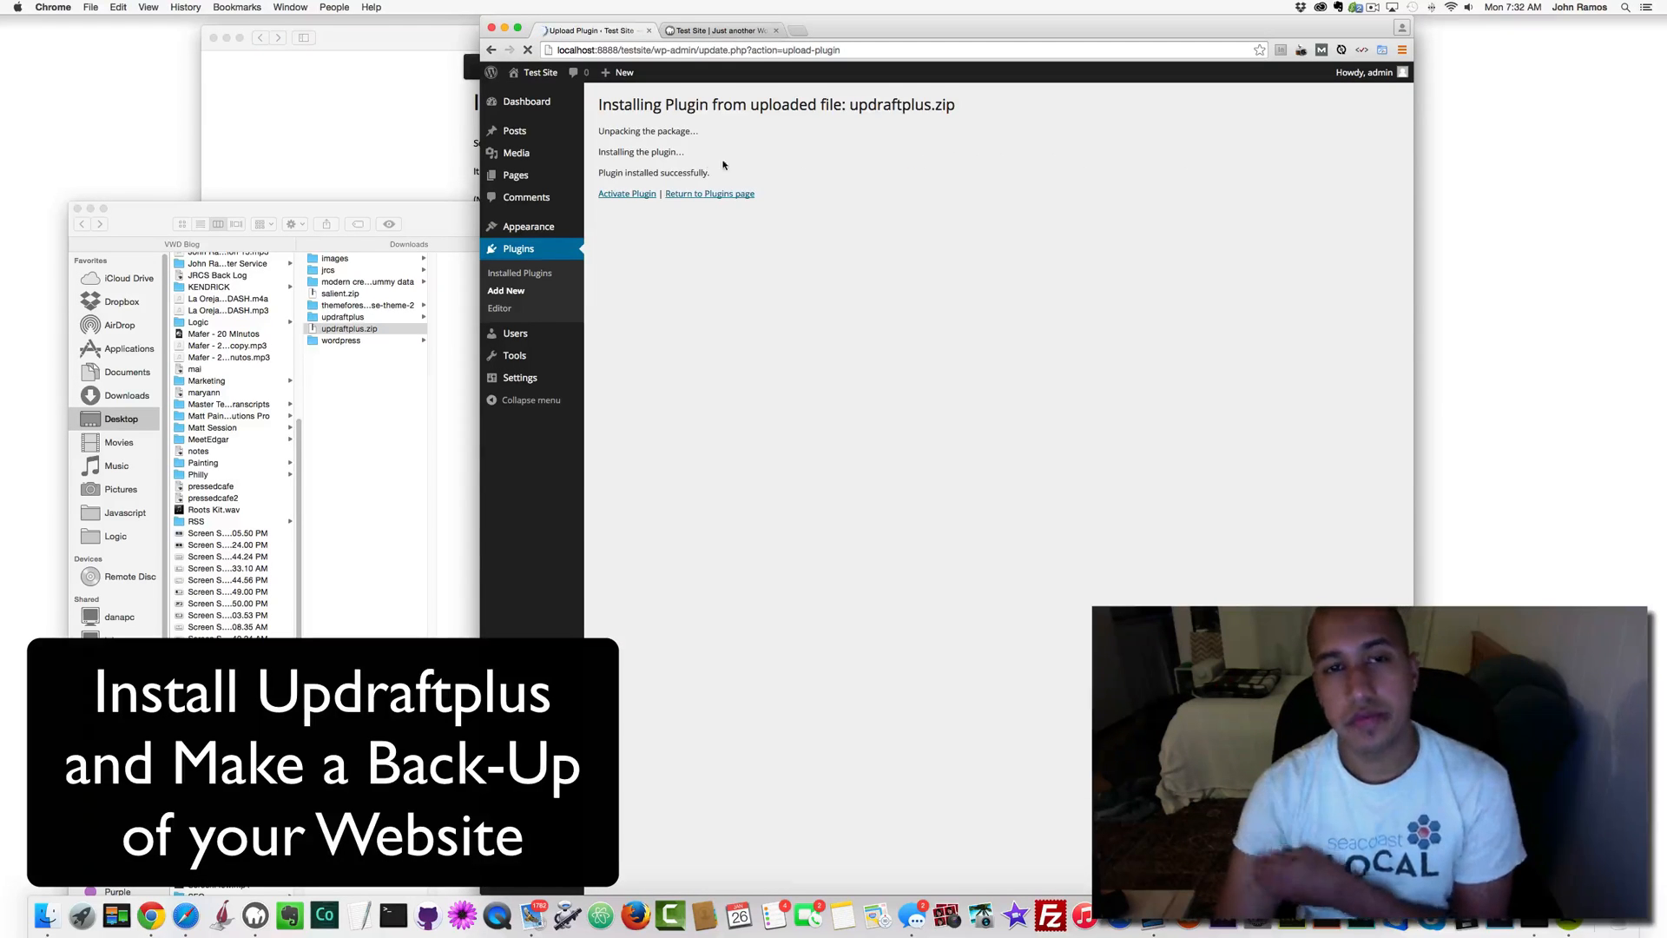
click(626, 194)
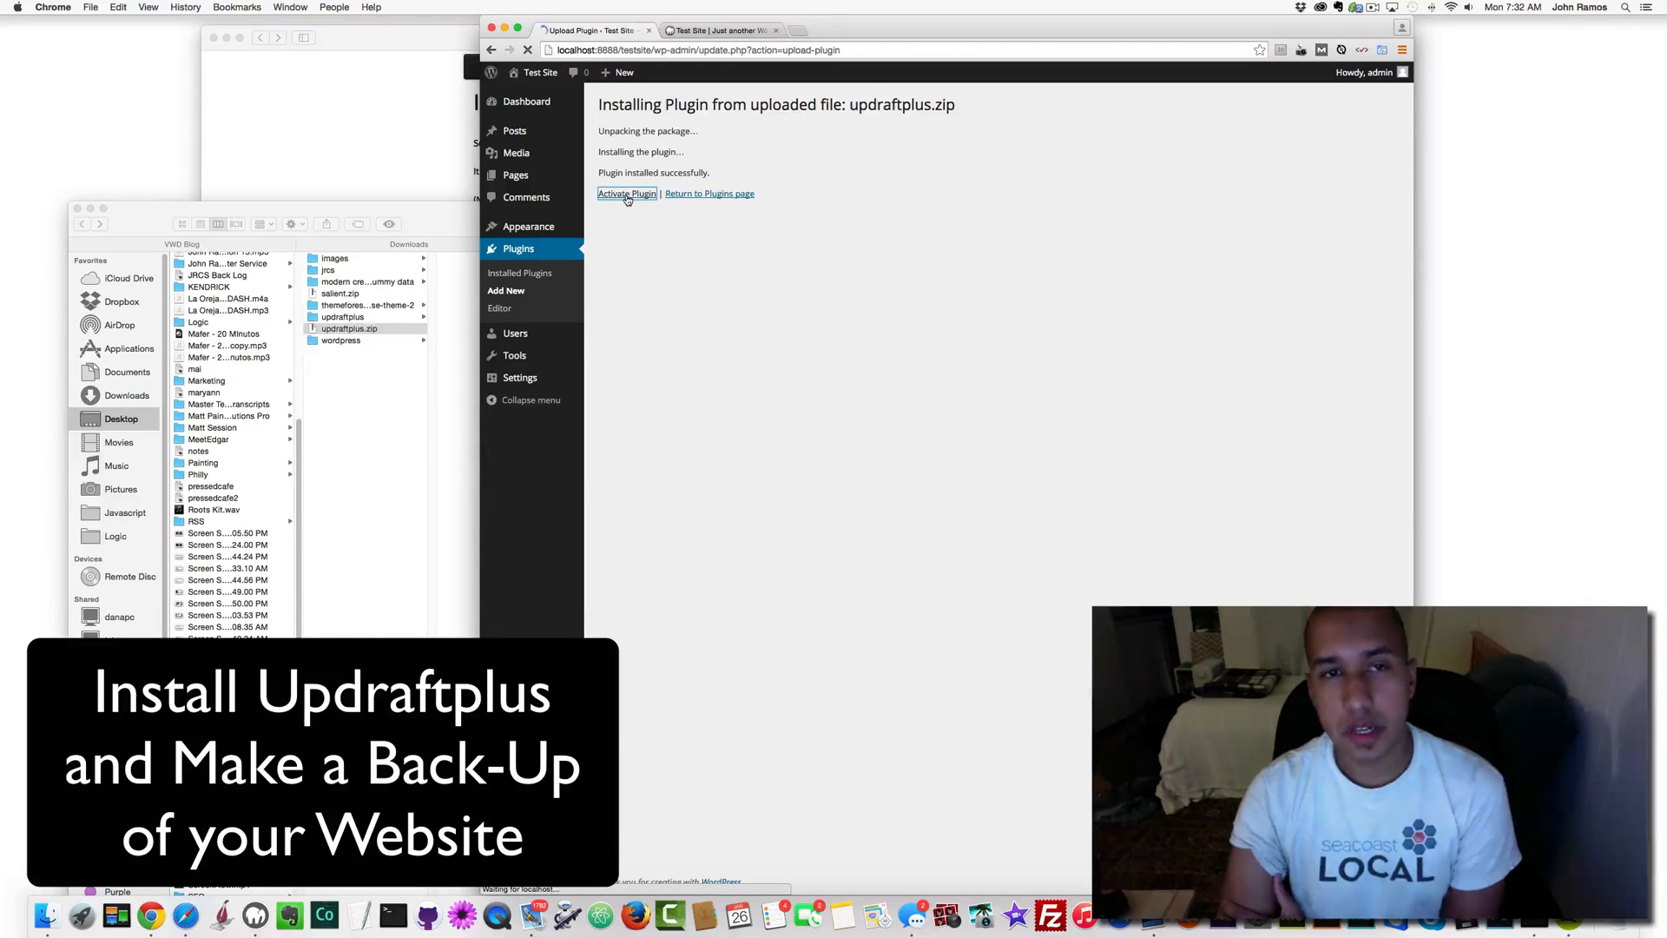
click(626, 193)
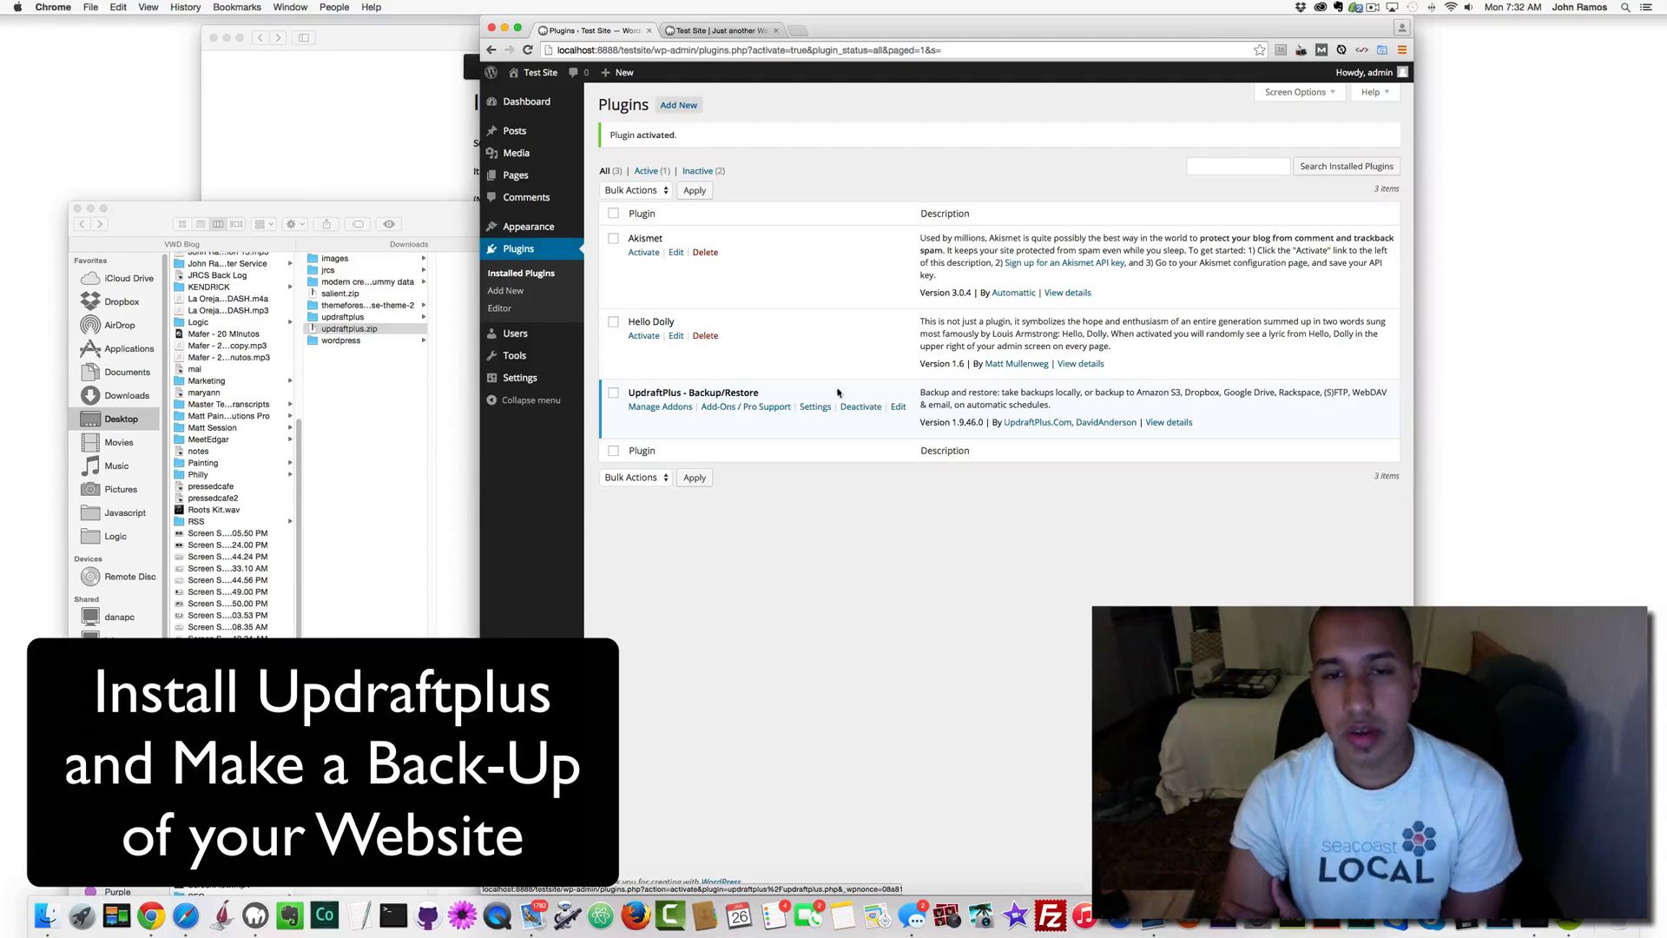
Head to Settings > UpdraftPlus Backups from the admin sidebar.
double_click(693, 392)
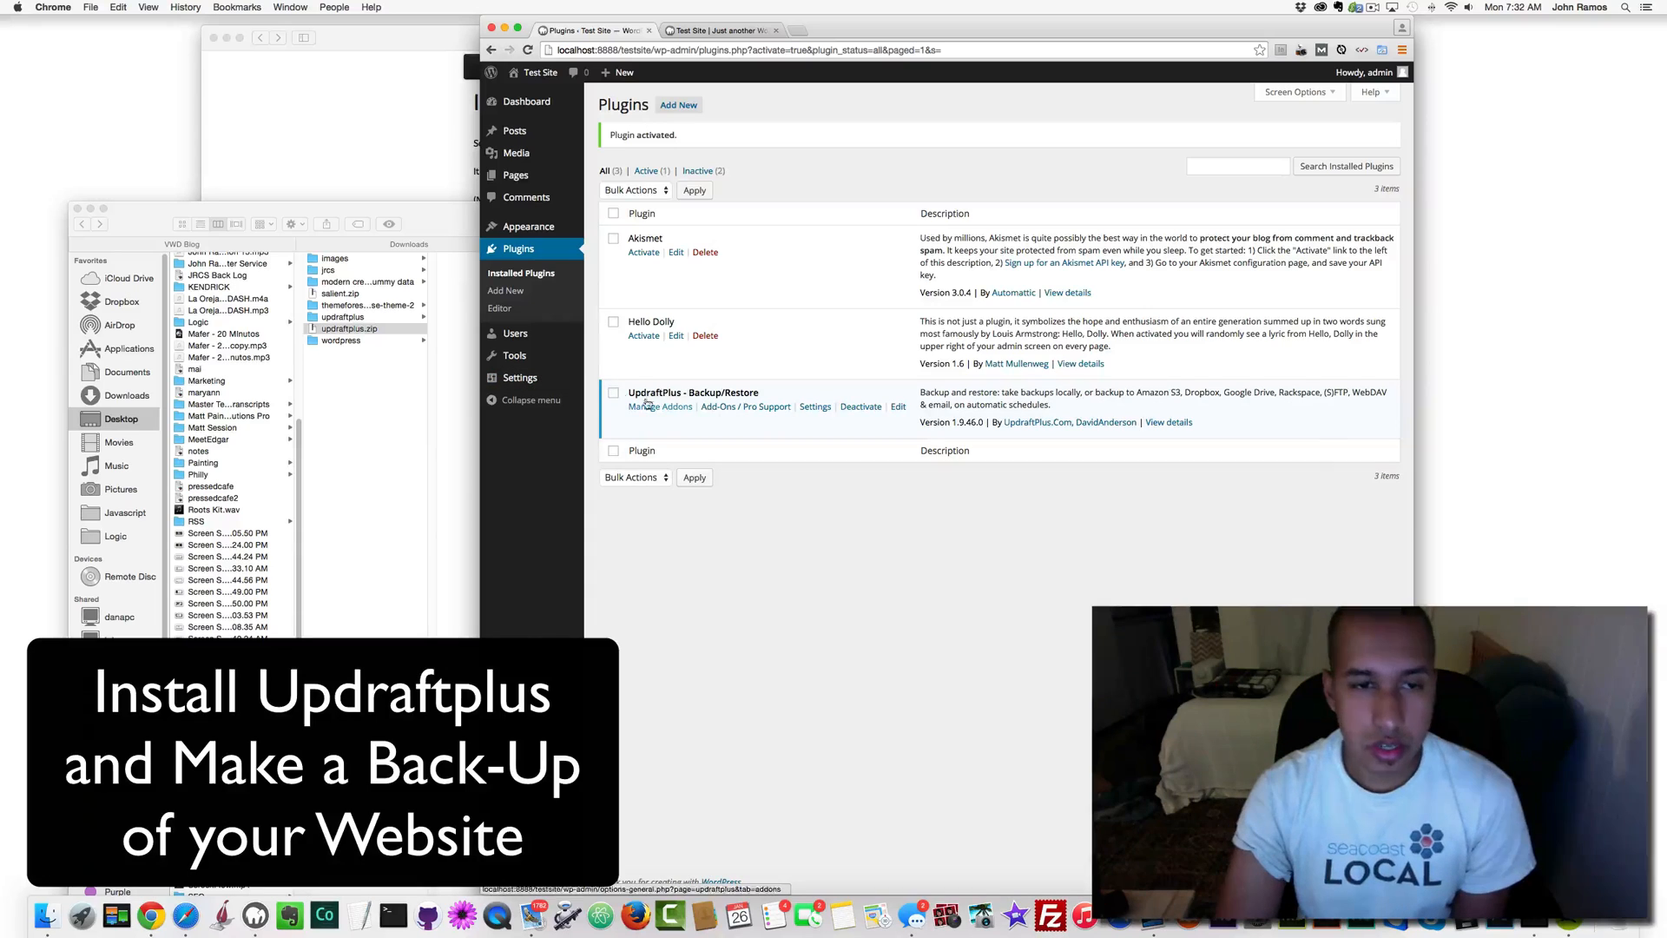
click(521, 377)
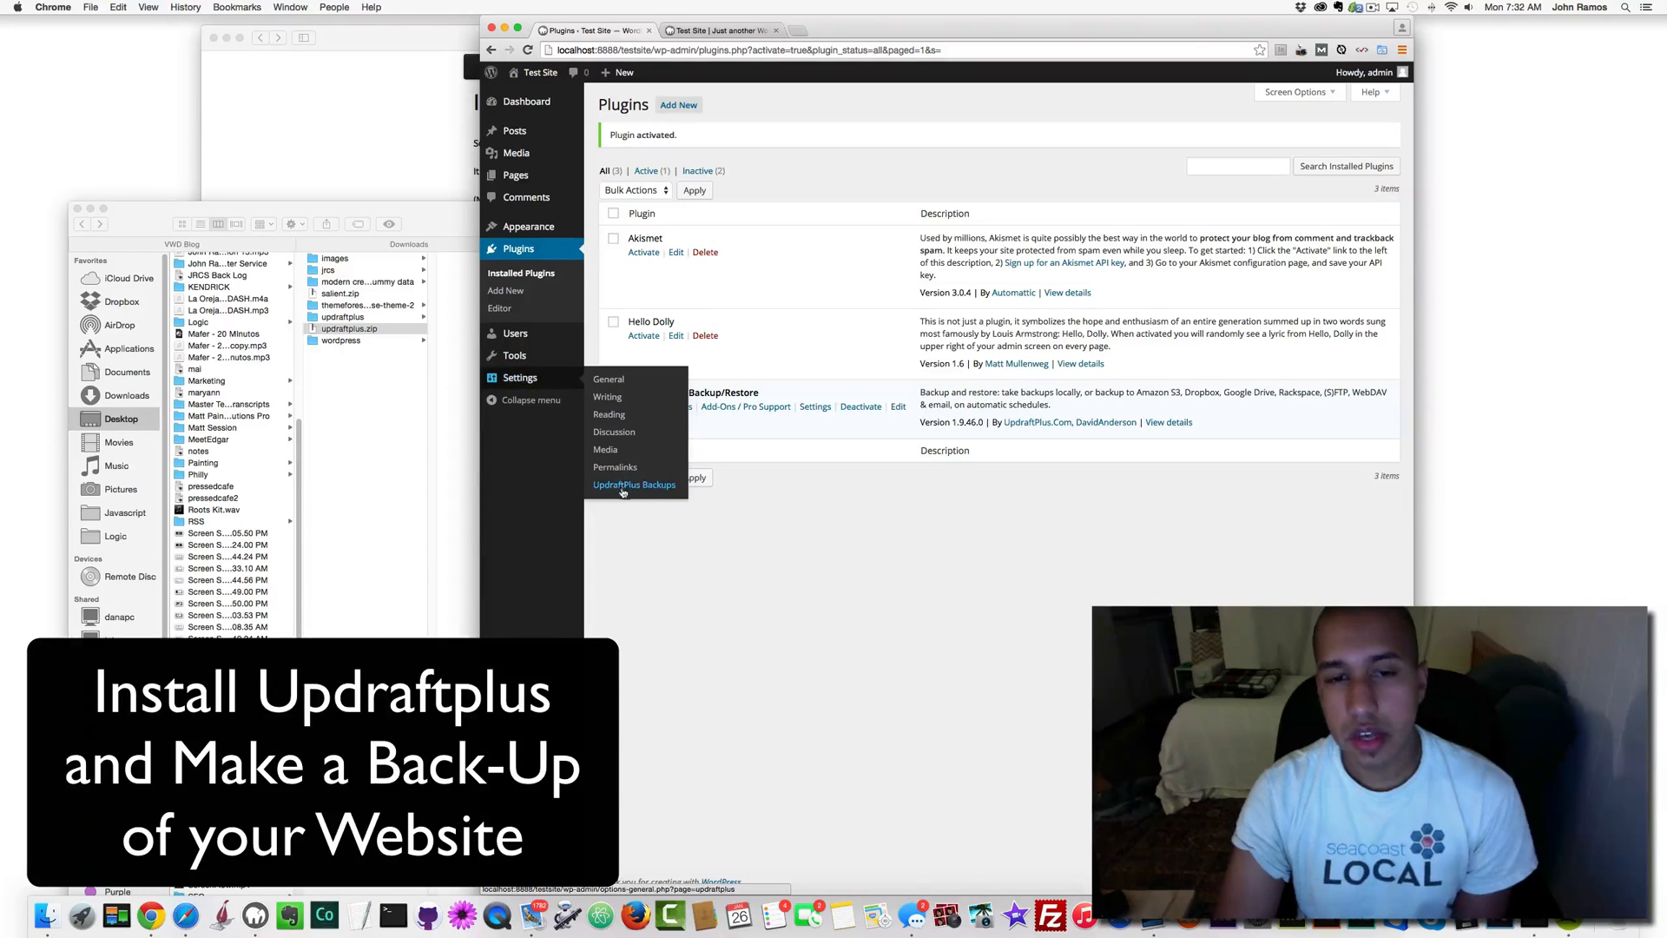
click(634, 483)
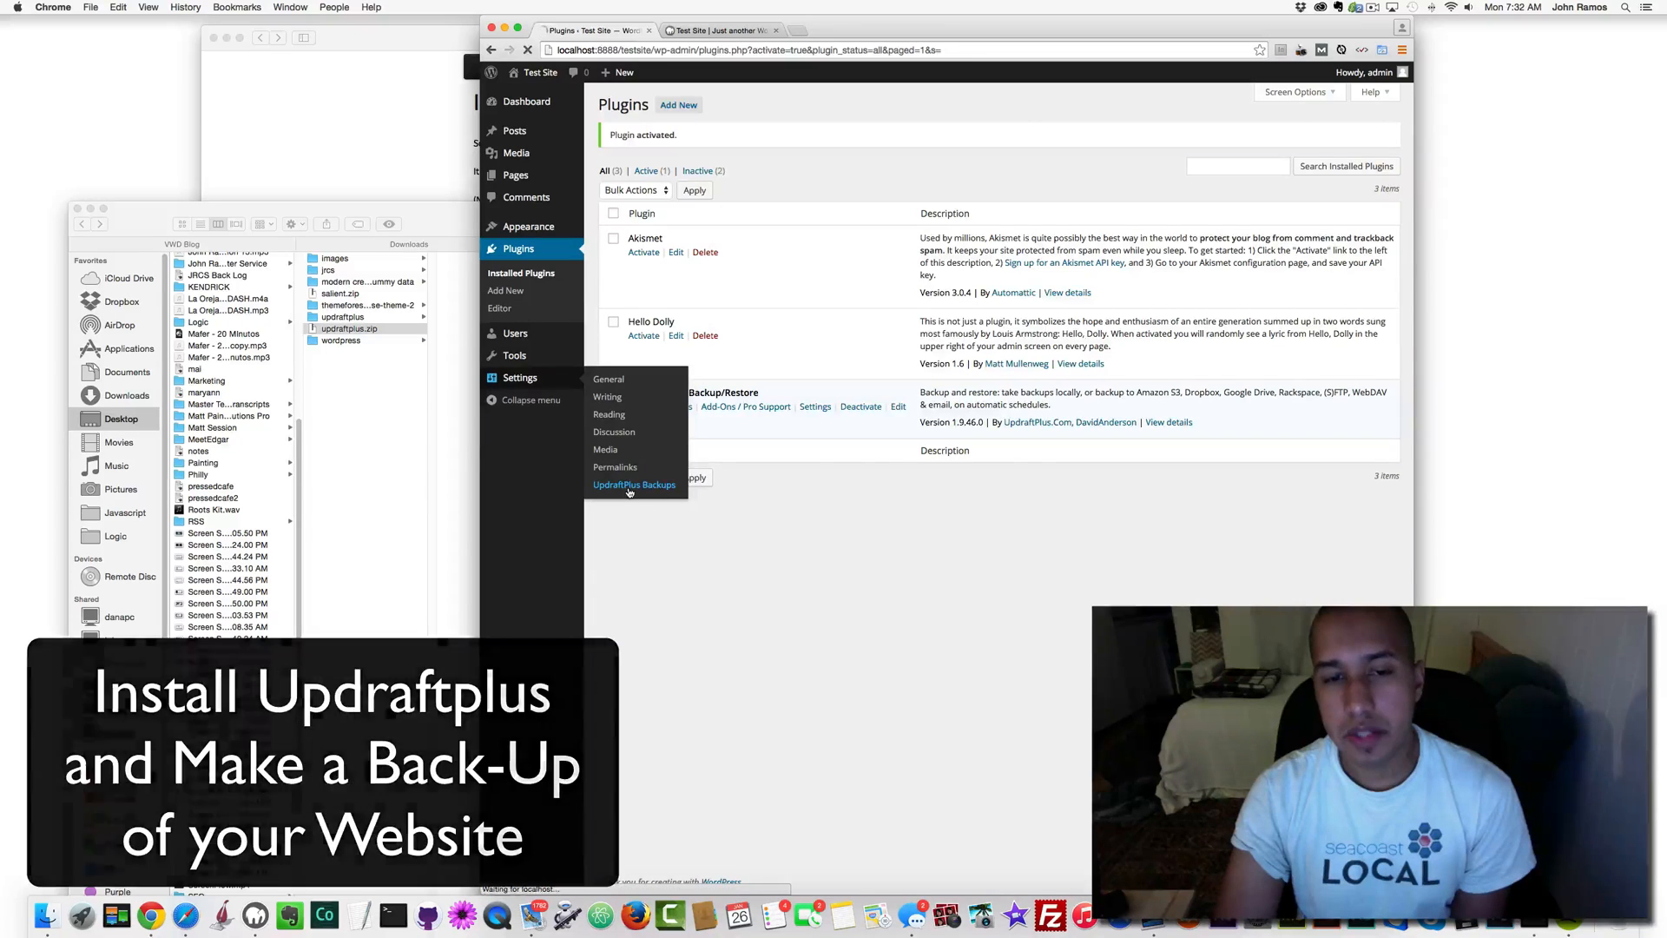
Choose Dropbox as UpdraftPlus remote storage in Settings and save the changes.
click(634, 484)
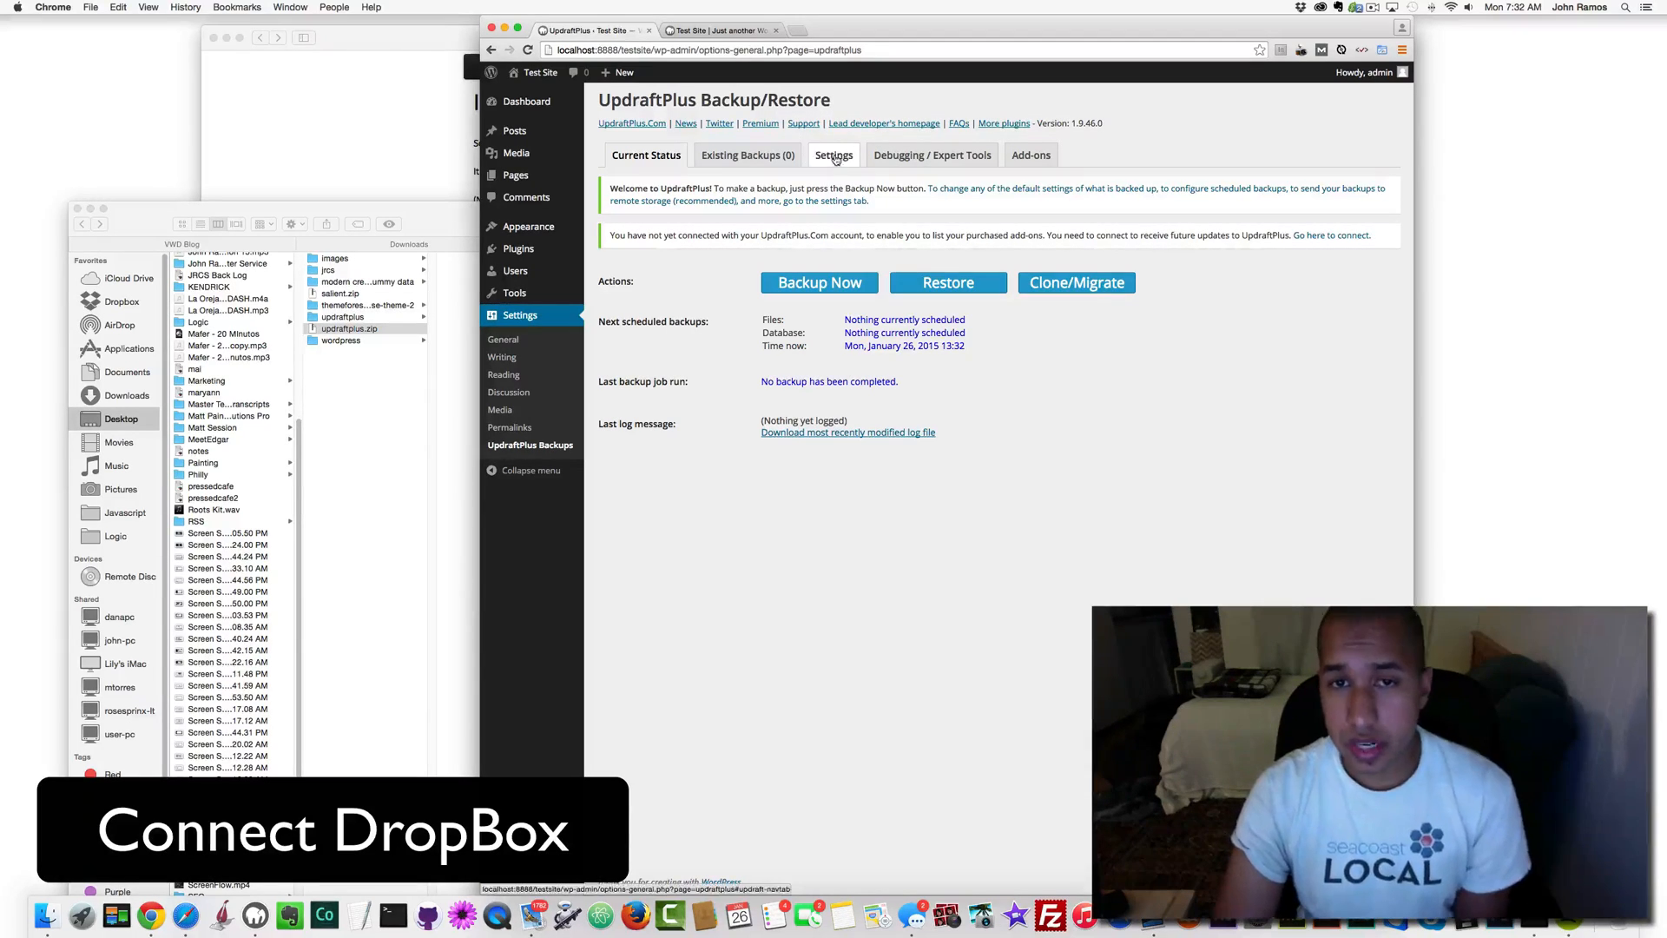
click(834, 155)
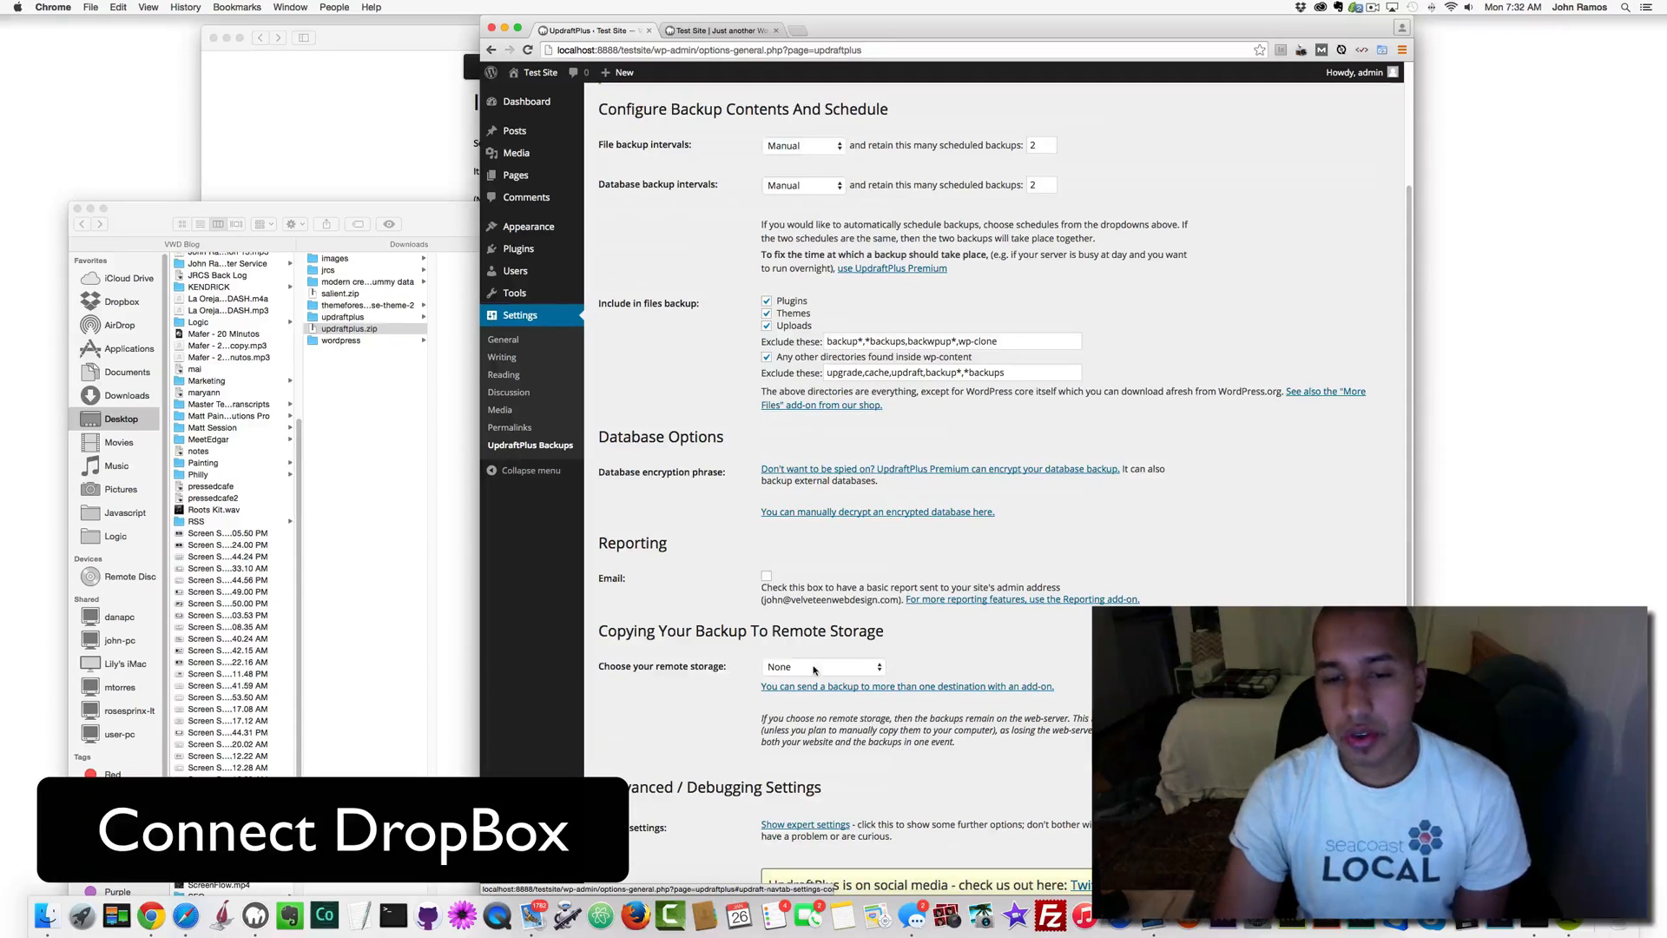
click(822, 666)
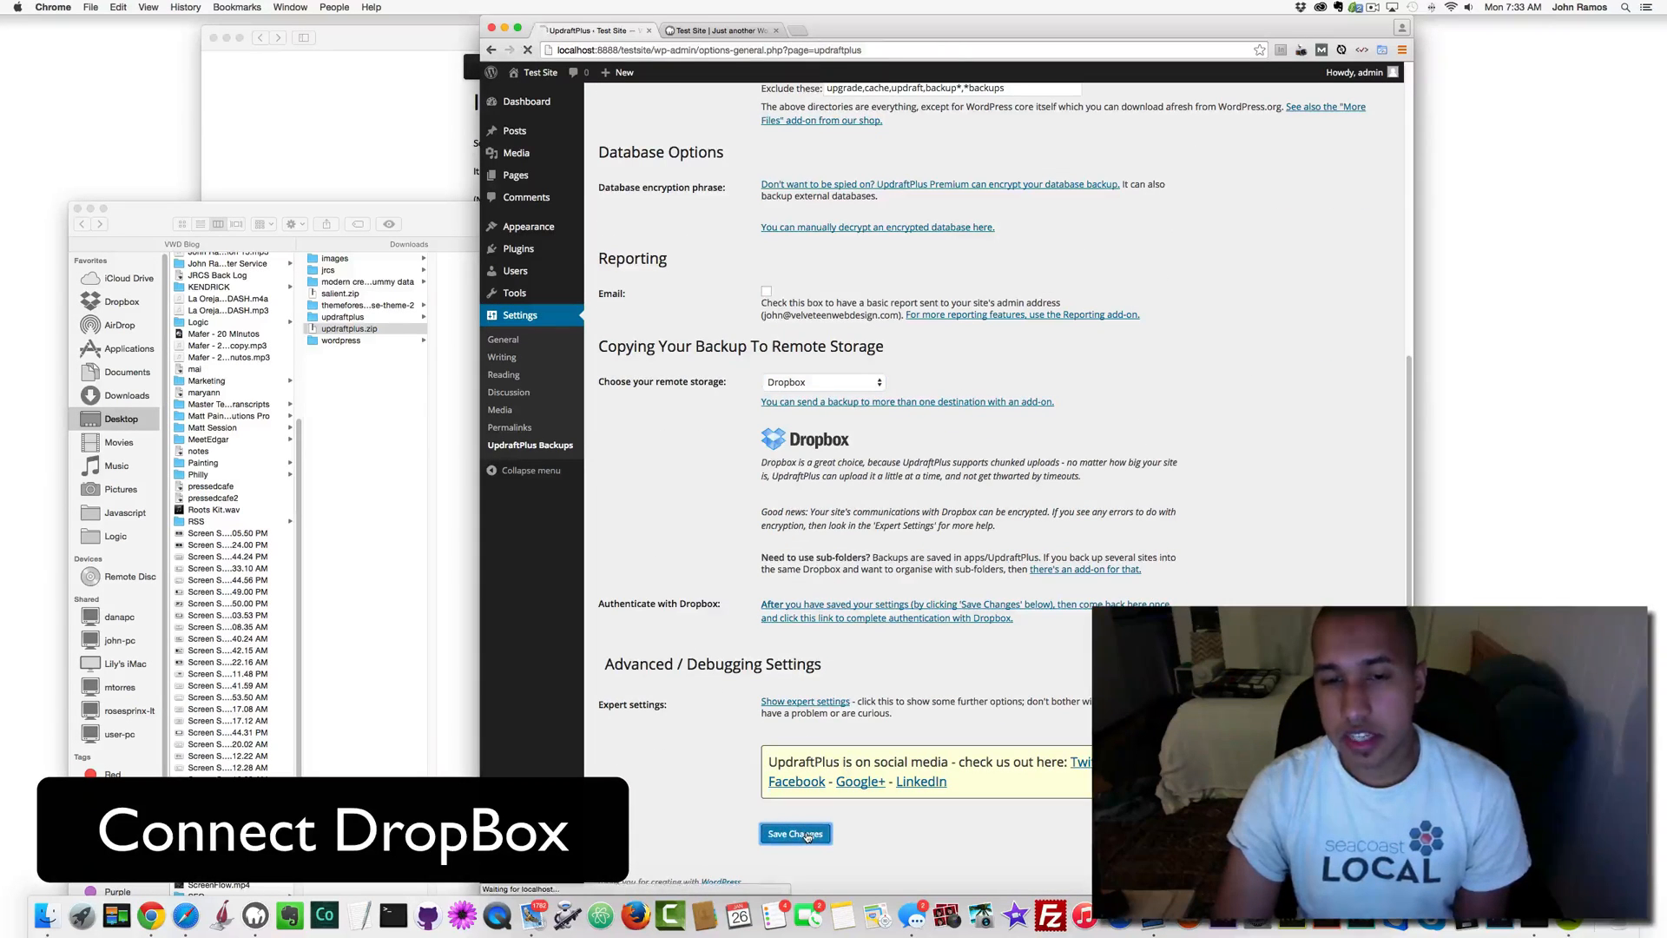
click(794, 834)
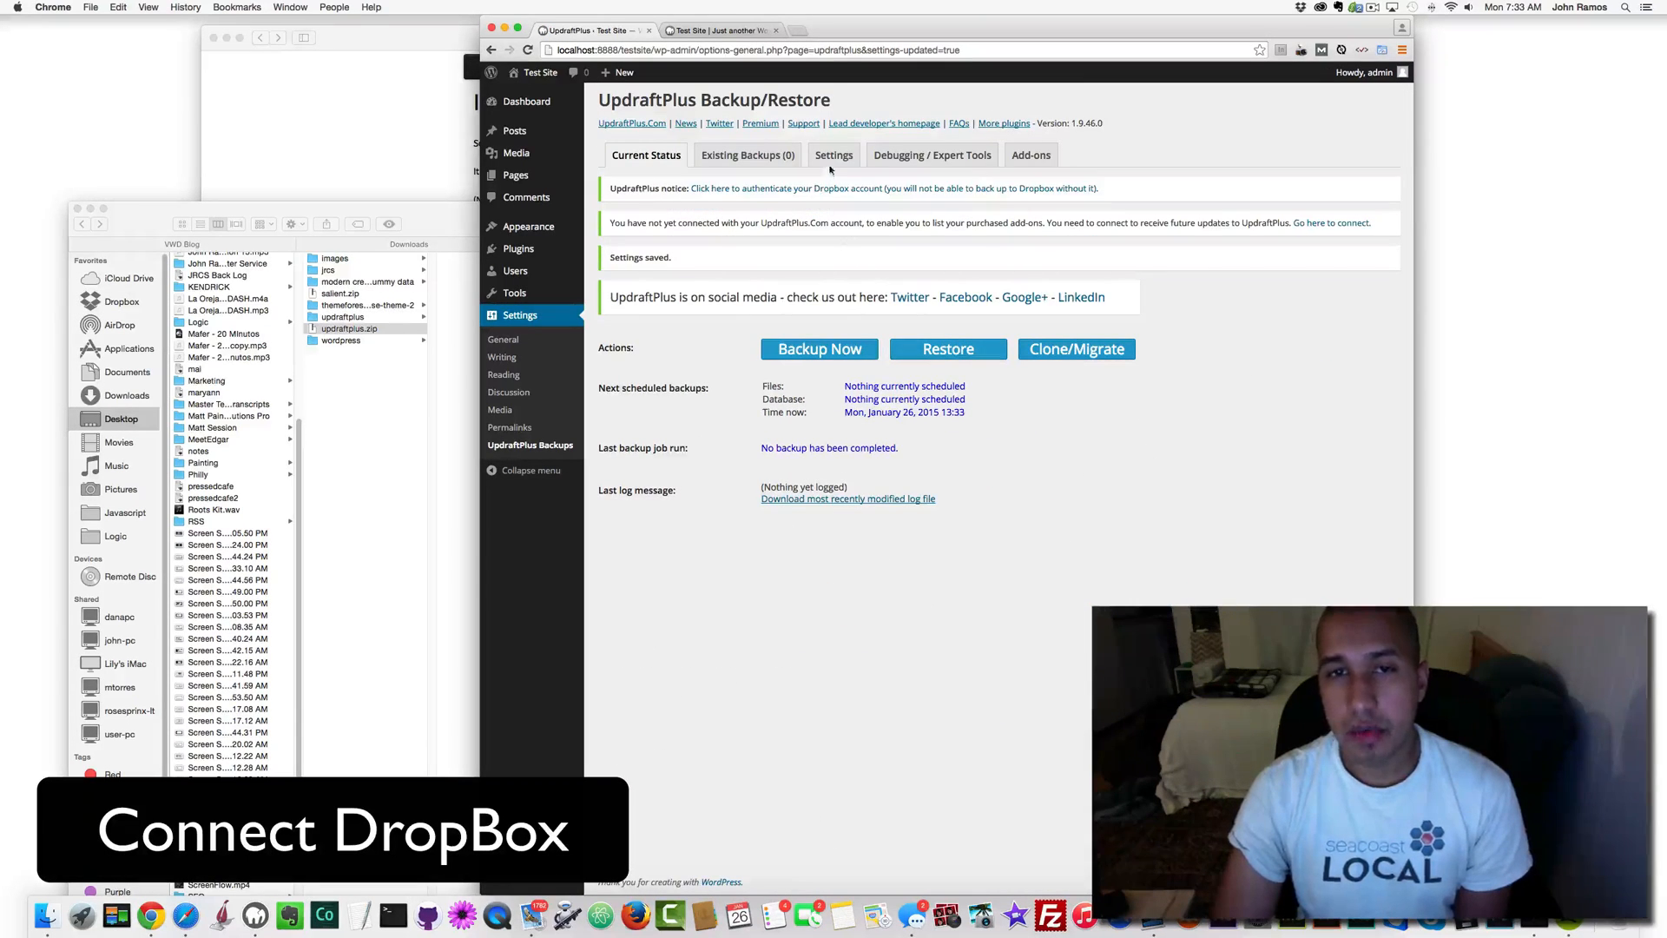
scroll(down, 3)
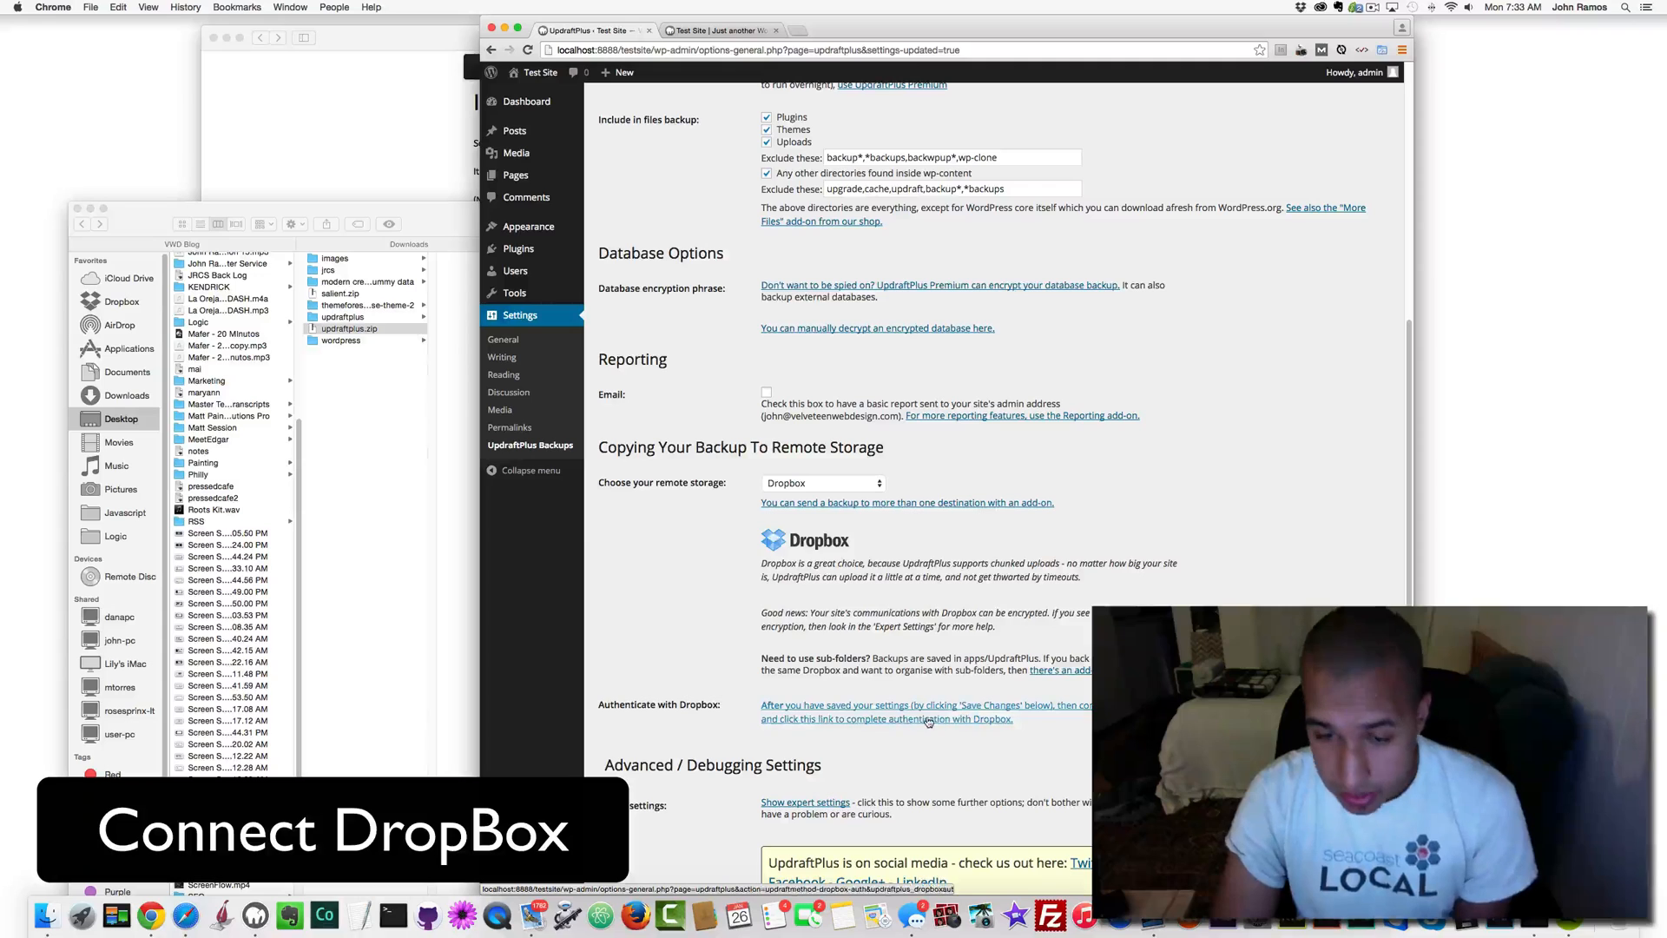
Complete Dropbox authentication and allow UpdraftPlus access to its Dropbox folder.
click(886, 711)
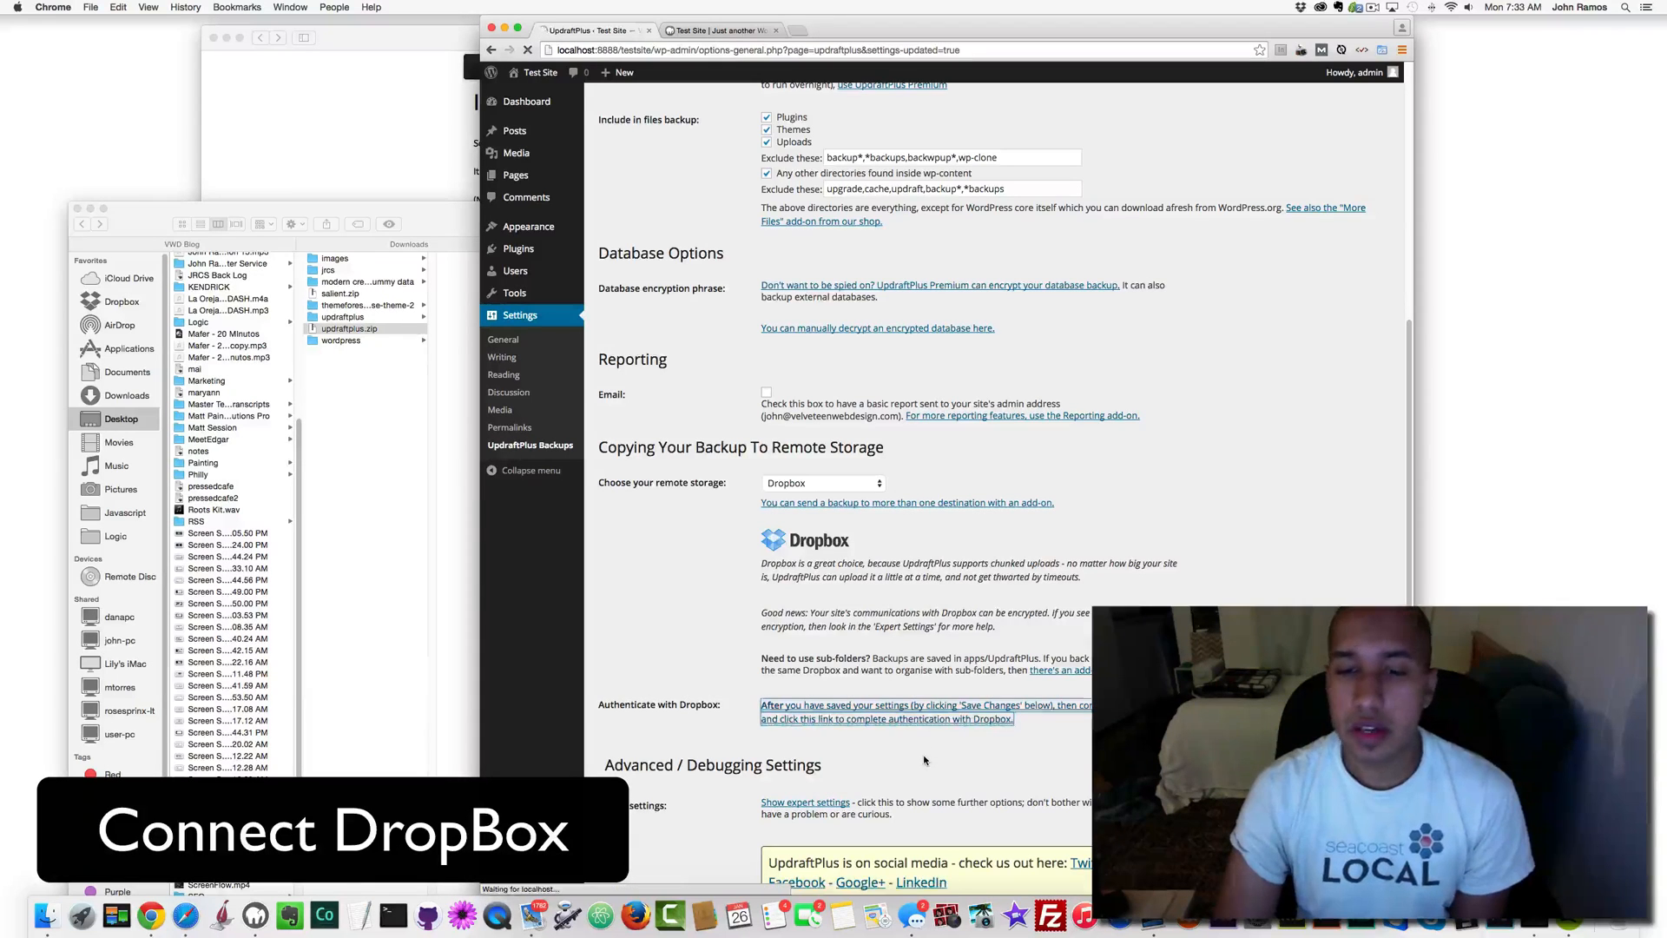
click(885, 719)
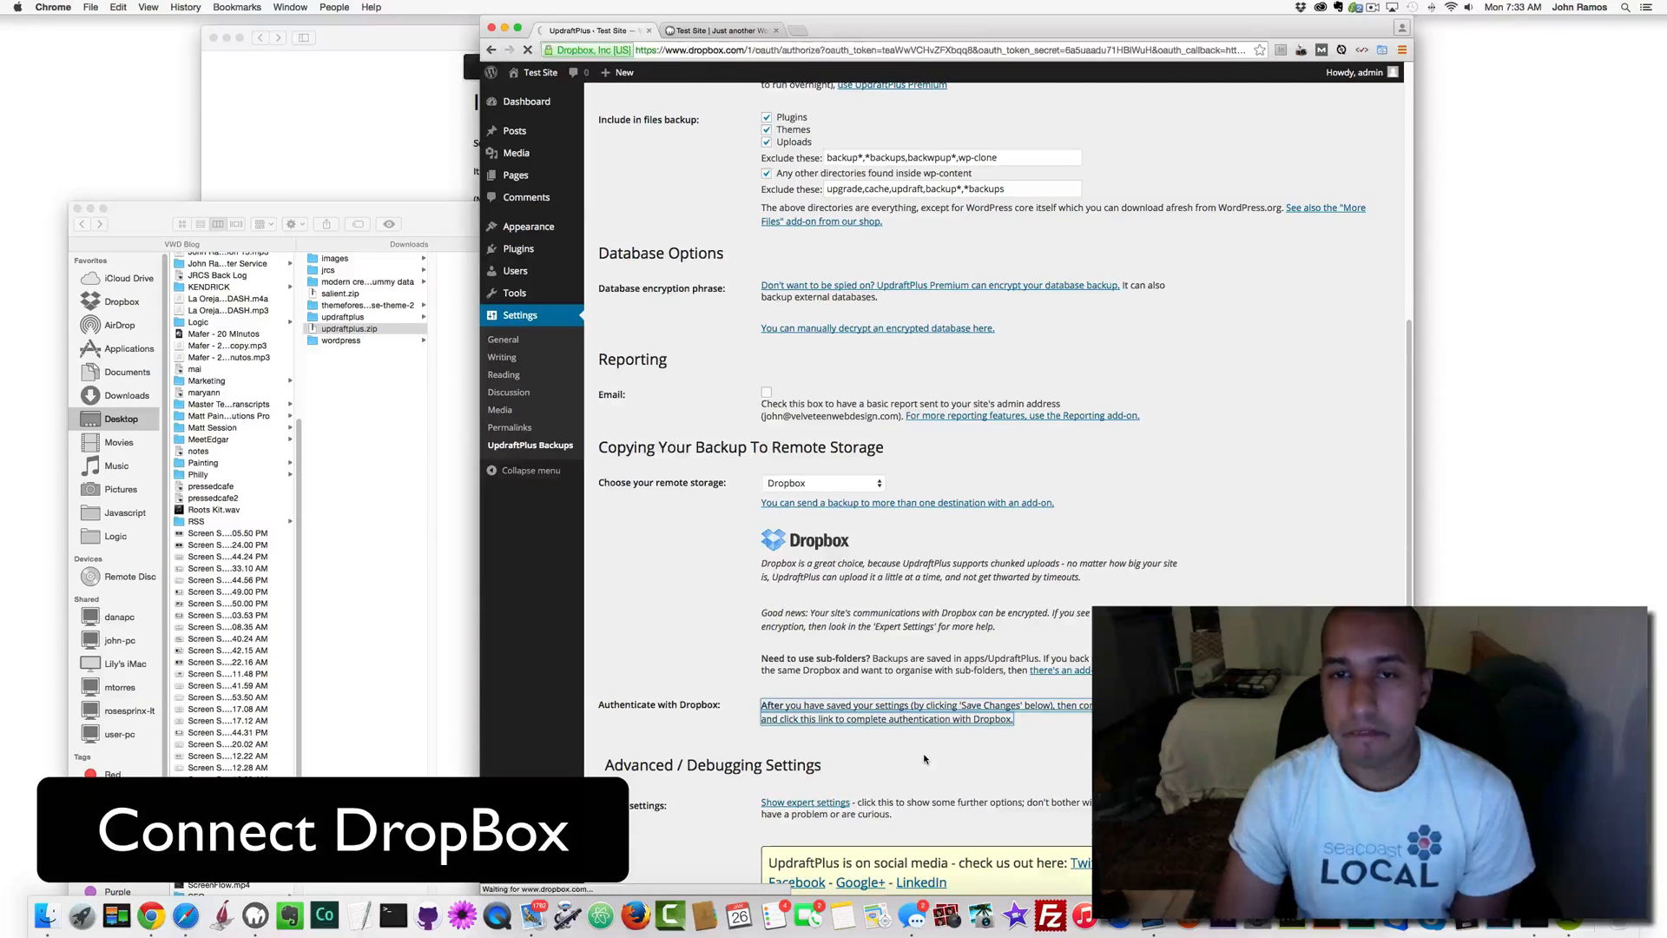
click(883, 719)
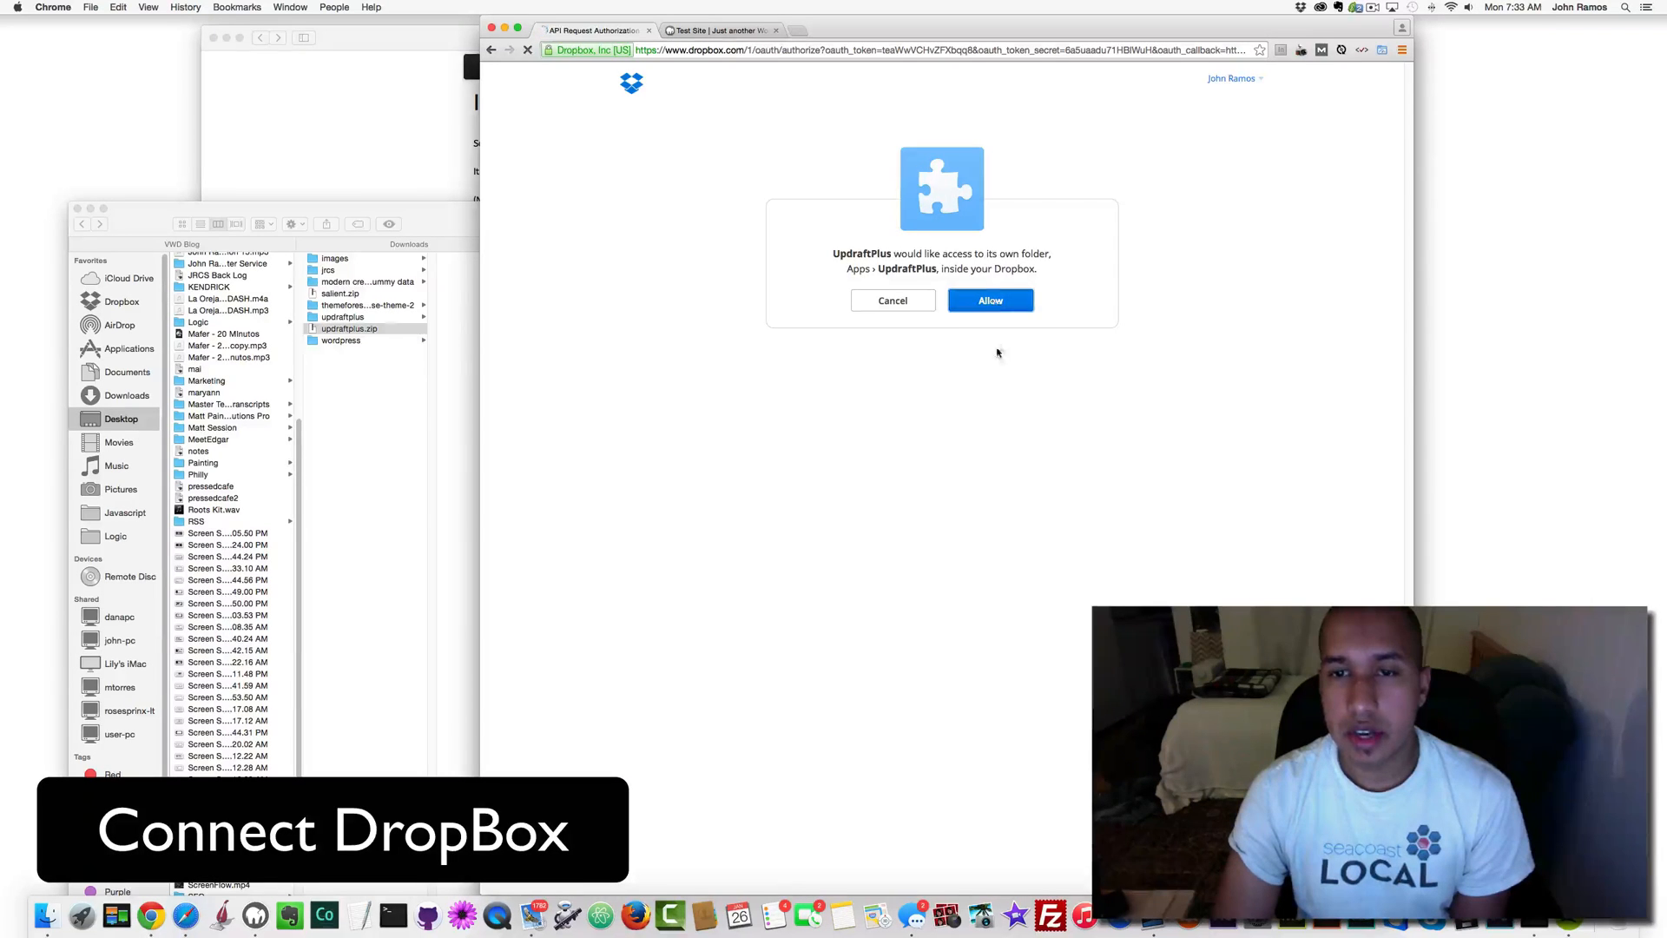
click(989, 299)
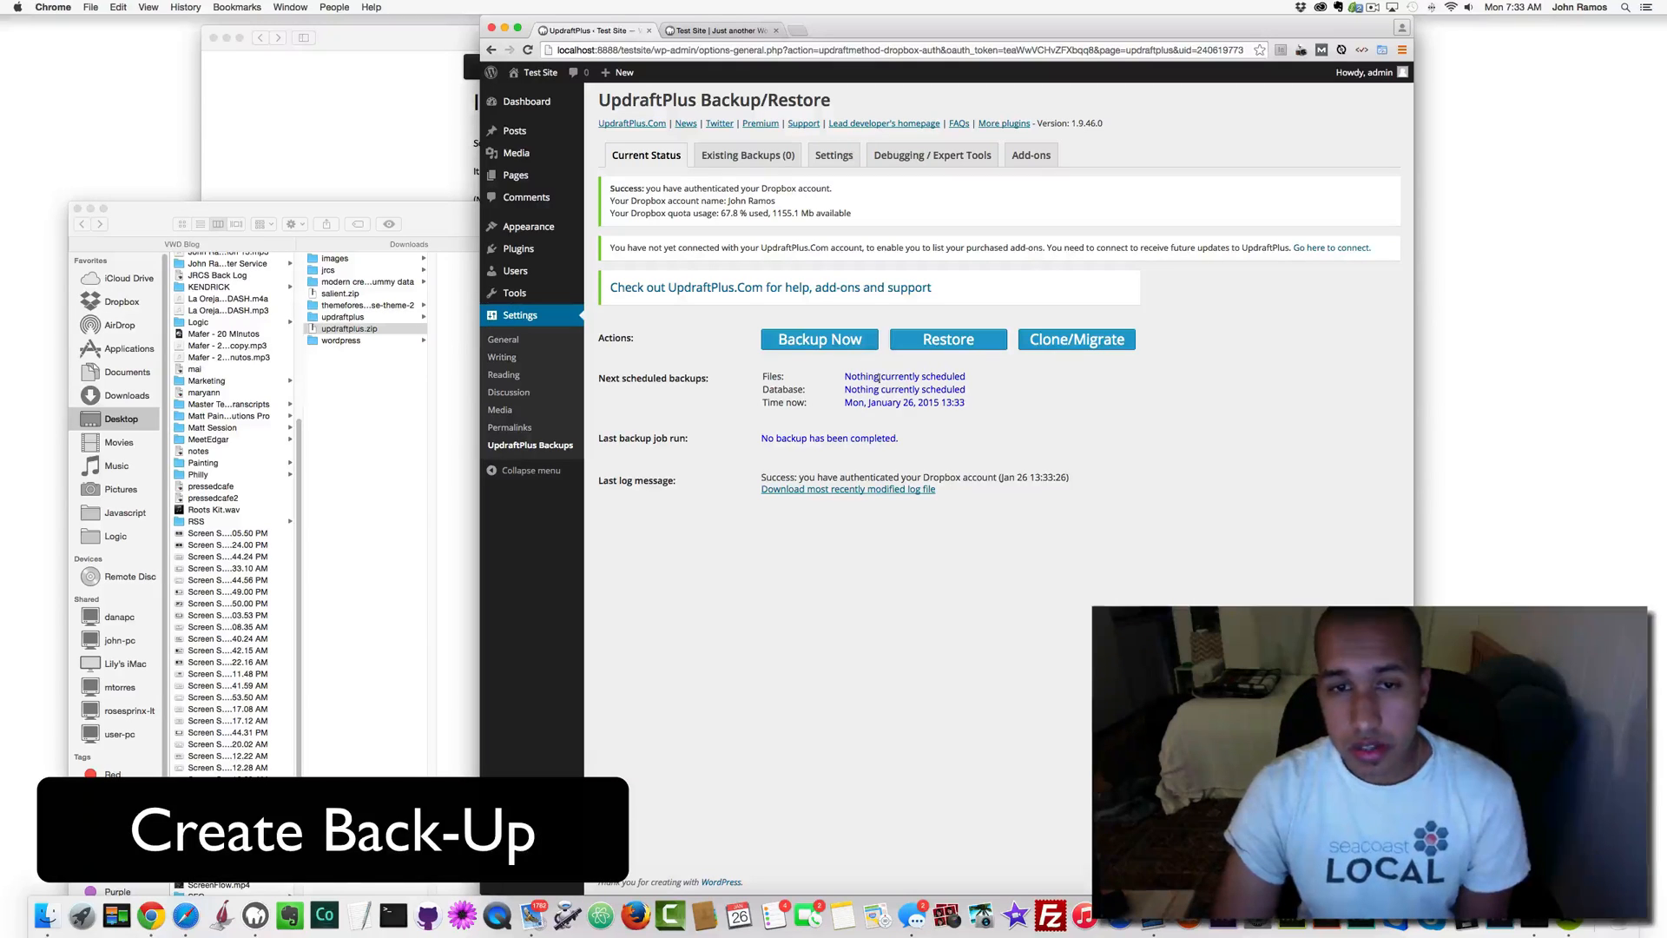
Launch Backup Now and confirm the one-time backup.
click(818, 340)
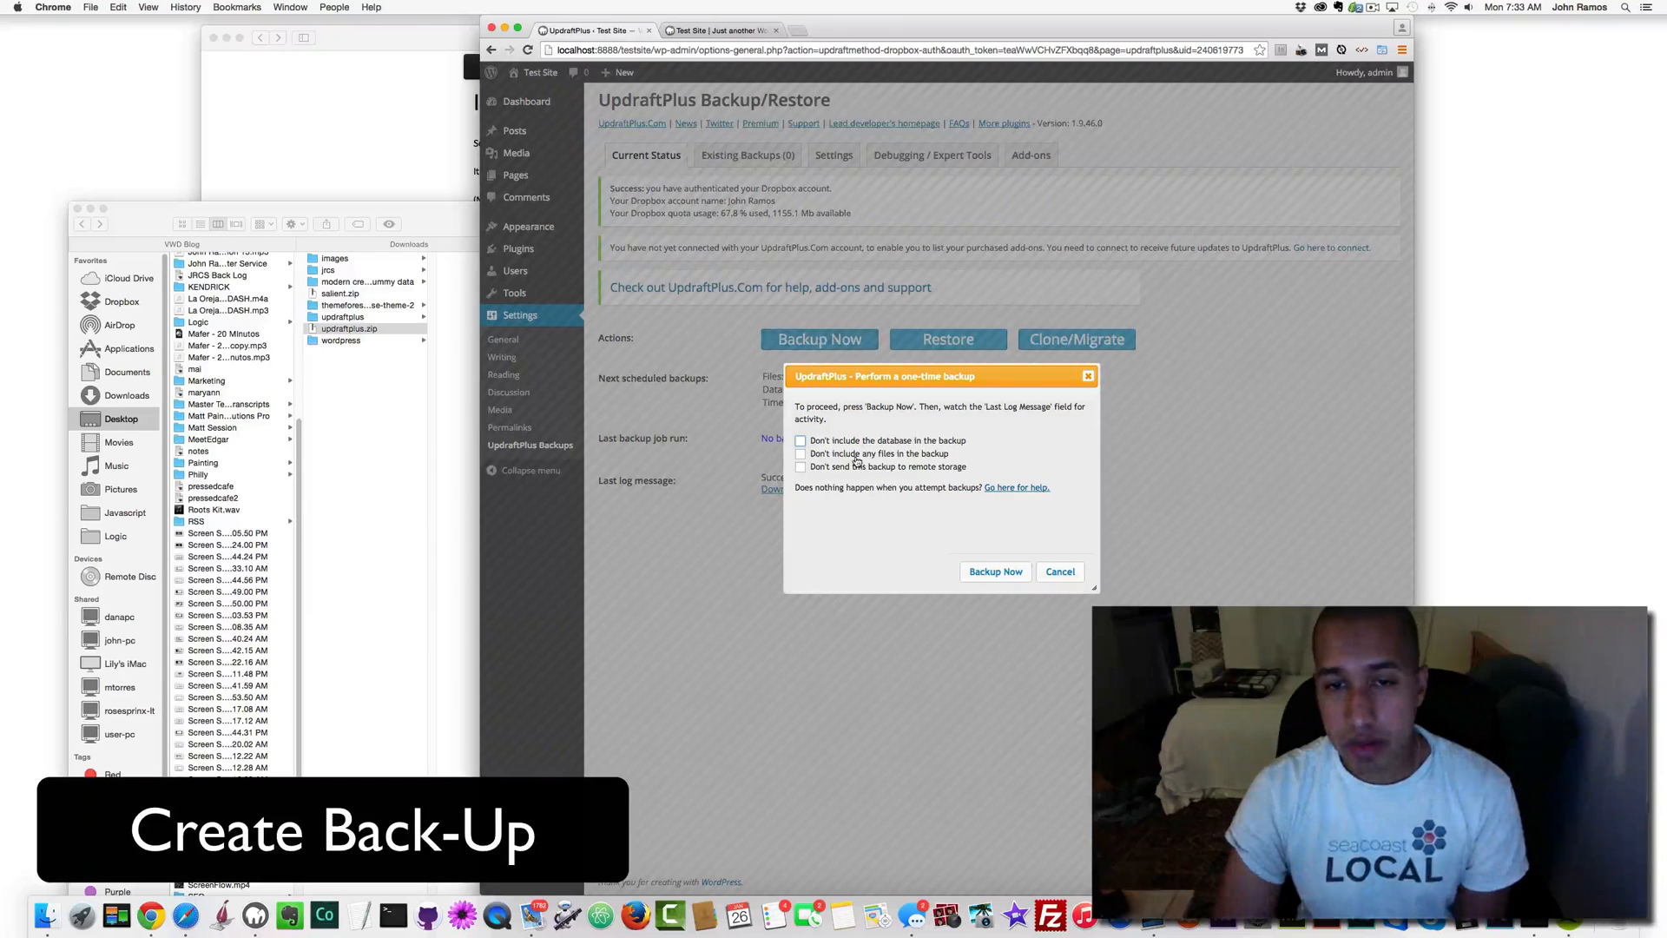
mouse_move(884, 532)
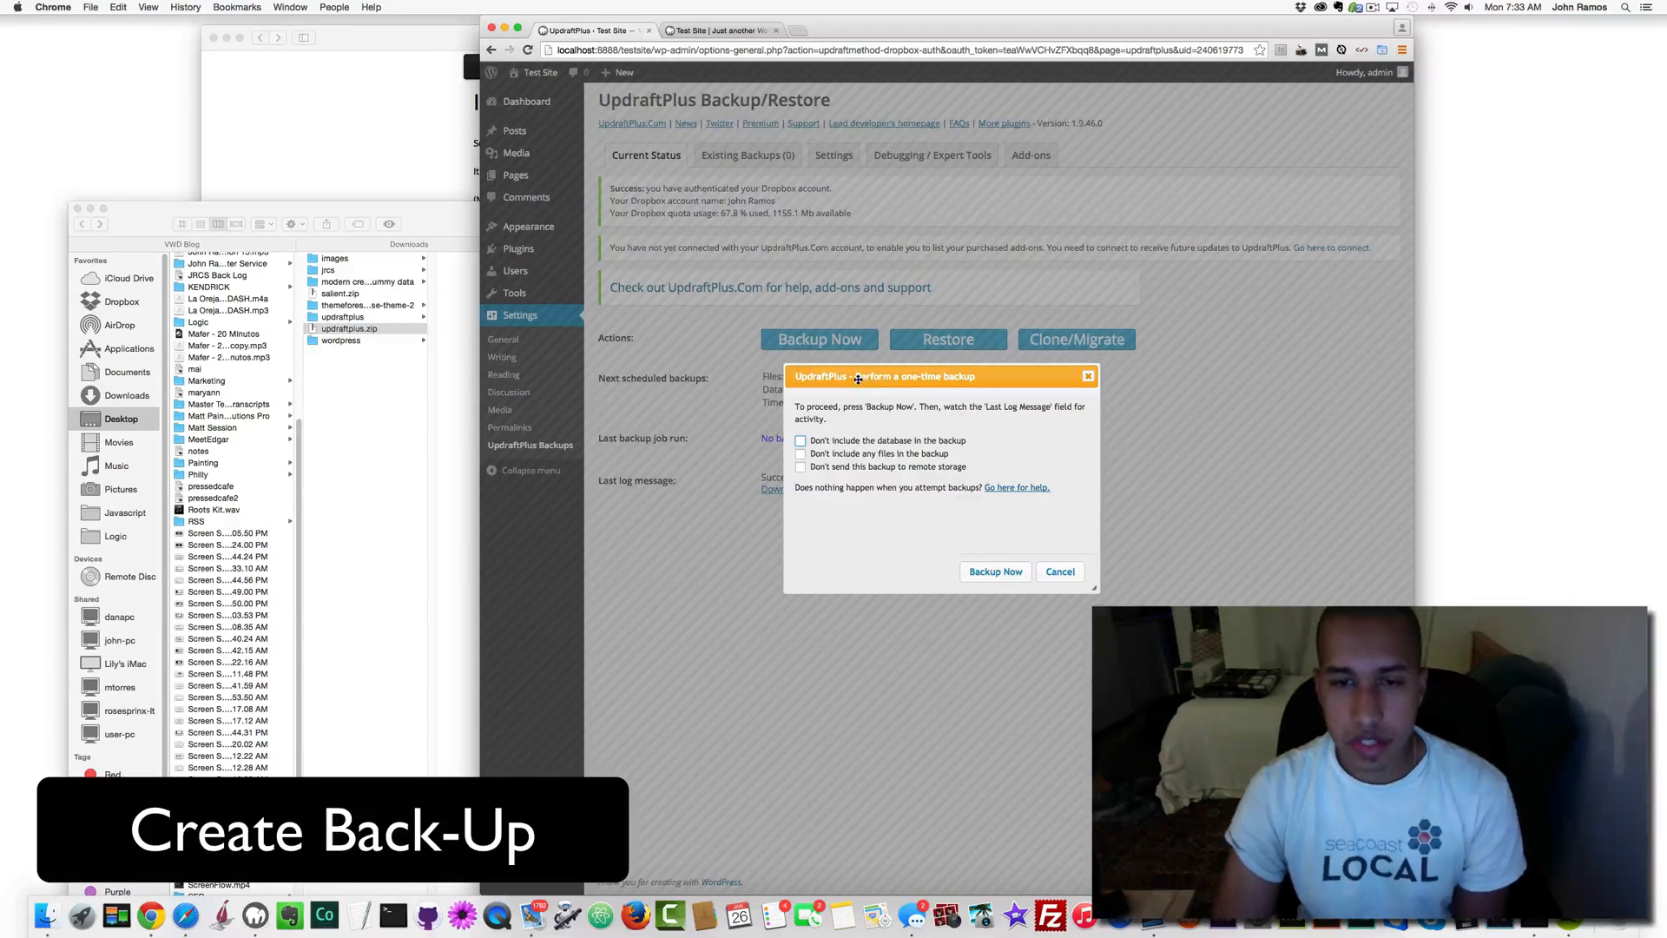
mouse_move(887, 545)
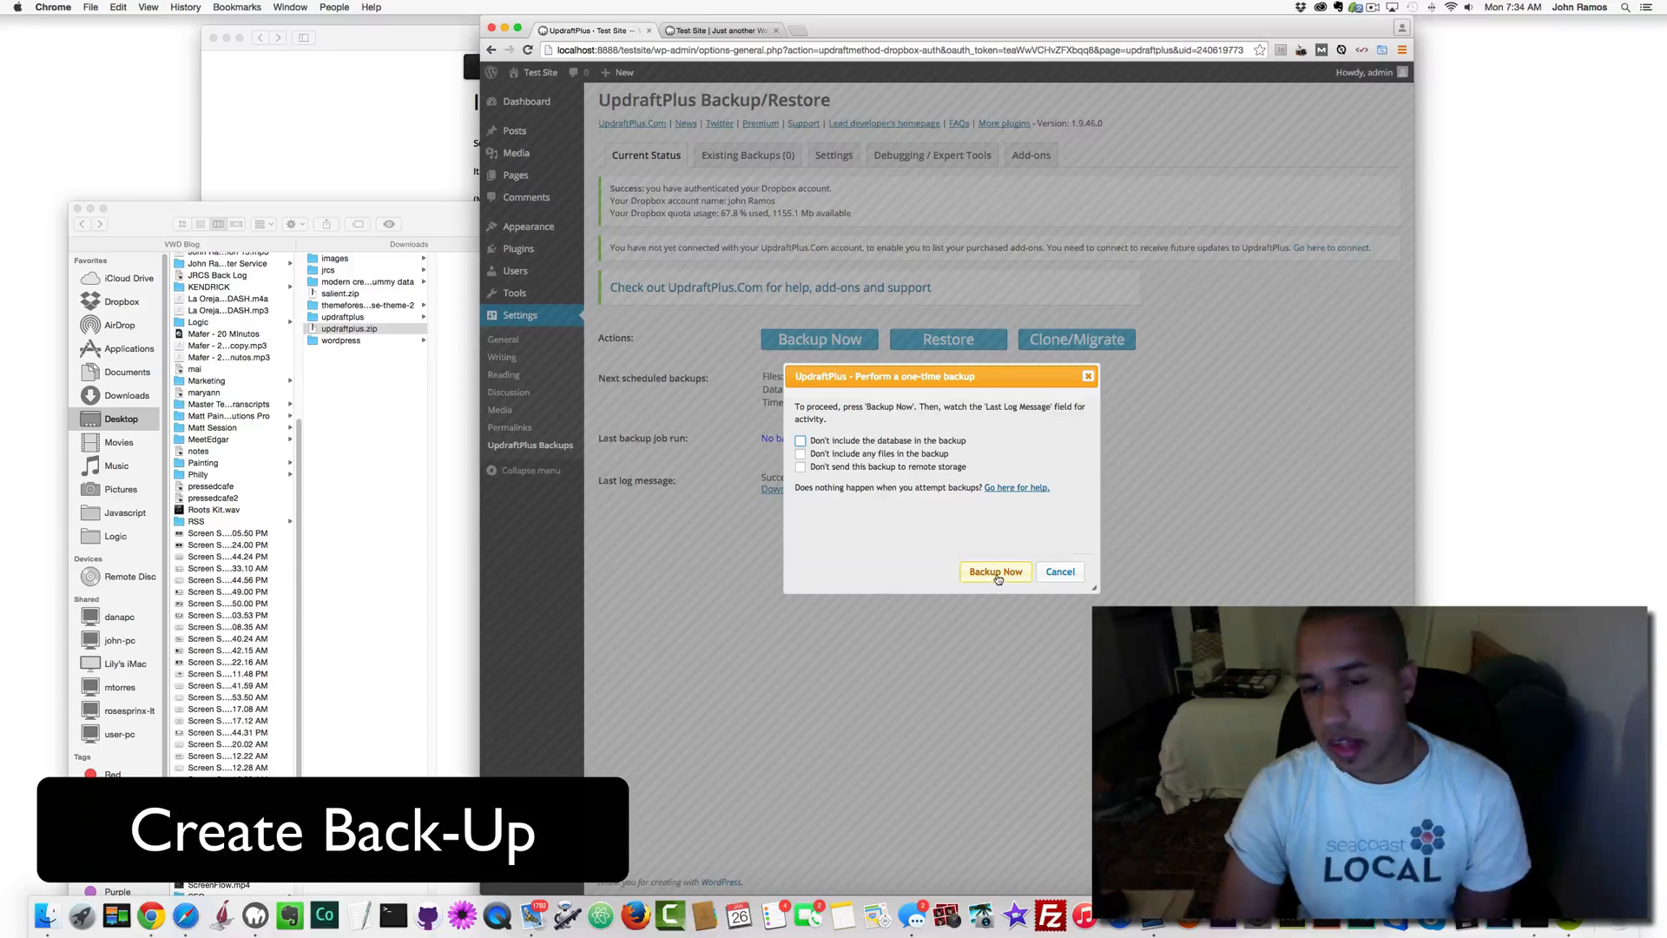
click(994, 571)
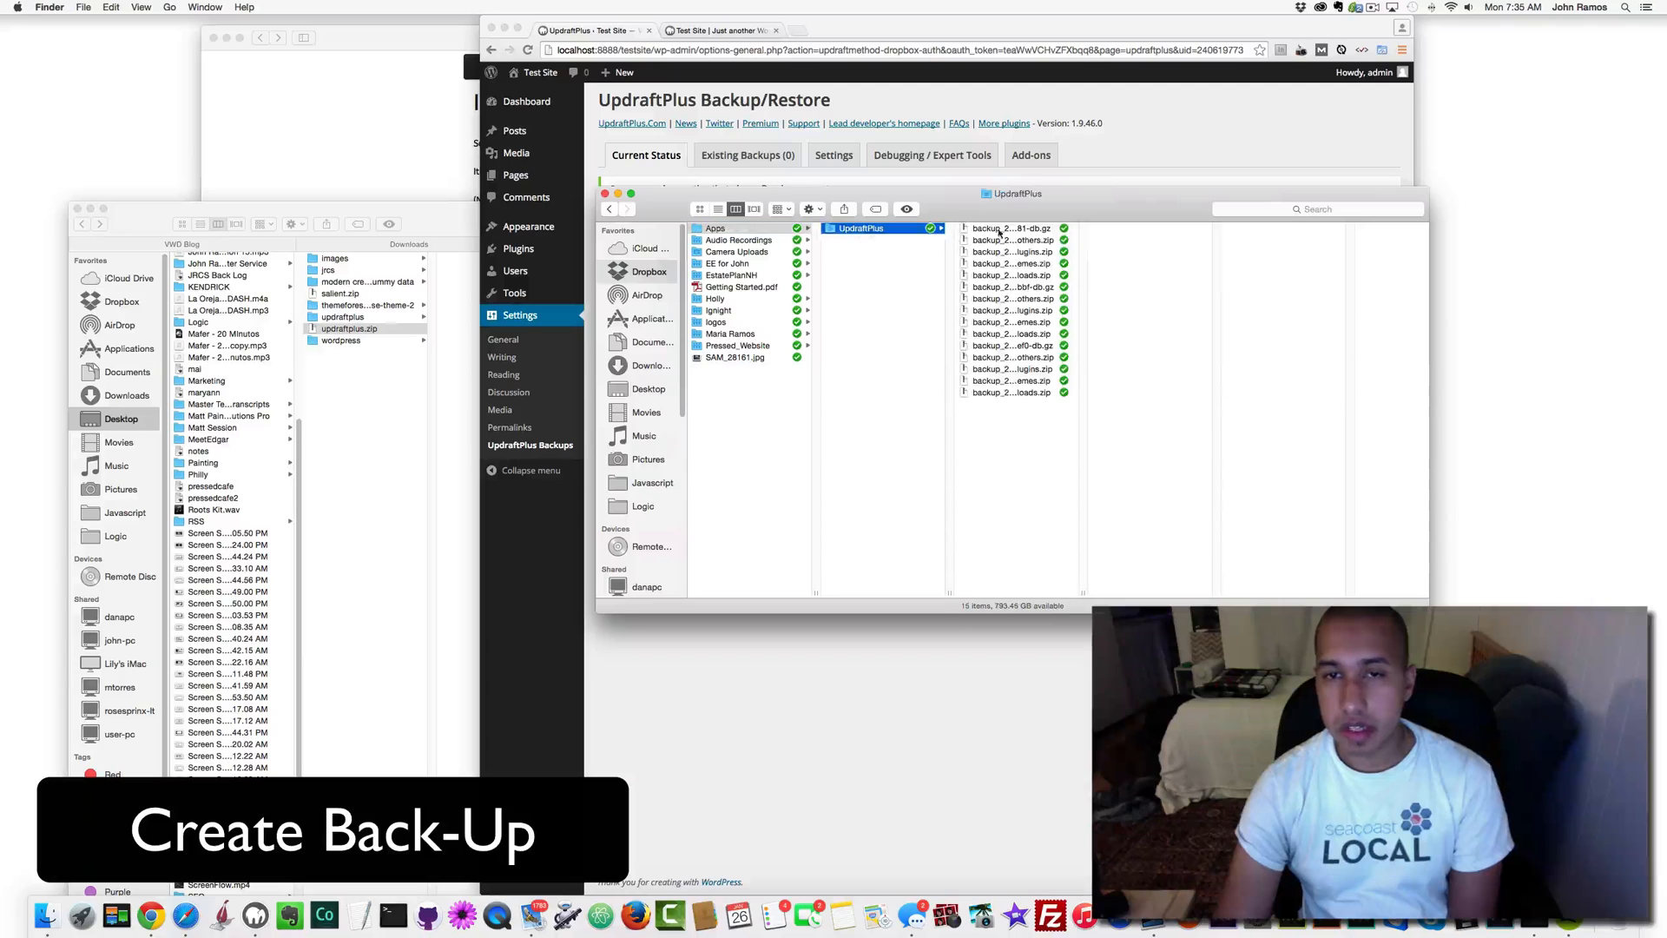
click(1010, 228)
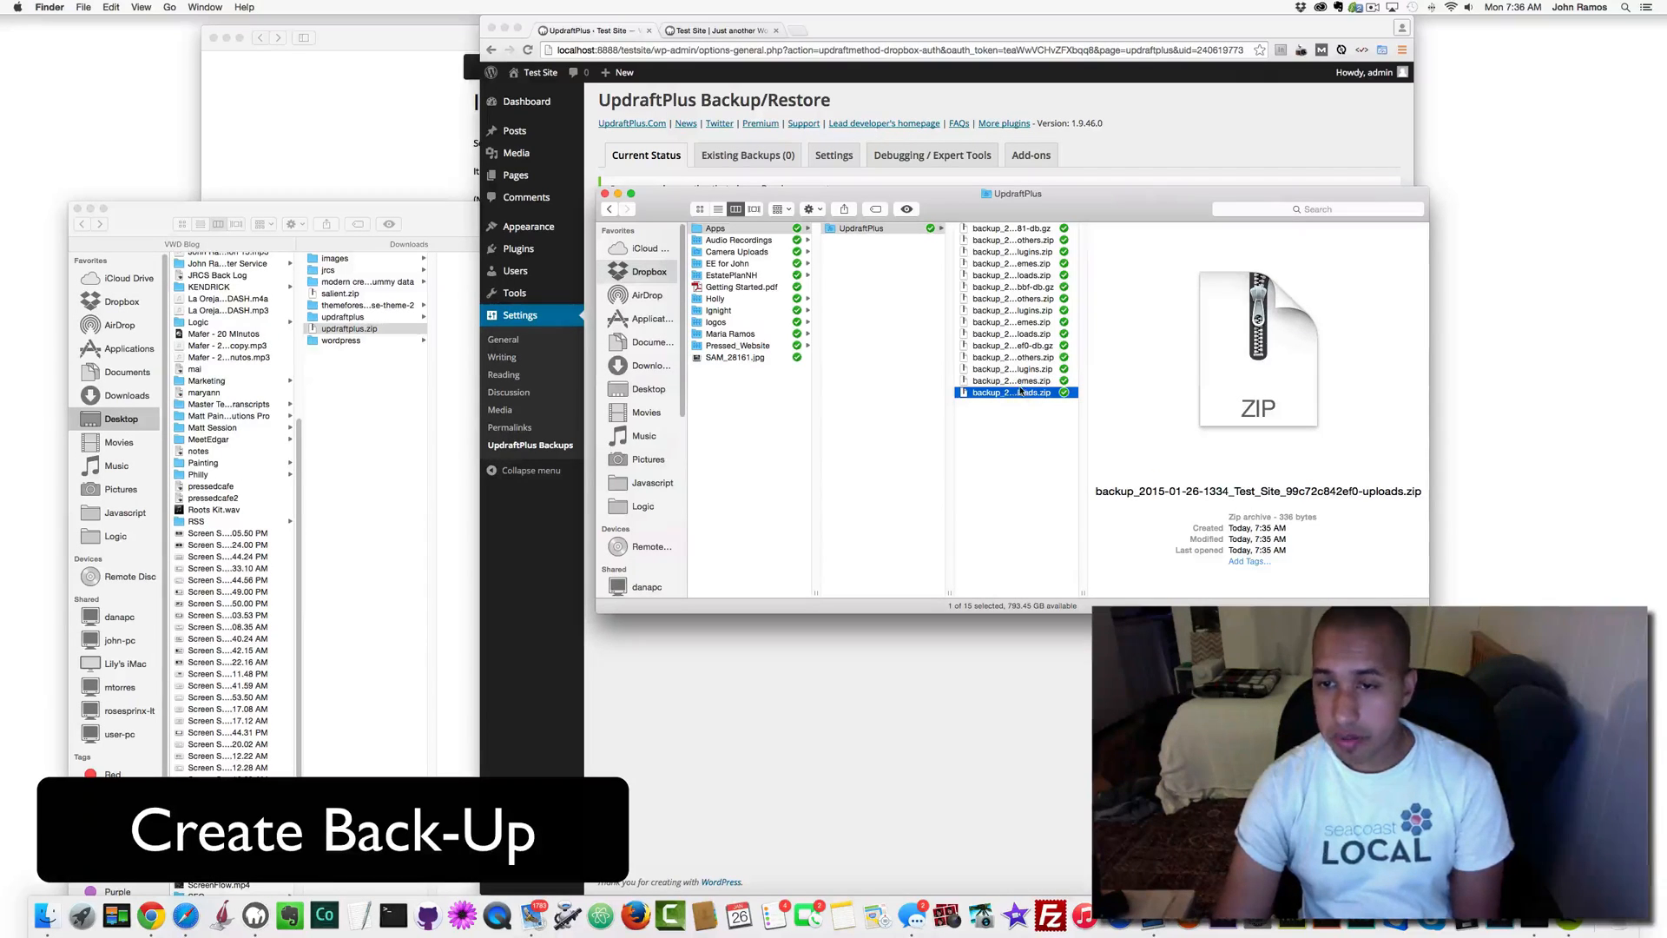
click(1010, 380)
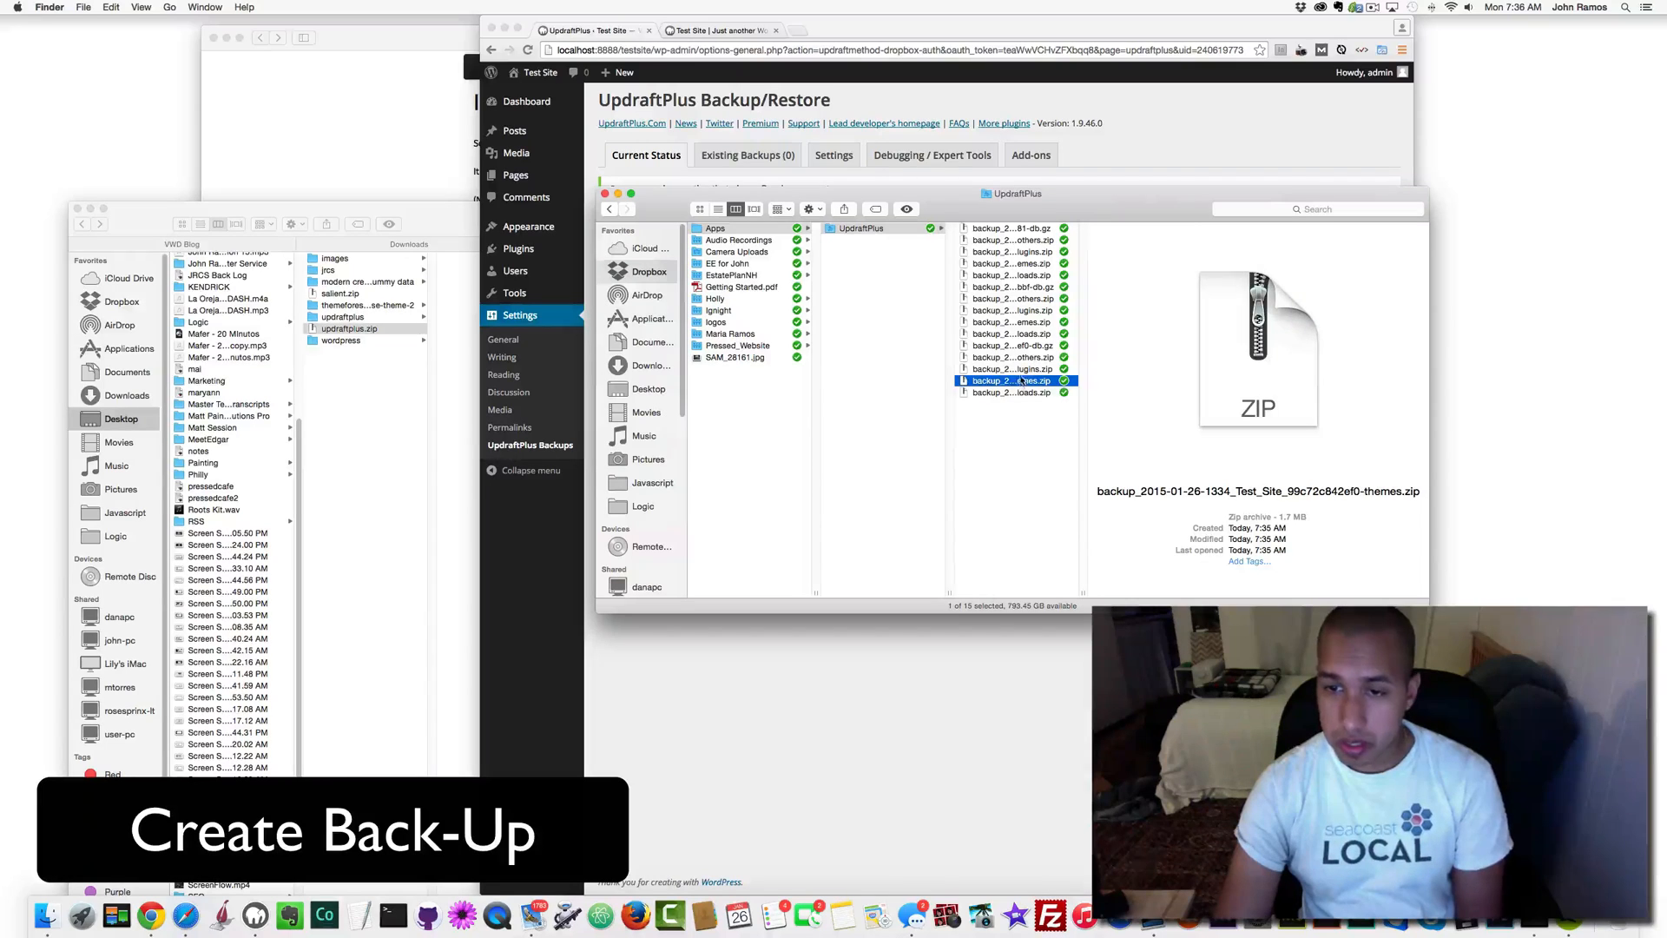
click(1010, 369)
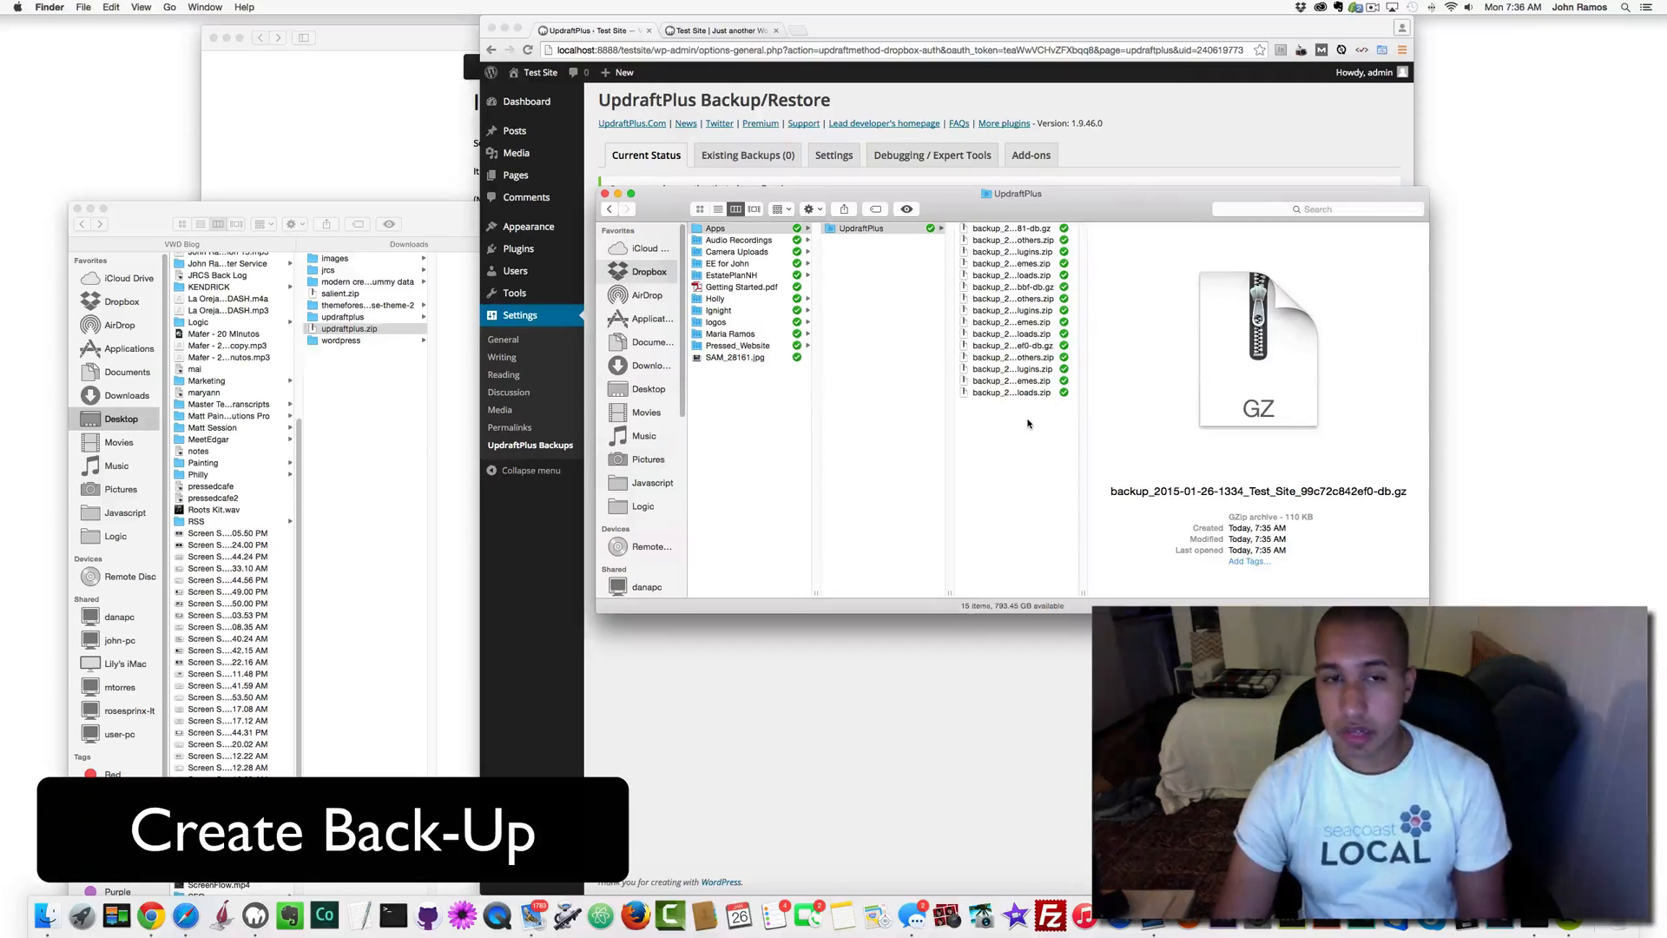
click(861, 228)
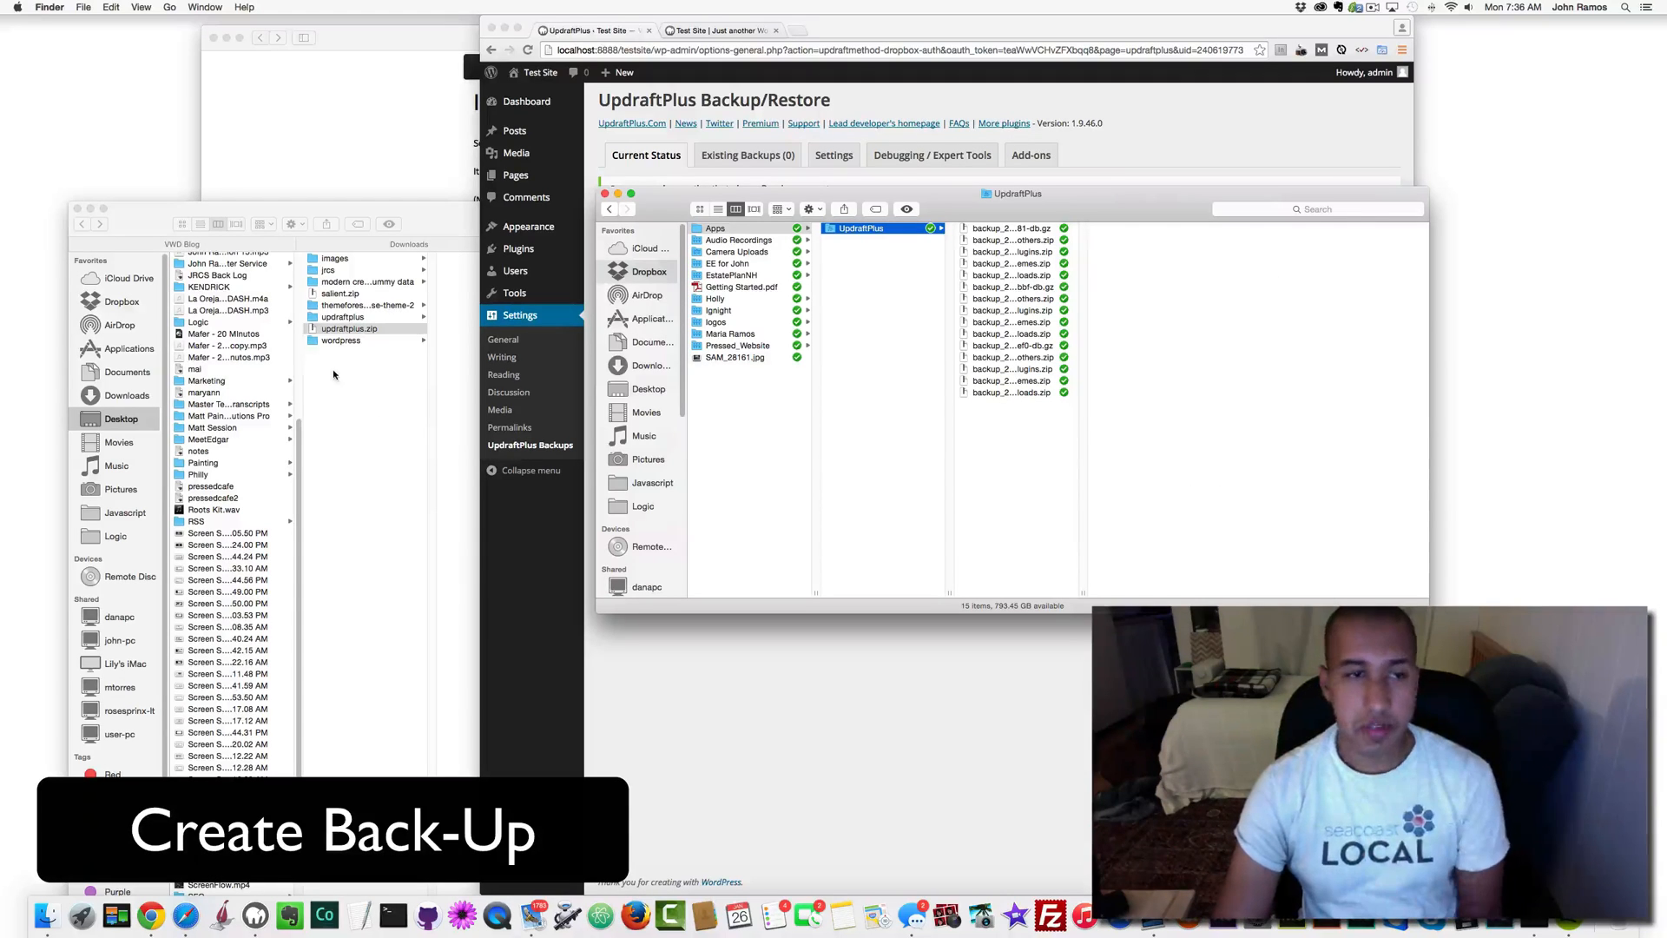
Create a Backup TestSite folder in Downloads and select the database backup archive to copy.
right_click(356, 383)
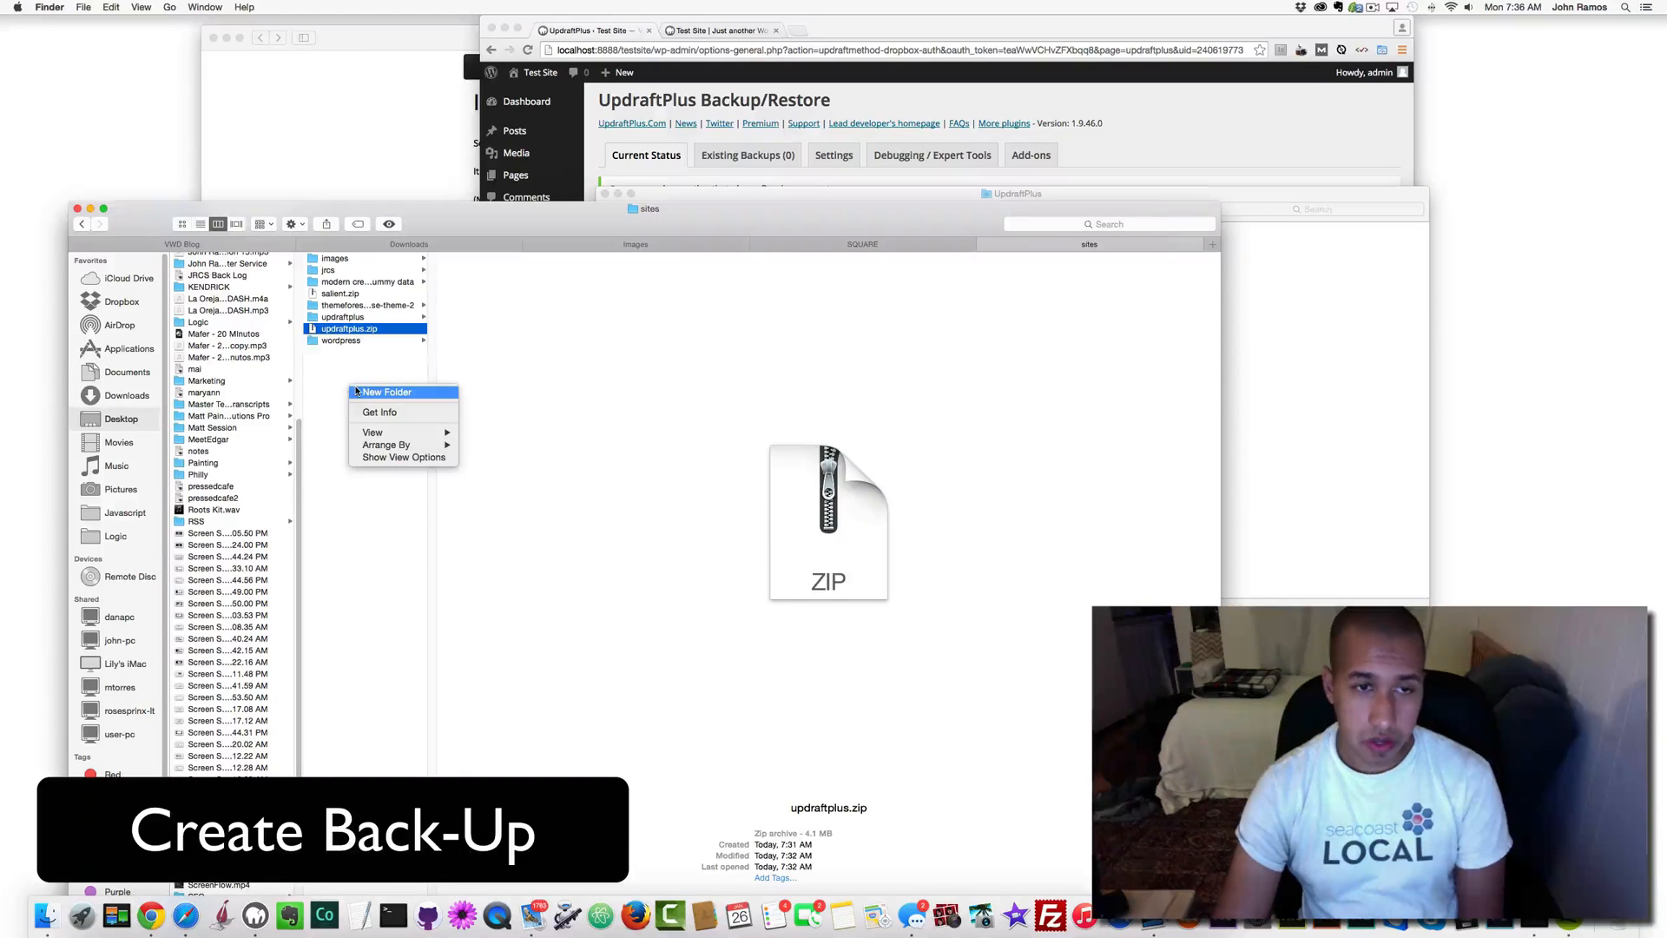
click(387, 391)
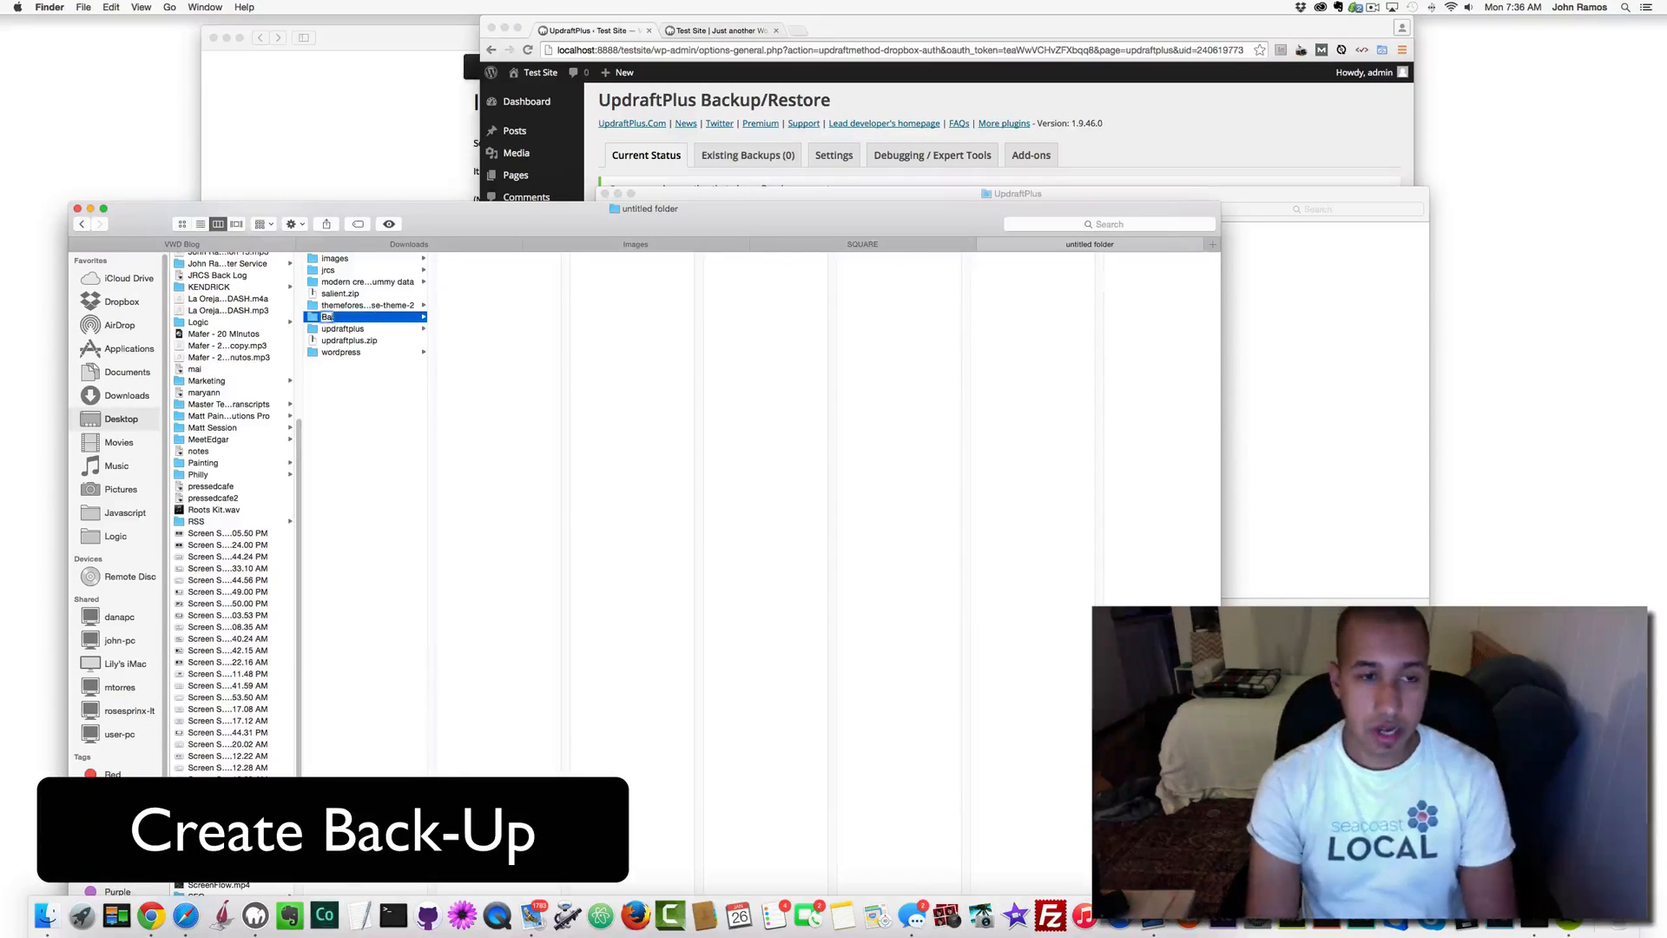
text(Backup TestSite)
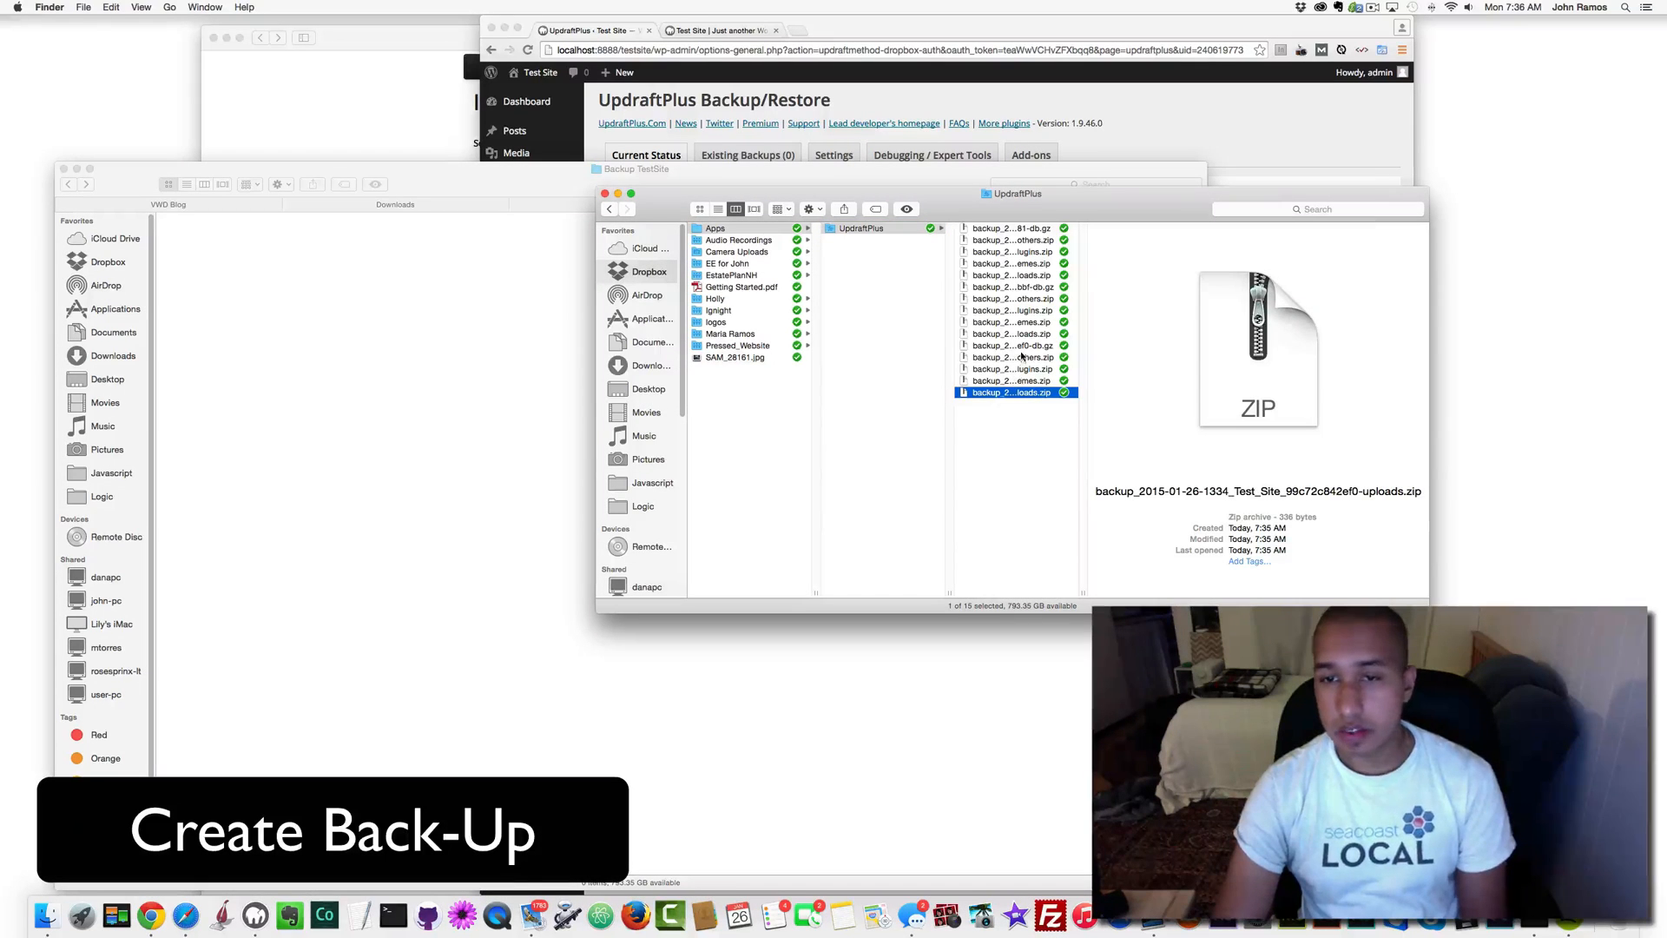
click(1011, 345)
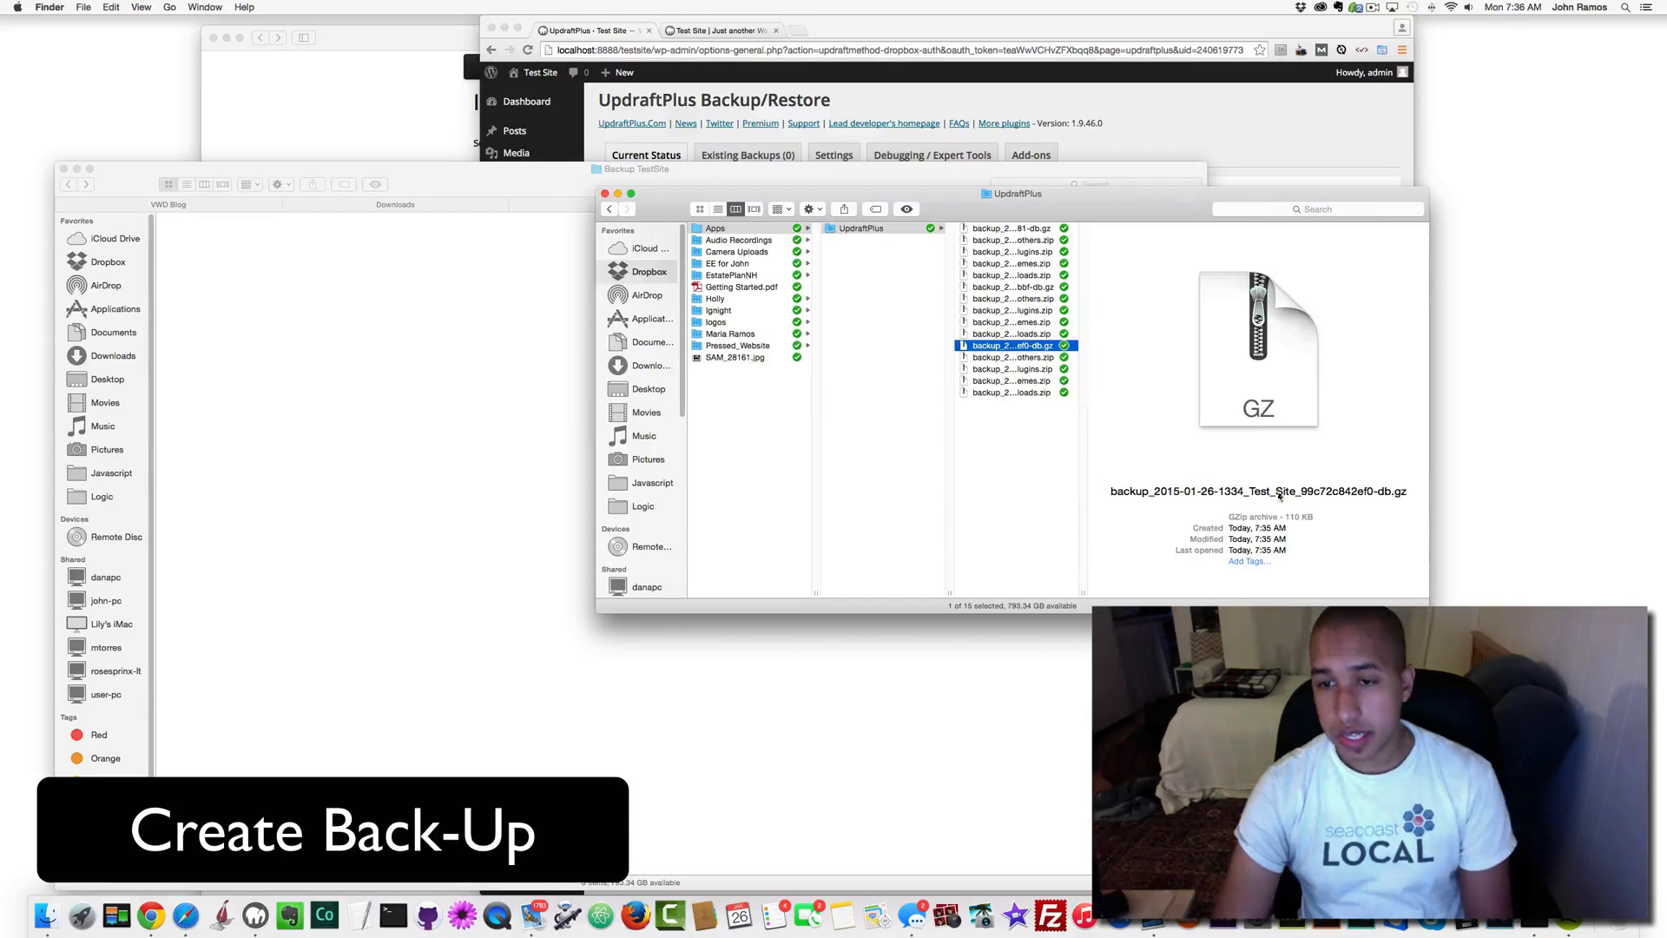